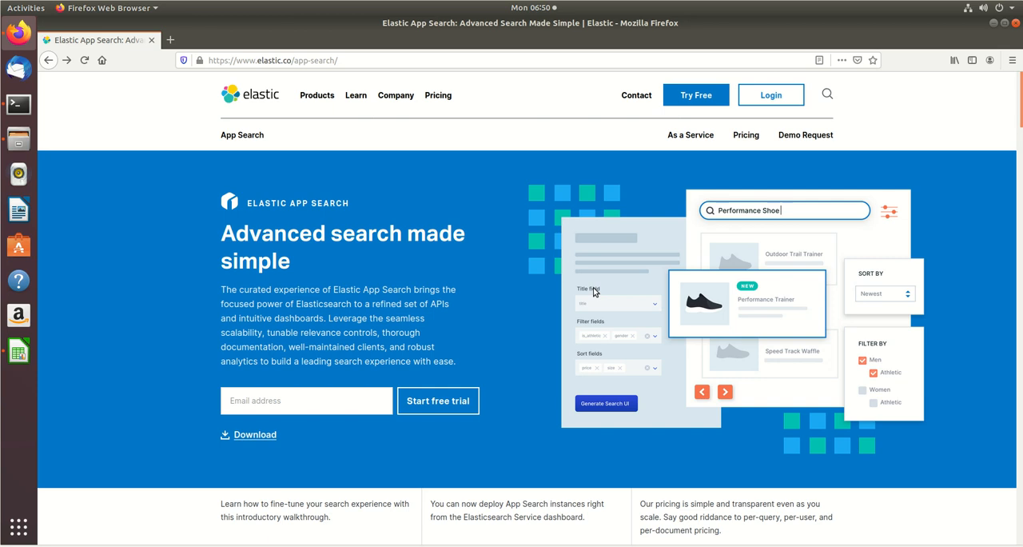
- Reach the App Search download page and highlight version 7.6.2
{"action": "left_click", "coordinate": [255, 434]}
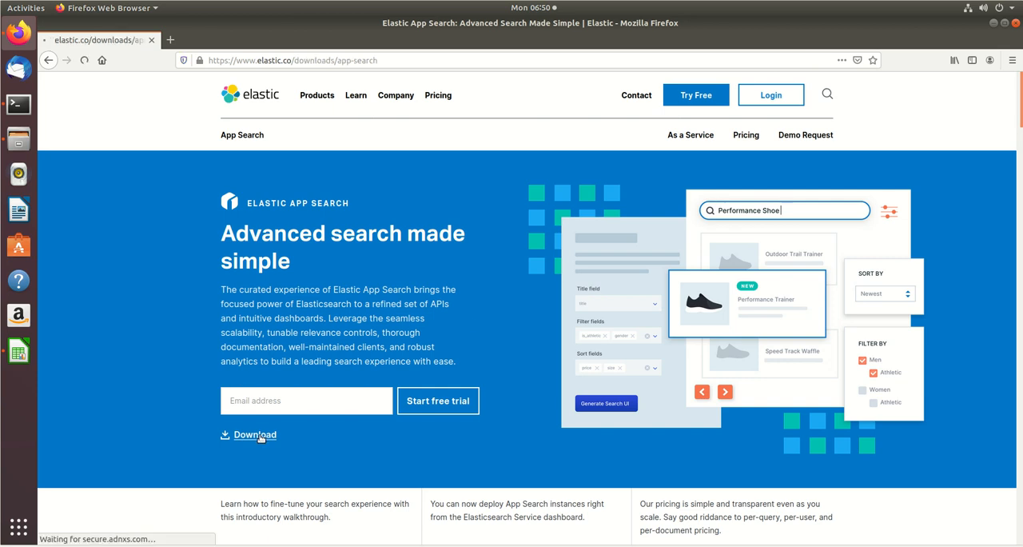
{"action": "left_click", "coordinate": [256, 435]}
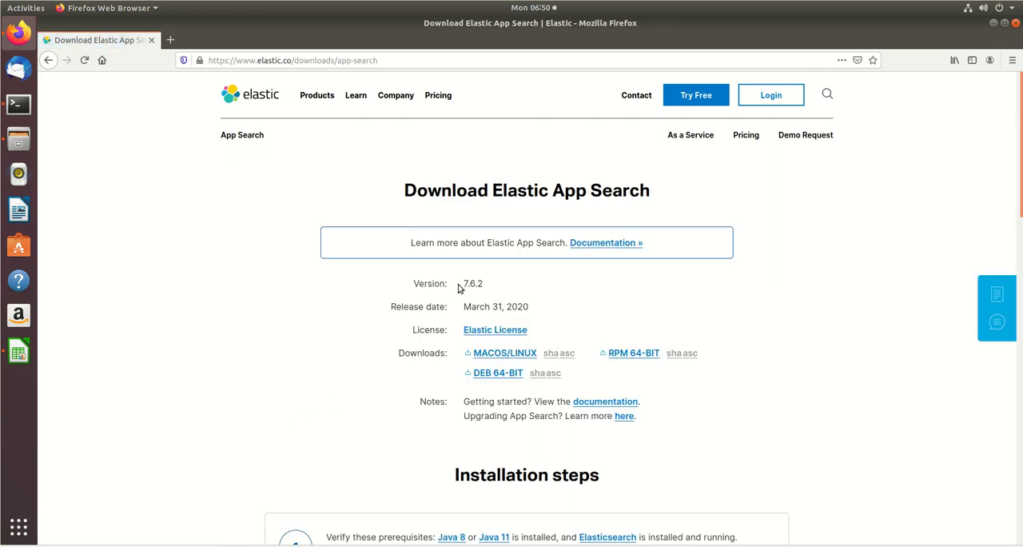
{"action": "double_click", "coordinate": [471, 283]}
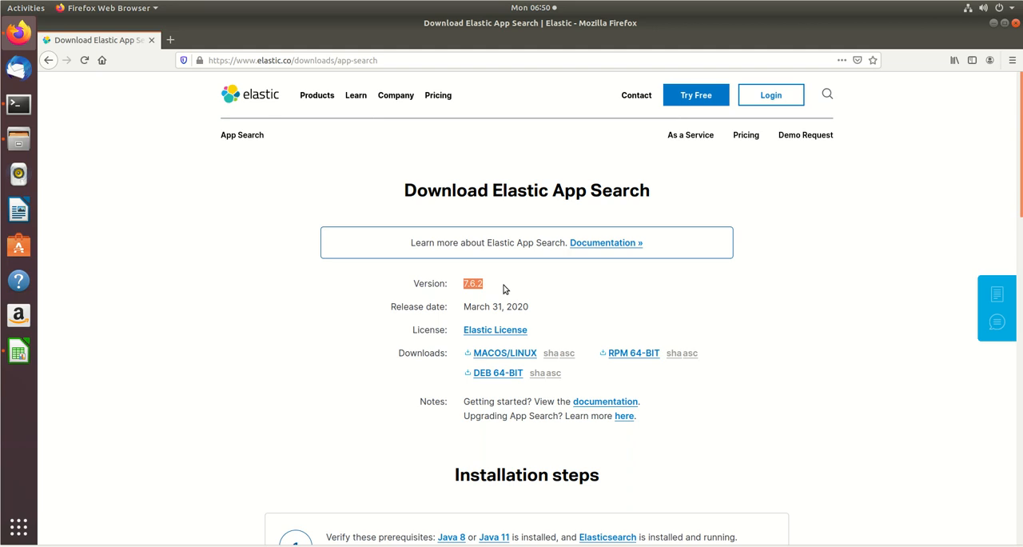
{"action": "mouse_move", "coordinate": [505, 352]}
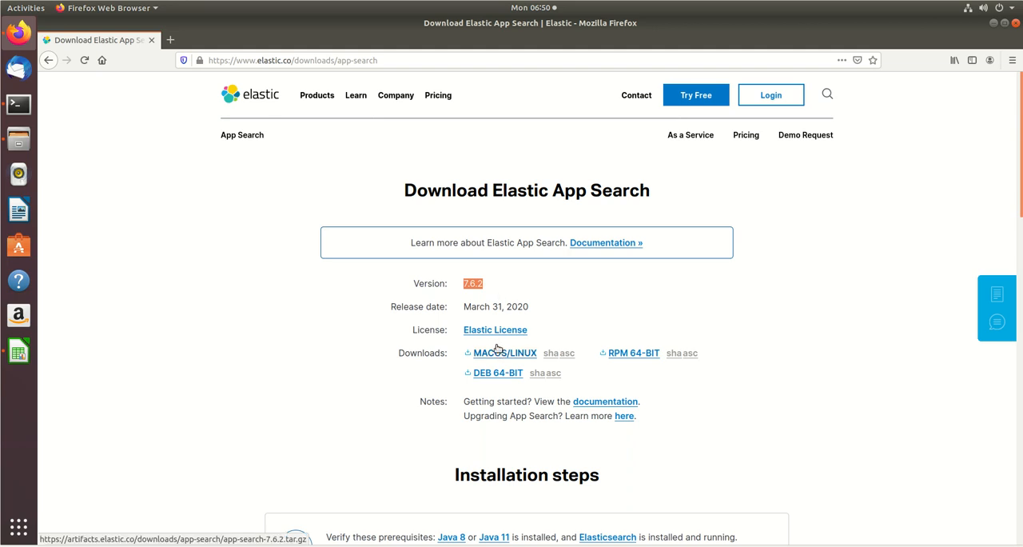
{"action": "mouse_move", "coordinate": [17, 104]}
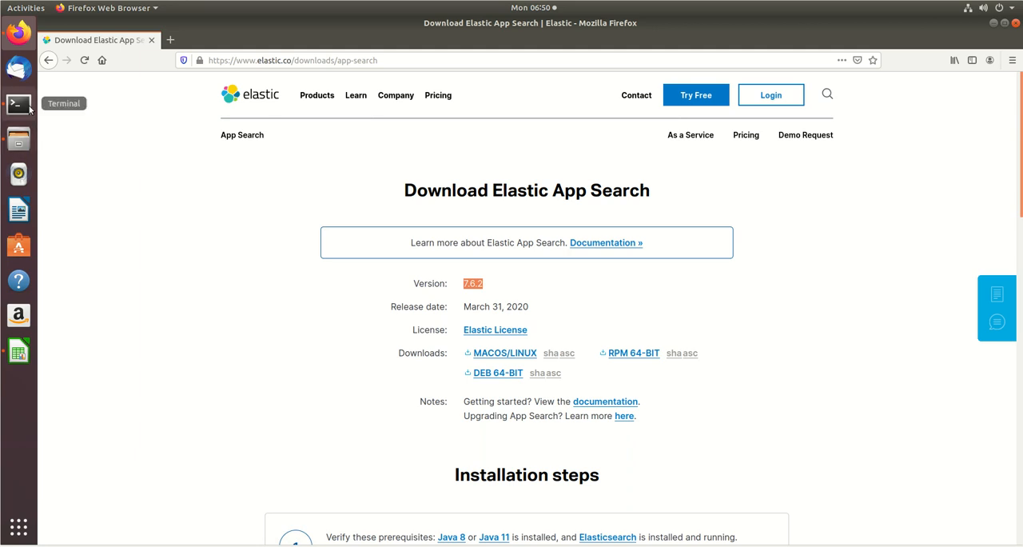
- In the app-search-7.6.2 Terminal session, list the folder and move into config
{"action": "left_click", "coordinate": [17, 106]}
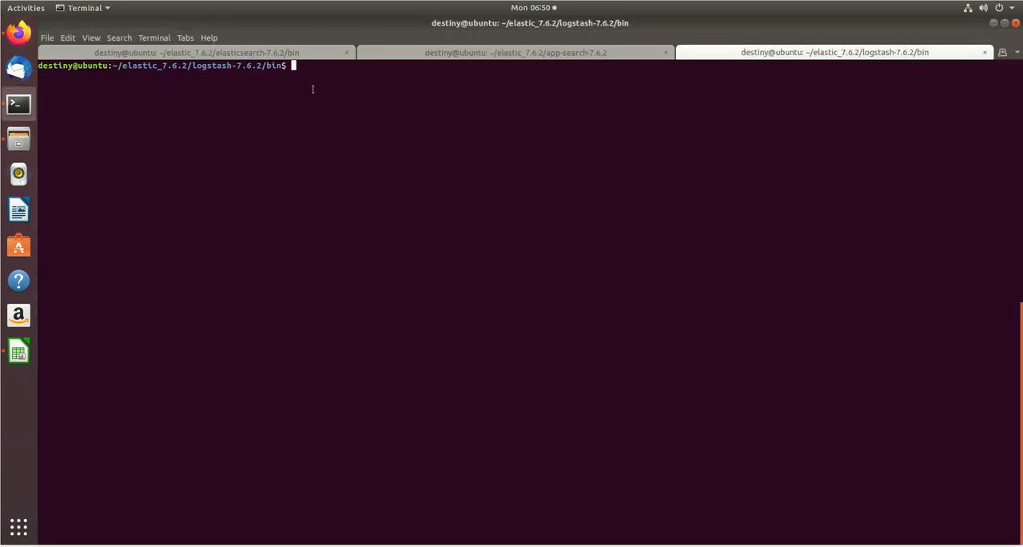
{"action": "left_click", "coordinate": [195, 51]}
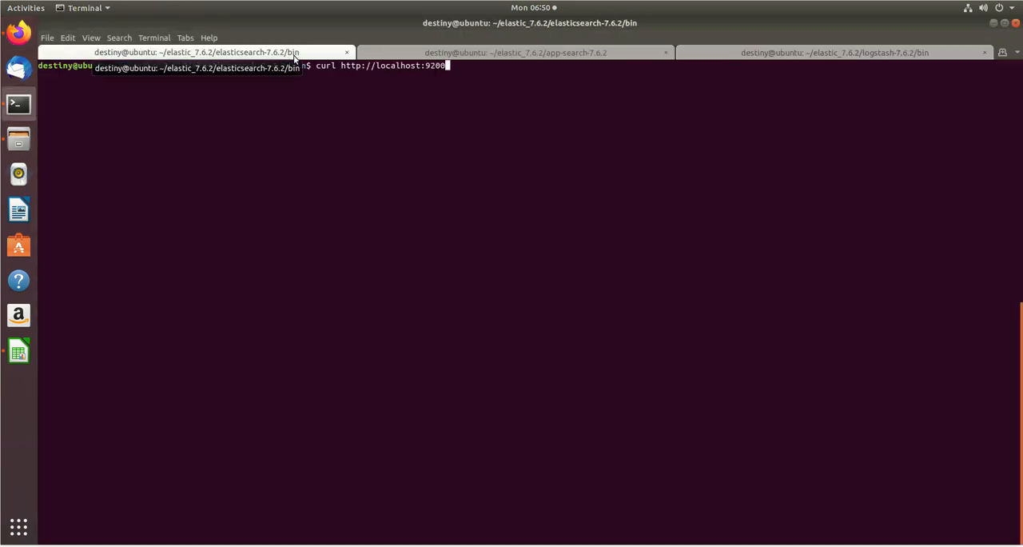
{"action": "key", "text": "Return"}
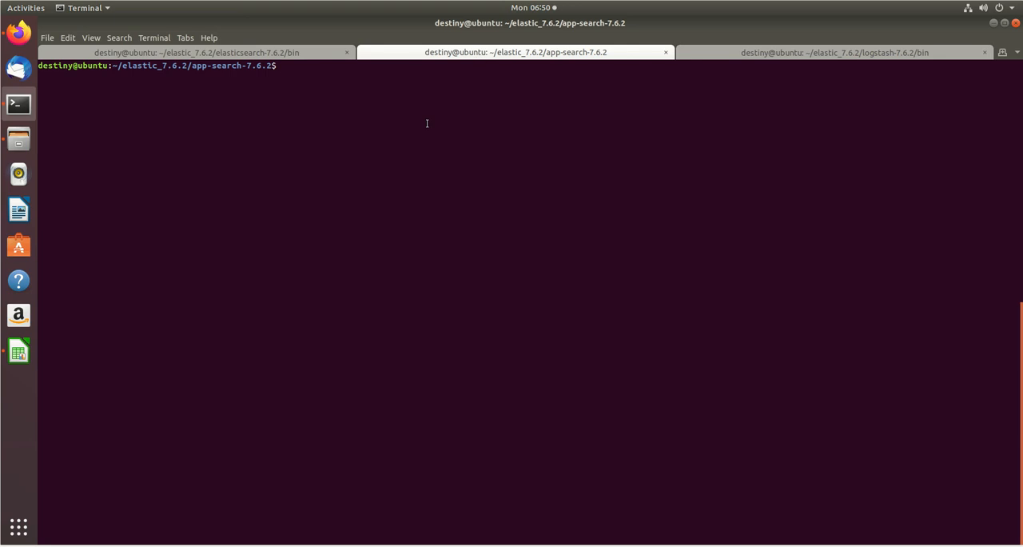
{"action": "type", "text": "ls -lt"}
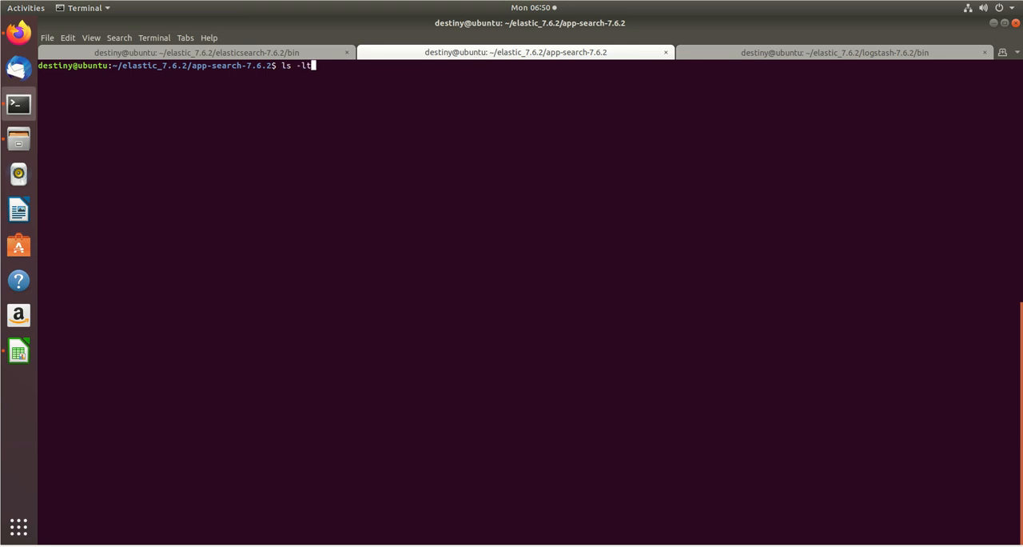
{"action": "key", "text": "Return"}
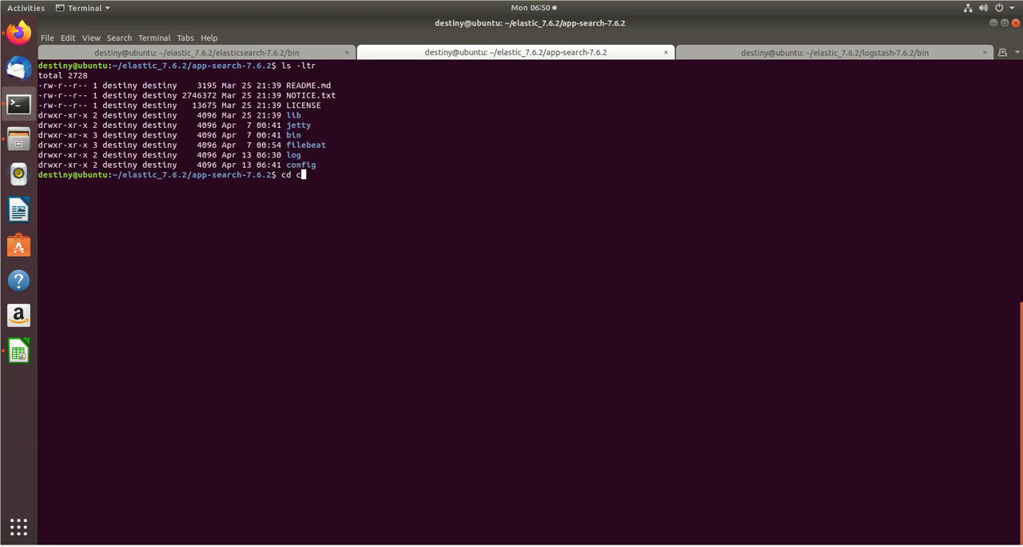
{"action": "key", "text": "Return"}
{"action": "type", "text": "ls -tlr"}
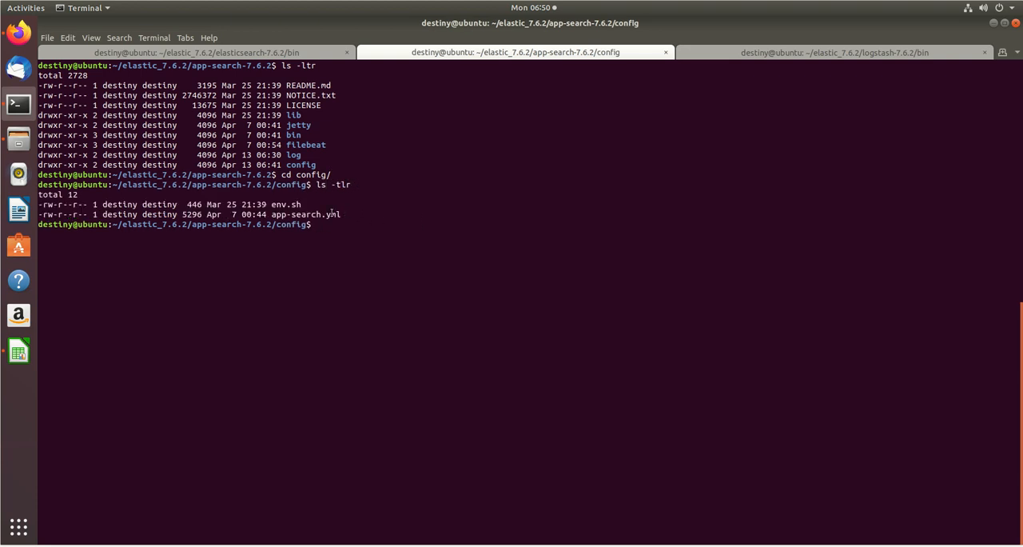
- View app-search.yml in vi, then go back up toward the bin folder
{"action": "type", "text": "vi"}
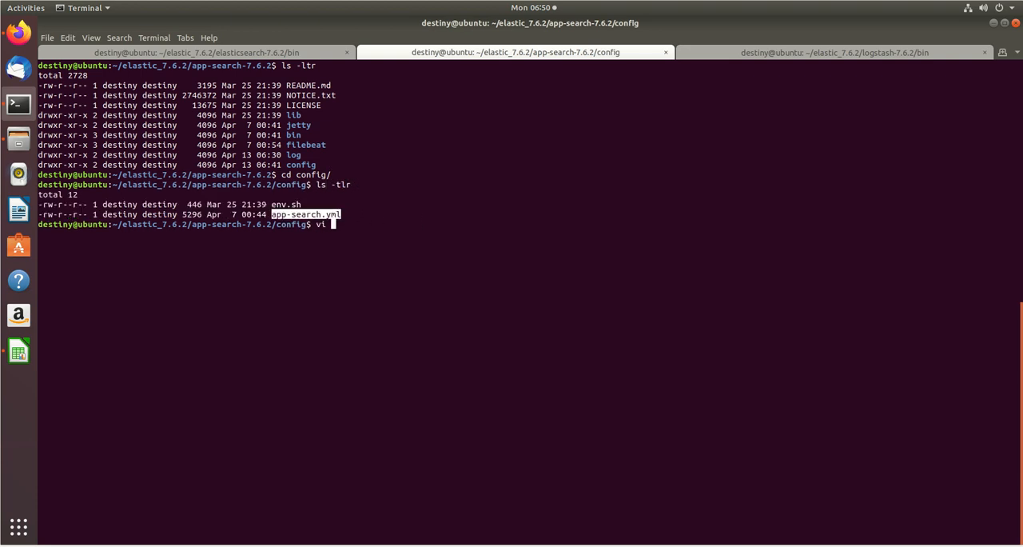
{"action": "key", "text": "Return"}
{"action": "type", "text": "cd .."}
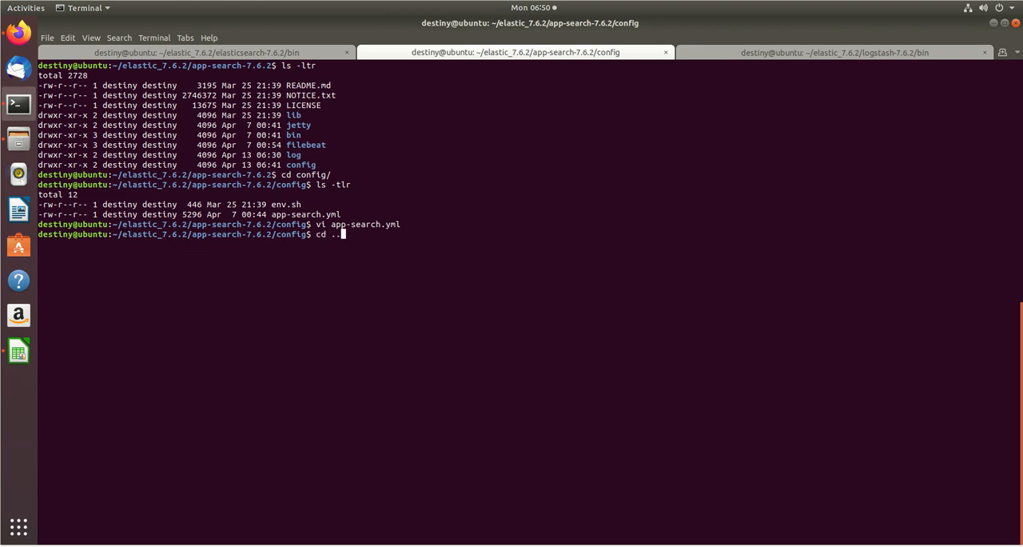
{"action": "key", "text": "Return"}
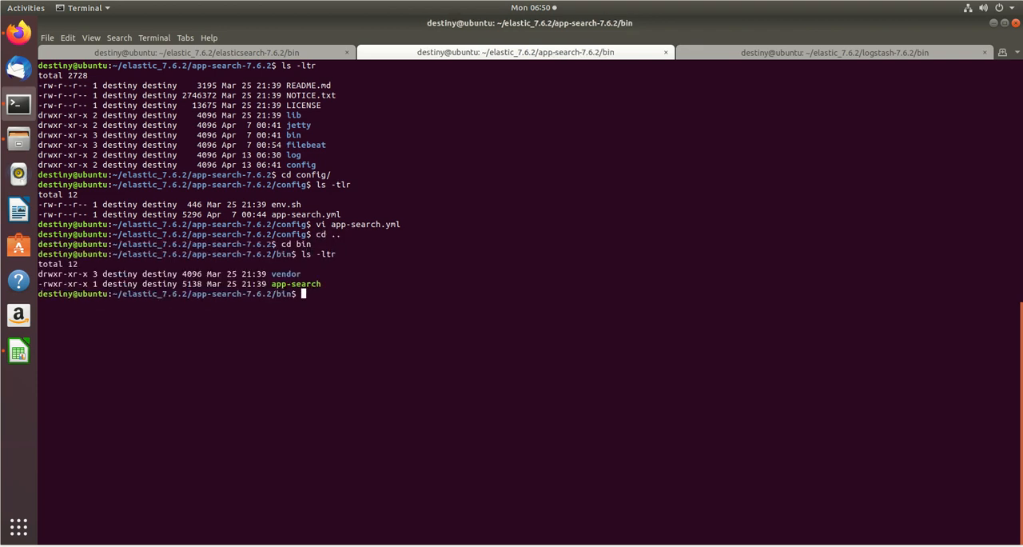
{"action": "key", "text": "Return"}
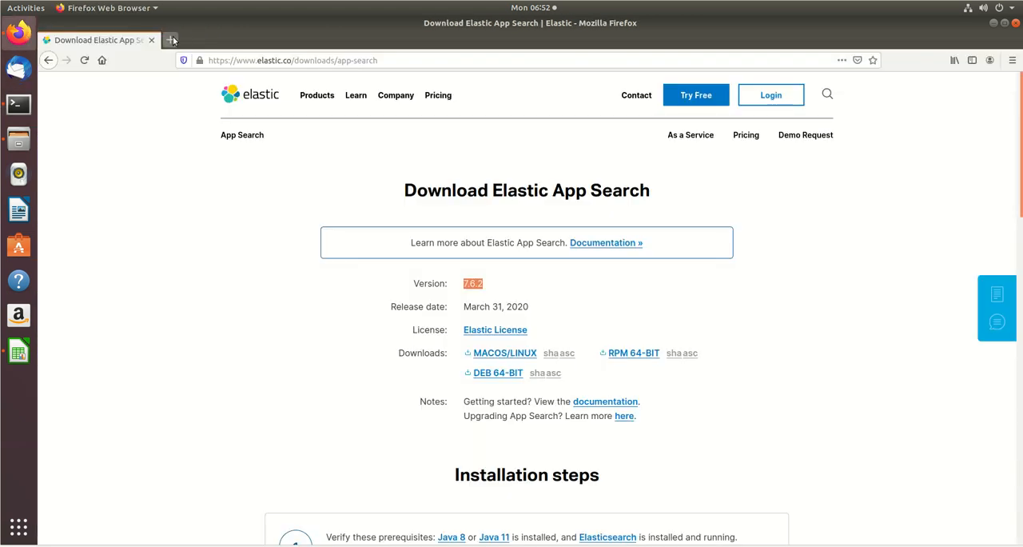
- Load localhost:3002 in a new tab to reach the Create an Engine page
{"action": "left_click", "coordinate": [172, 40]}
{"action": "type", "text": "localhost:3002"}
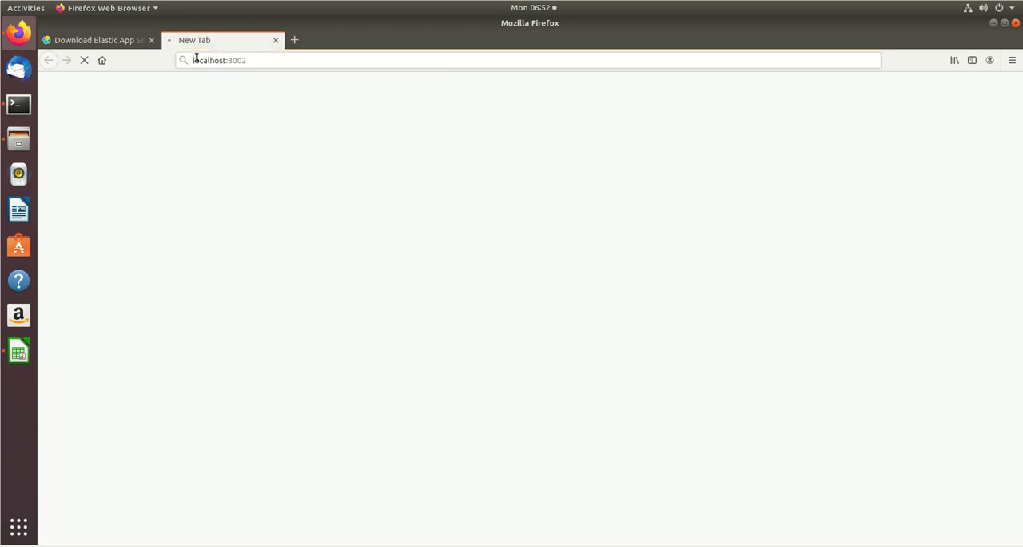
{"action": "key", "text": "Return"}
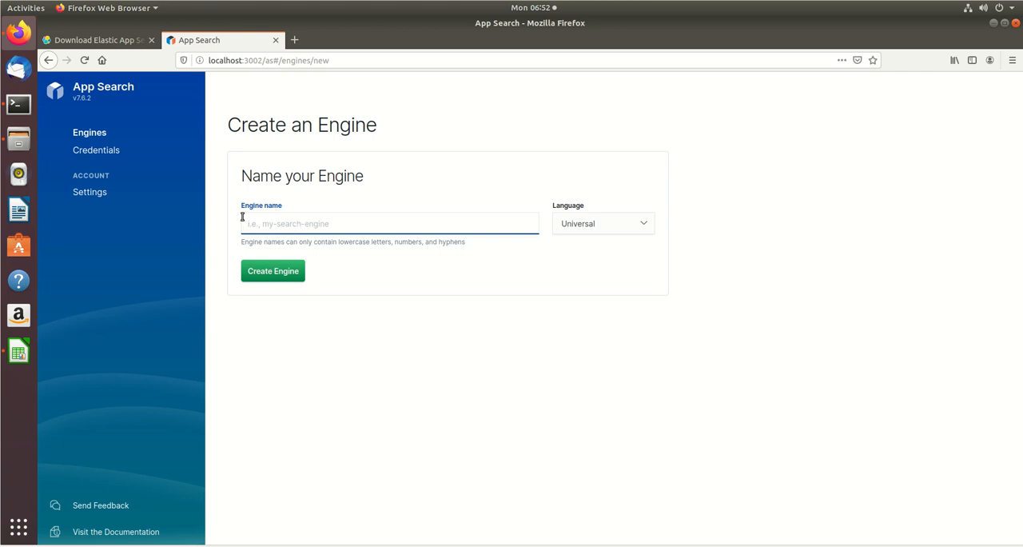
{"action": "mouse_move", "coordinate": [18, 350]}
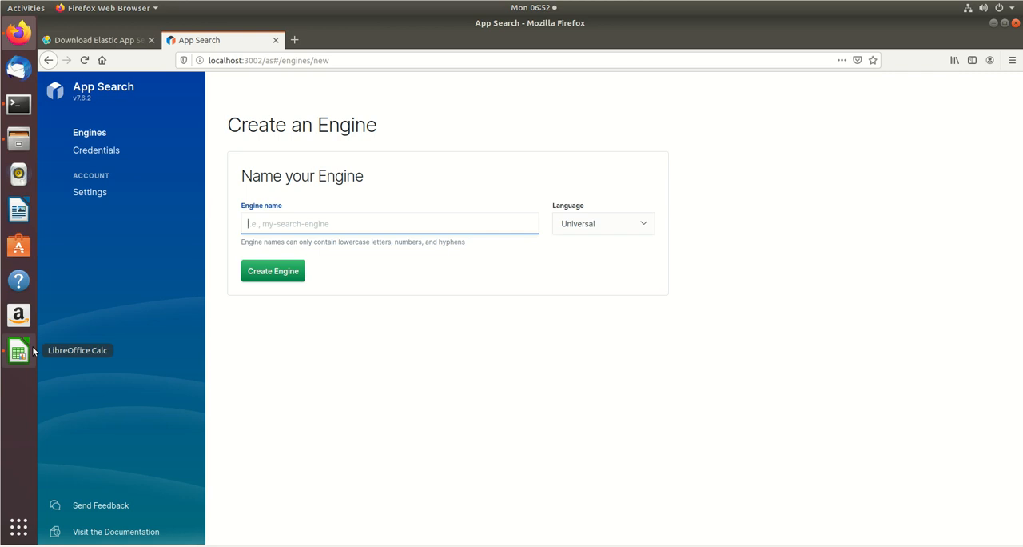
- Scroll through covid.csv in Calc down to its last rows around row 9540
{"action": "left_click", "coordinate": [17, 350]}
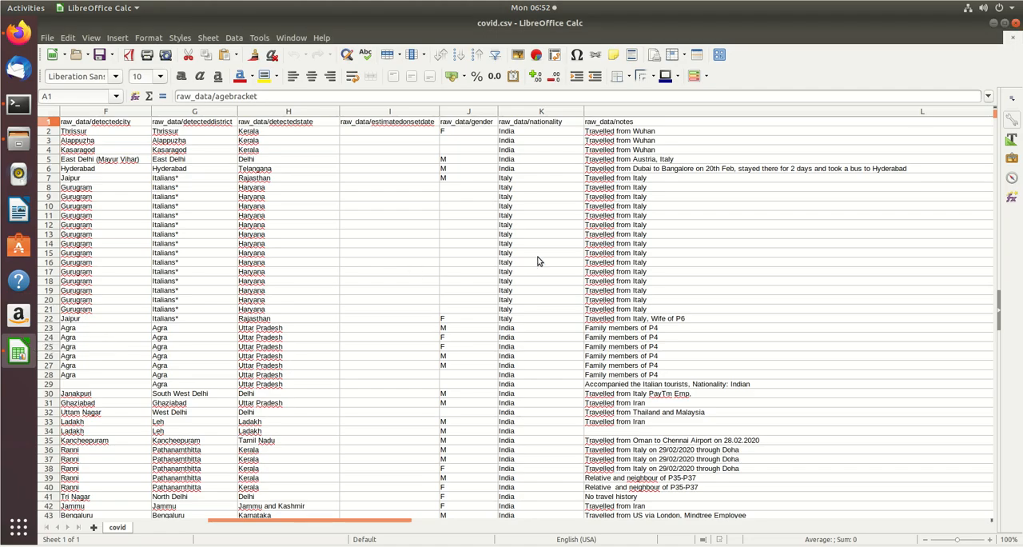
{"action": "mouse_move", "coordinate": [997, 118]}
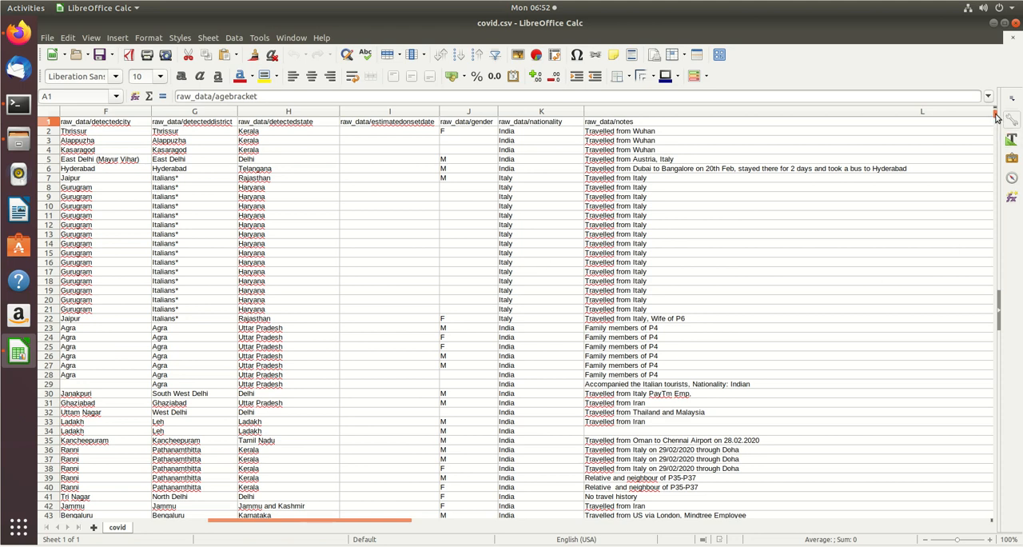
{"action": "scroll", "scroll_direction": "down", "scroll_amount": 3}
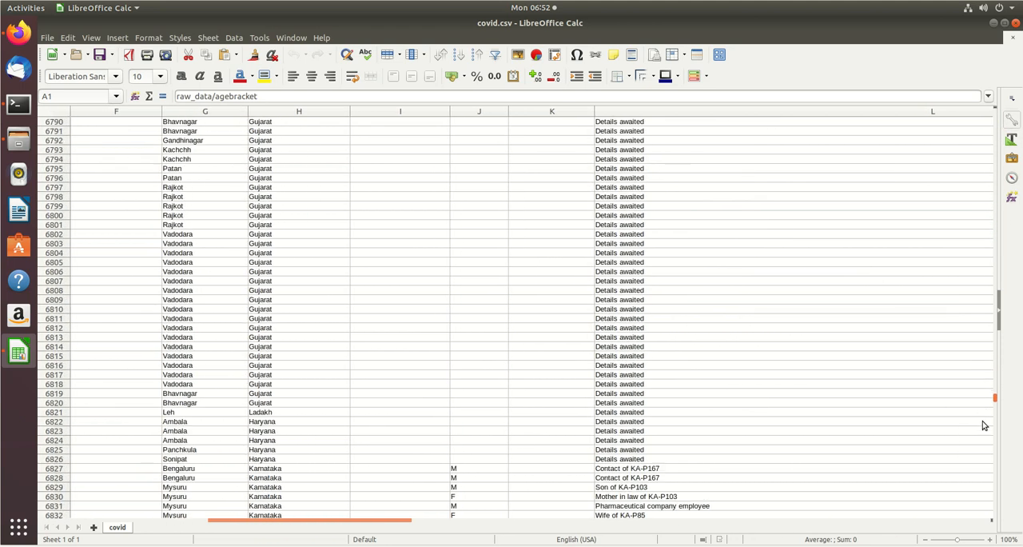
{"action": "scroll", "scroll_direction": "down", "scroll_amount": 3}
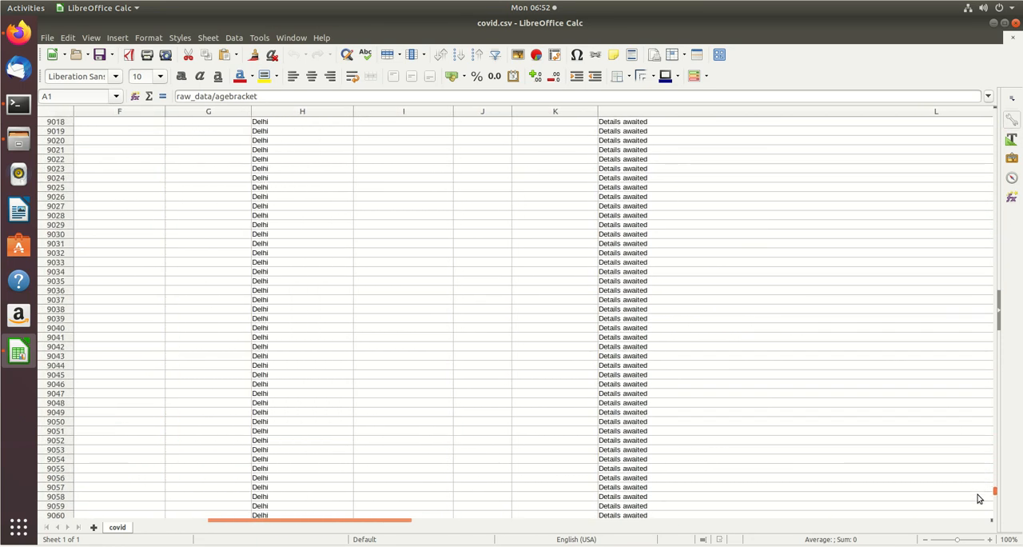
{"action": "scroll", "scroll_direction": "down", "scroll_amount": 3}
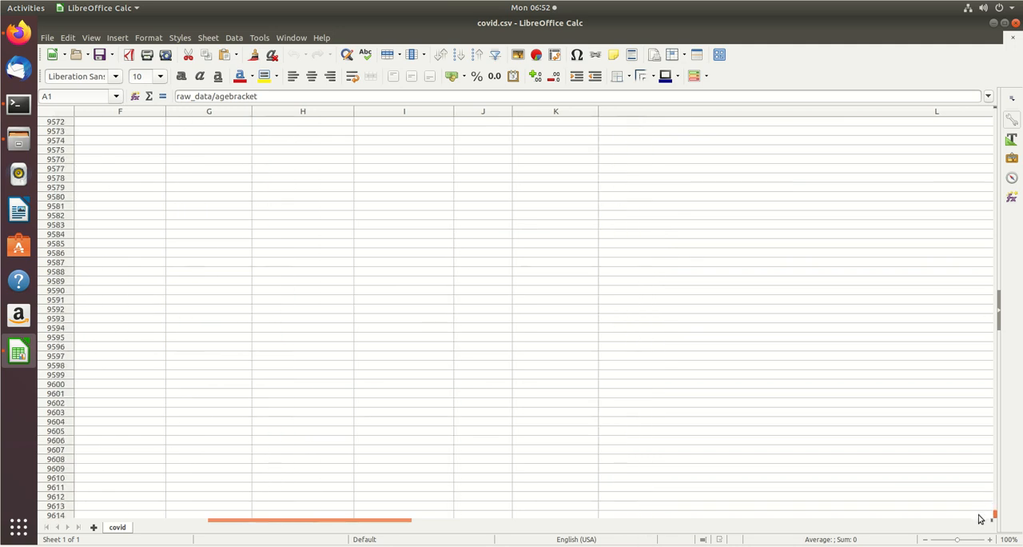
{"action": "scroll", "scroll_direction": "up", "scroll_amount": 3}
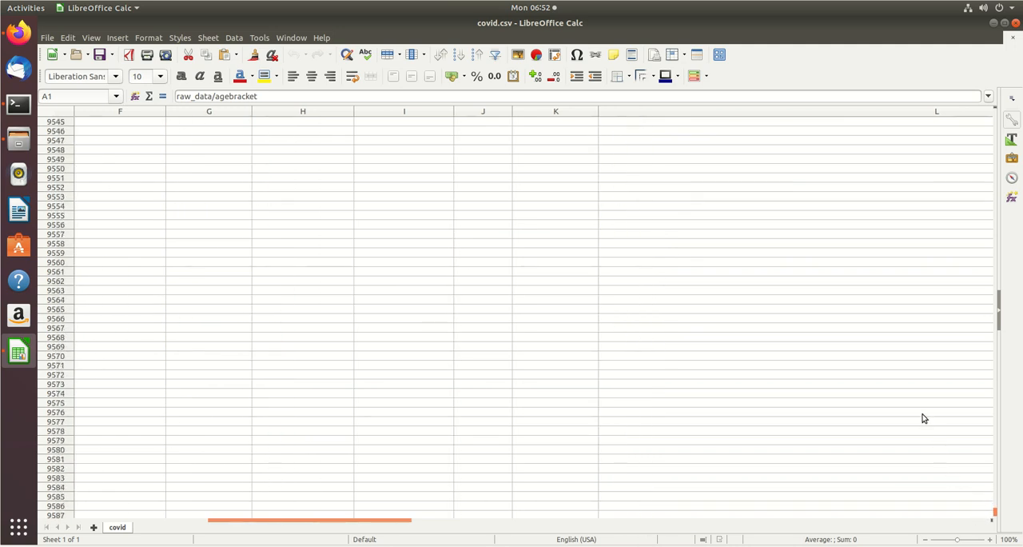
{"action": "scroll", "scroll_direction": "up", "scroll_amount": 3}
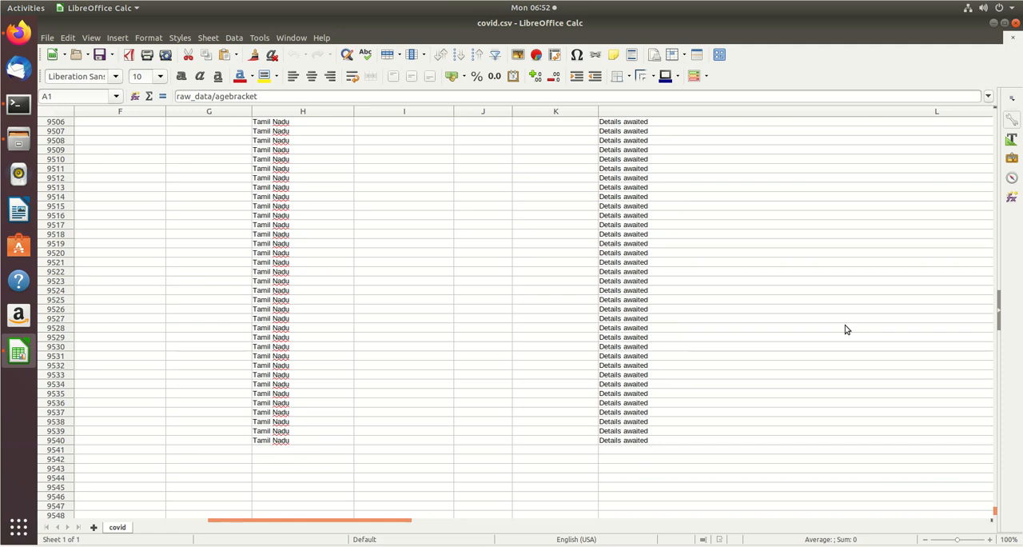
{"action": "mouse_move", "coordinate": [18, 35]}
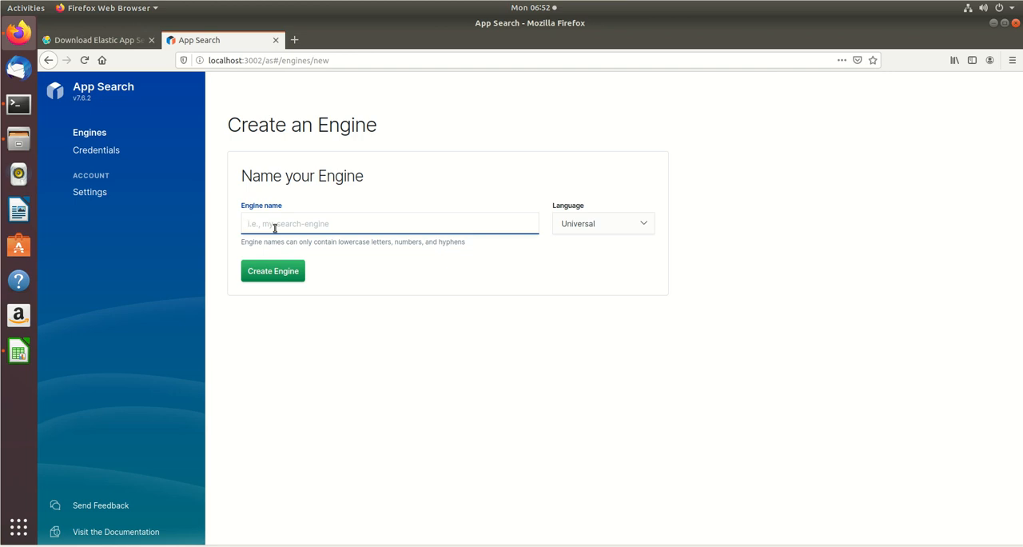
- Create an engine named covidindia and look over its Engine Setup page
{"action": "type", "text": "covid"}
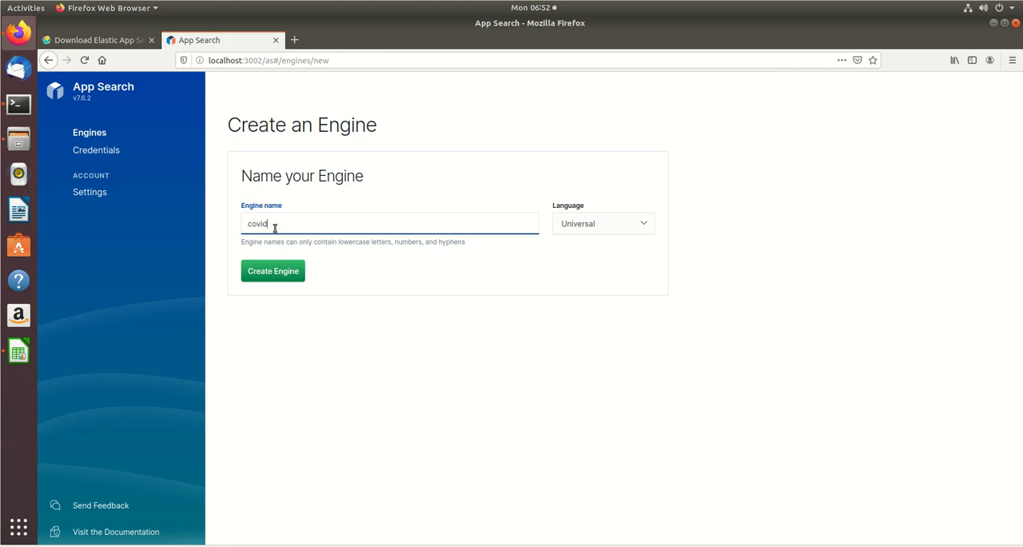
{"action": "type", "text": "india"}
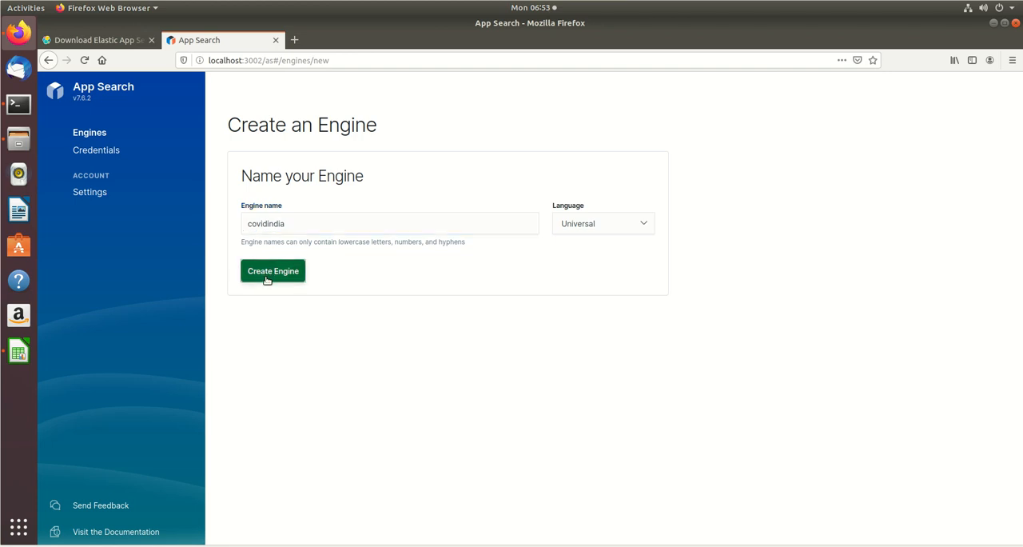
{"action": "left_click", "coordinate": [272, 270]}
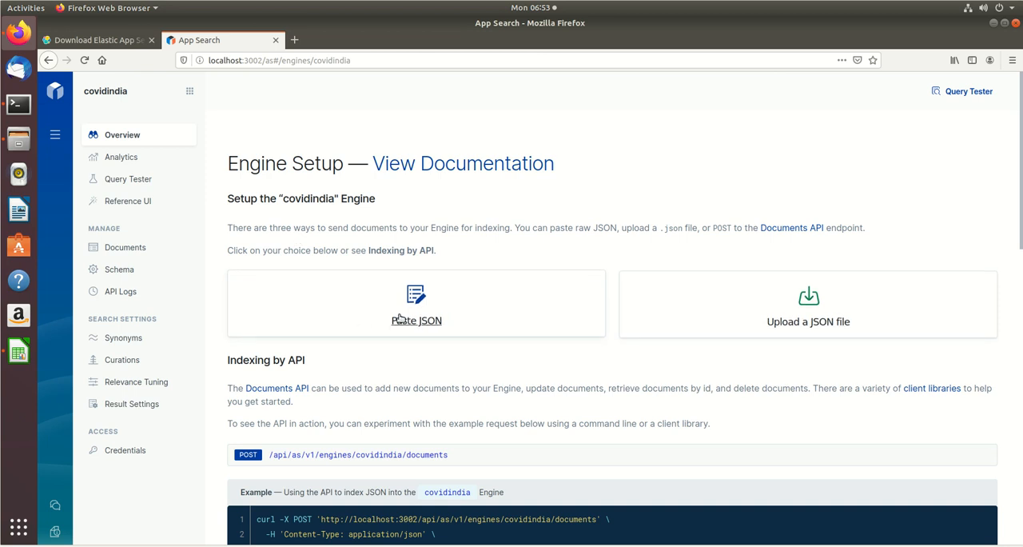
{"action": "scroll", "scroll_direction": "down", "scroll_amount": 3}
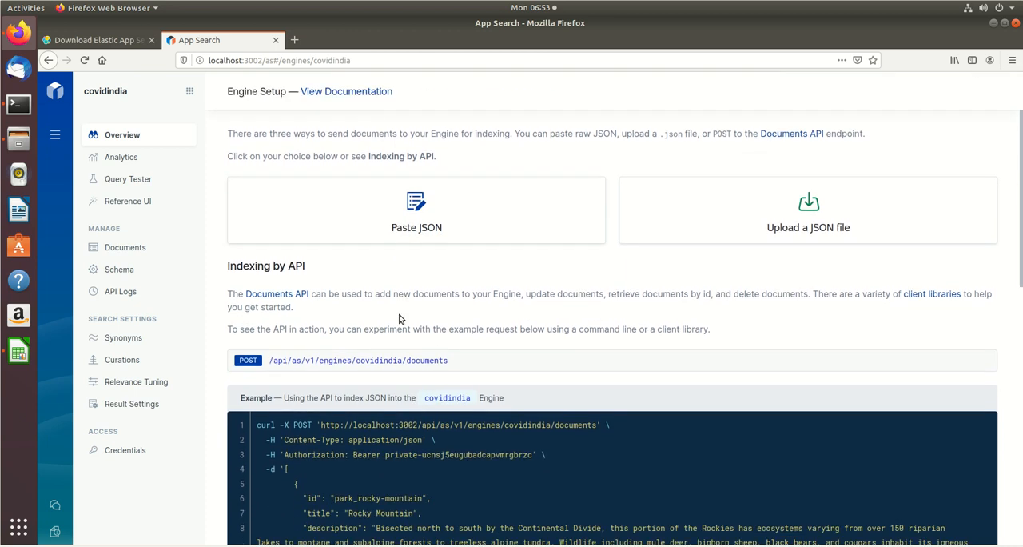
{"action": "scroll", "scroll_direction": "up", "scroll_amount": 3}
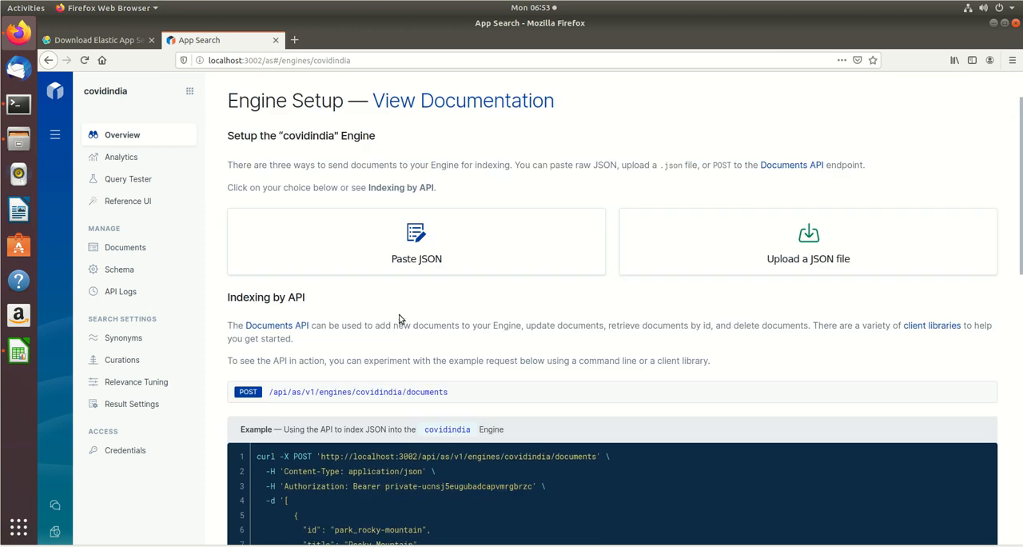
{"action": "mouse_move", "coordinate": [17, 105]}
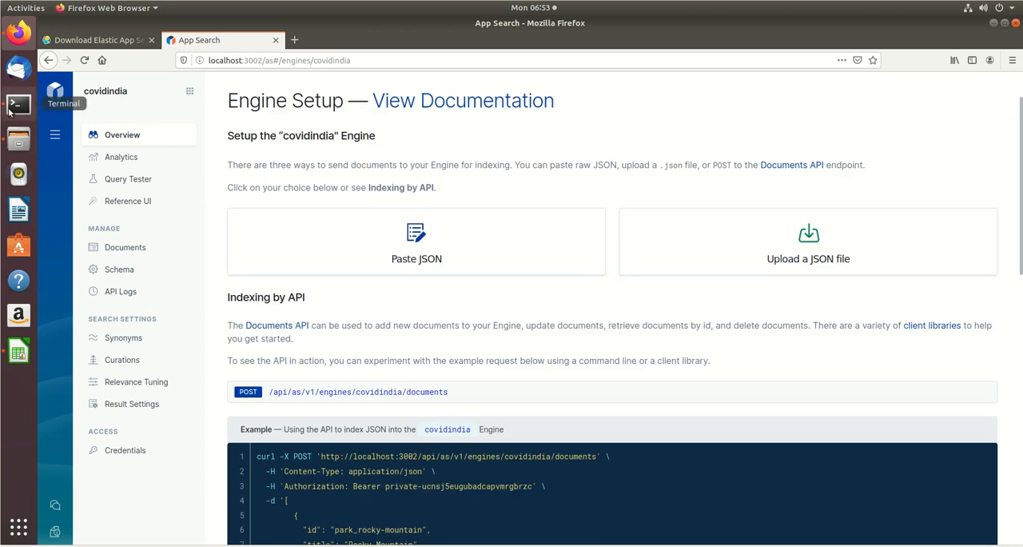
- View logstash_csv.conf in the logstash Terminal session, which outputs to covidindia
{"action": "left_click", "coordinate": [18, 106]}
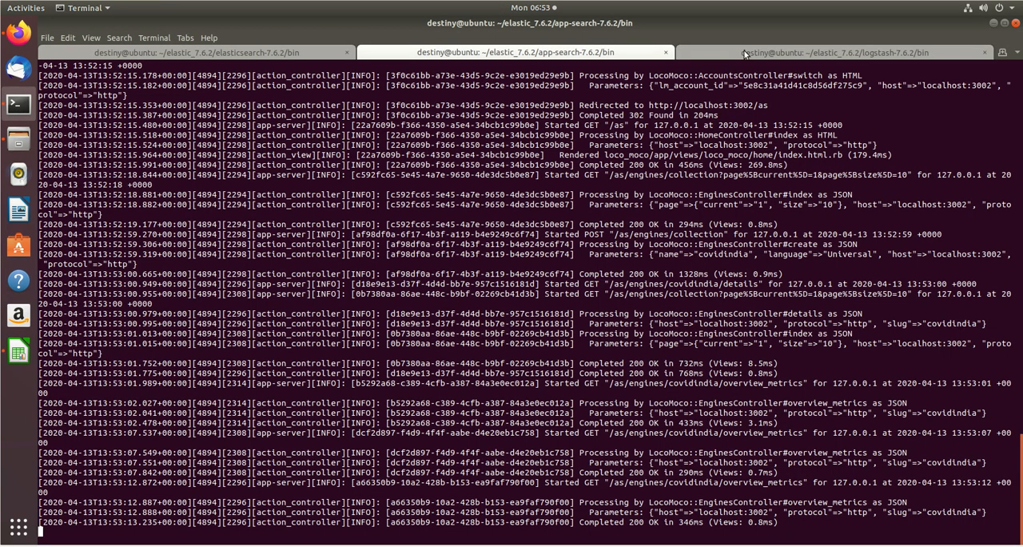
{"action": "left_click", "coordinate": [831, 51]}
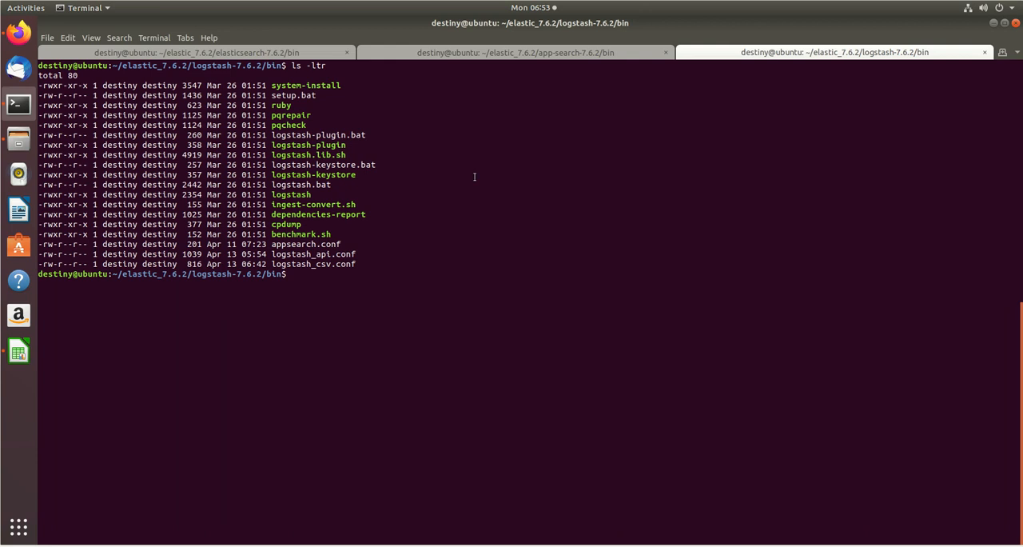
{"action": "mouse_move", "coordinate": [339, 267]}
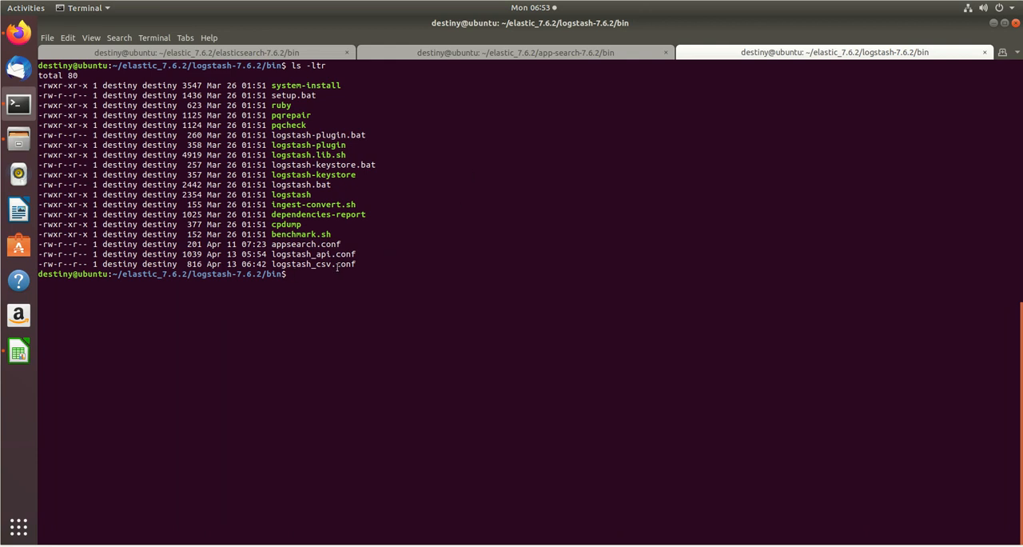
{"action": "type", "text": "vi logstash_csv.conf"}
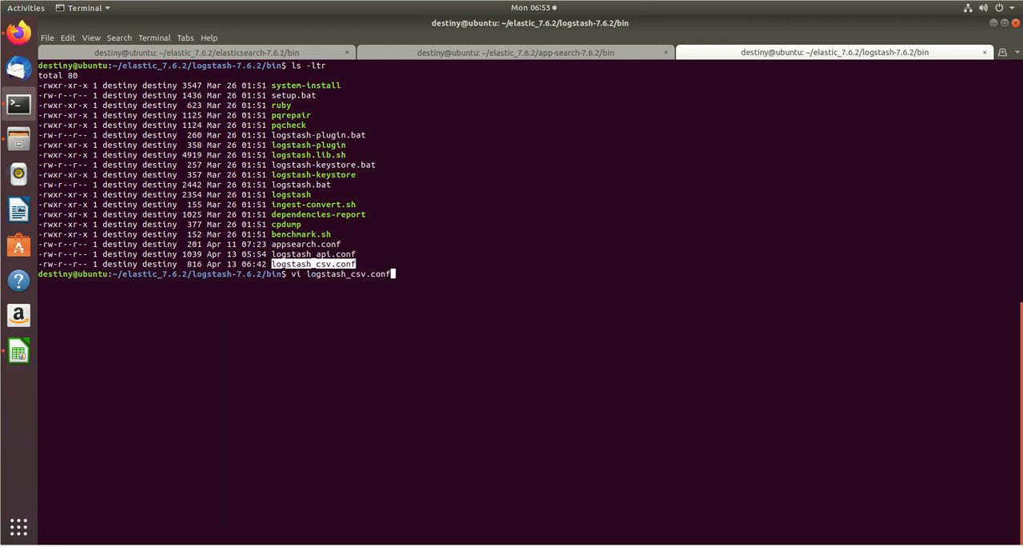
{"action": "key", "text": "Return"}
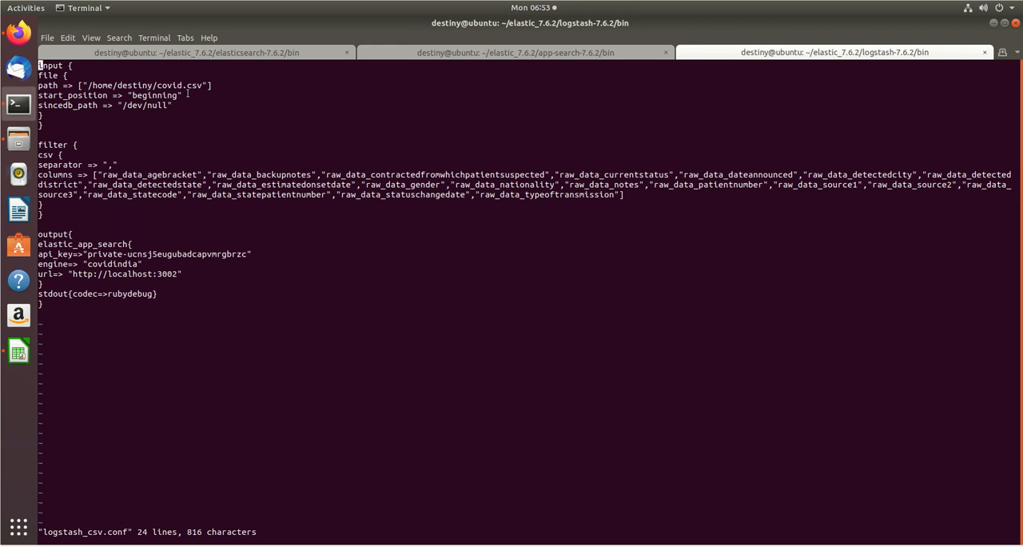
{"action": "mouse_move", "coordinate": [86, 118]}
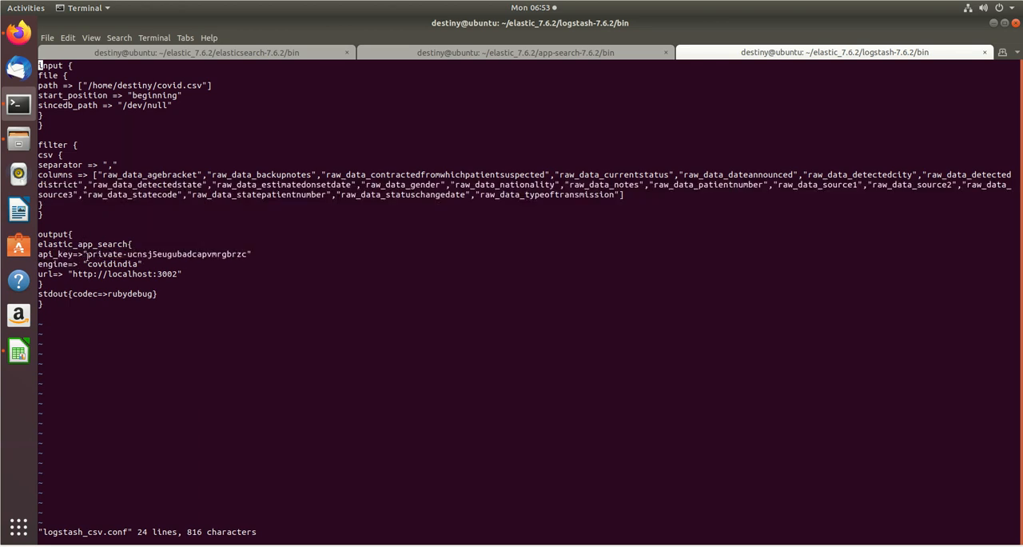
{"action": "double_click", "coordinate": [167, 252]}
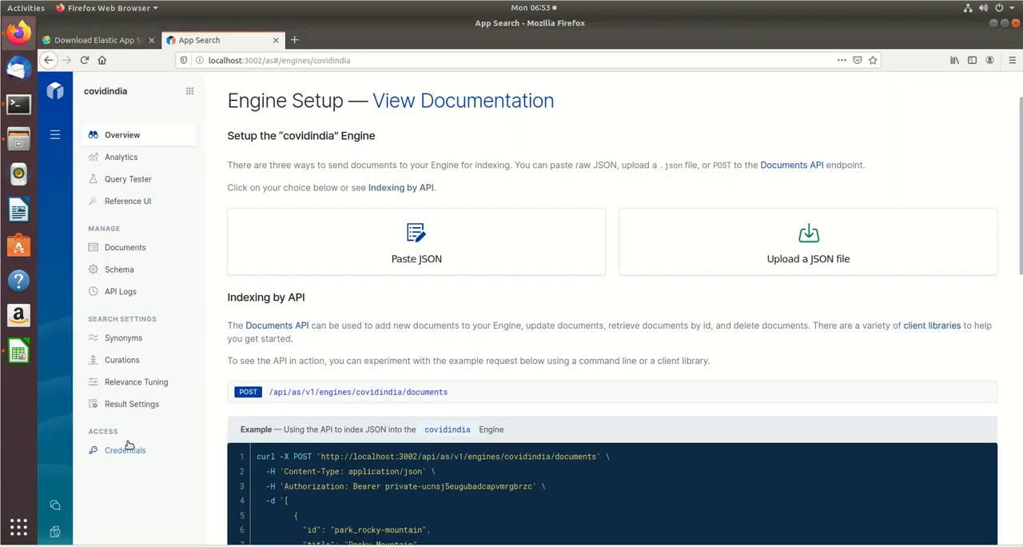
- Copy the covidindia engine's private API key from Credentials
{"action": "left_click", "coordinate": [124, 449]}
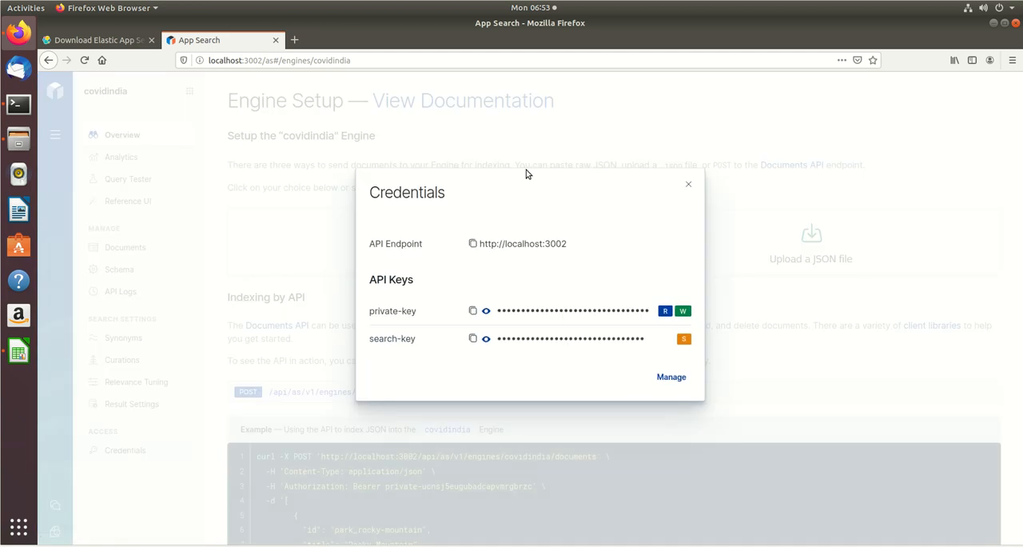
{"action": "mouse_move", "coordinate": [473, 310]}
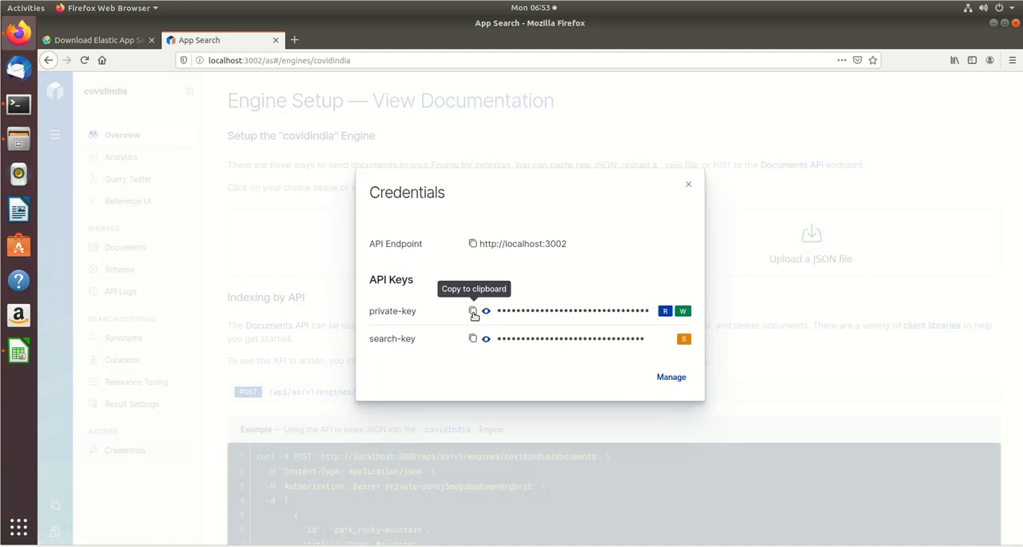
{"action": "left_click", "coordinate": [486, 310]}
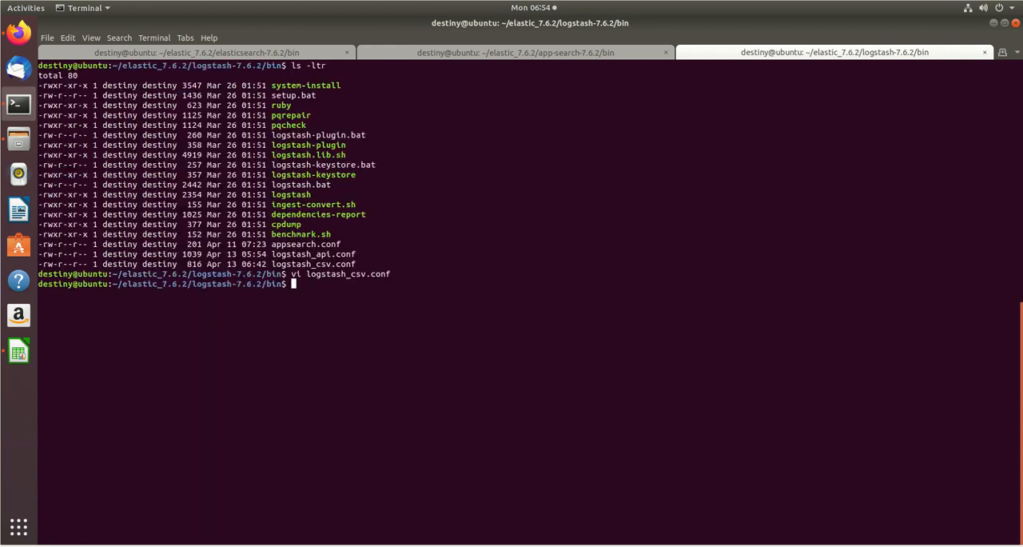
- Run ./logstash -f logstash_csv.conf to index the CSV into covidindia
{"action": "type", "text": "./logstash"}
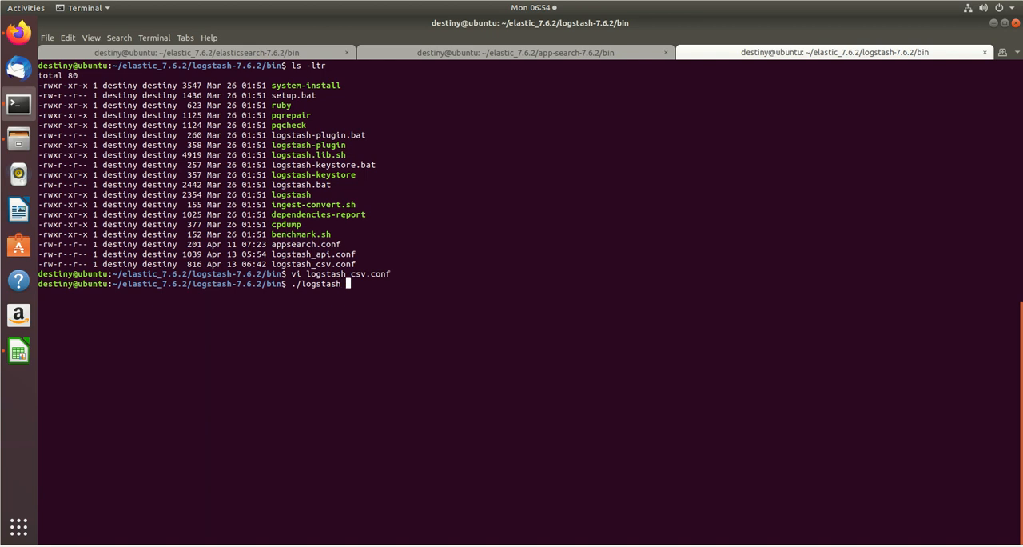
{"action": "type", "text": "-f logstash"}
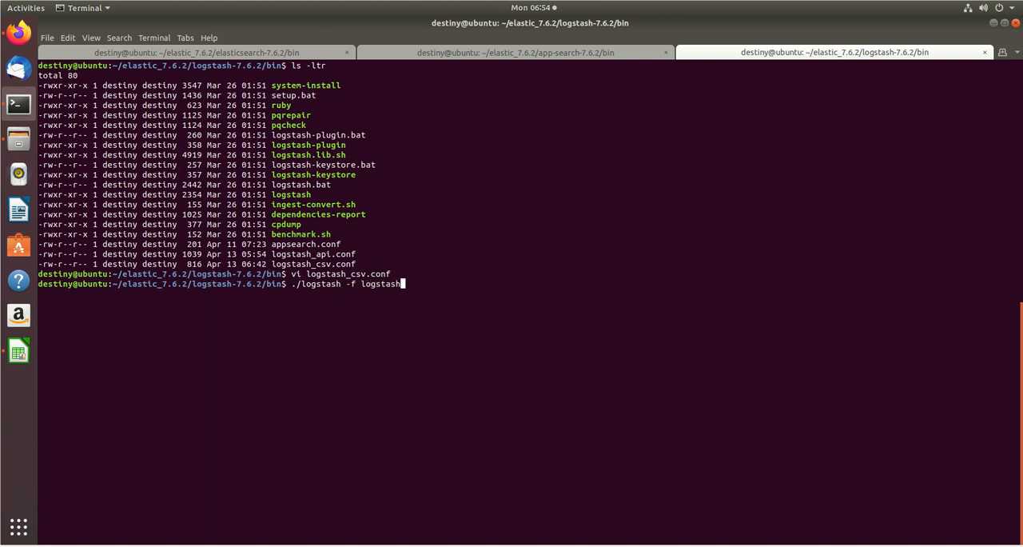
{"action": "type", "text": "_csv.conf"}
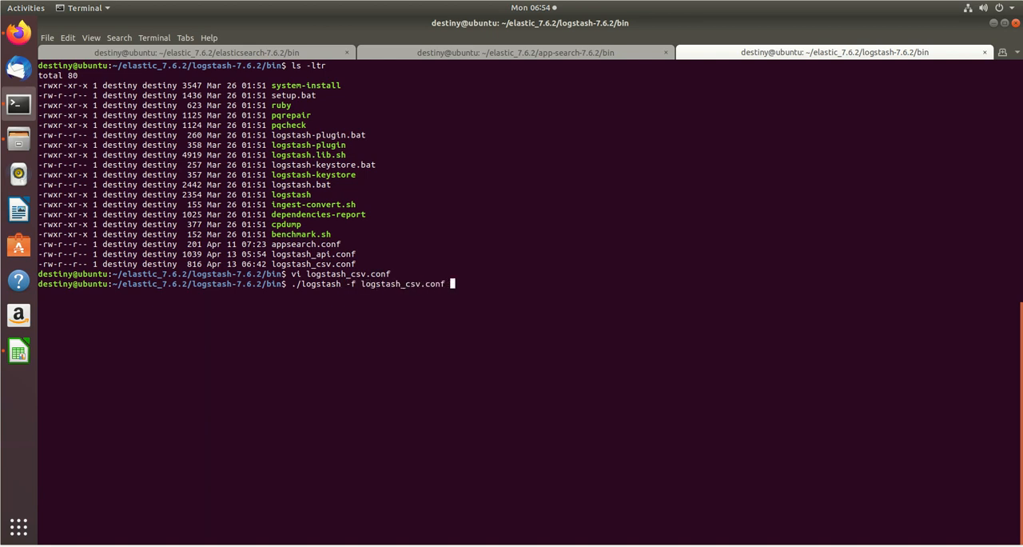
{"action": "key", "text": "Return"}
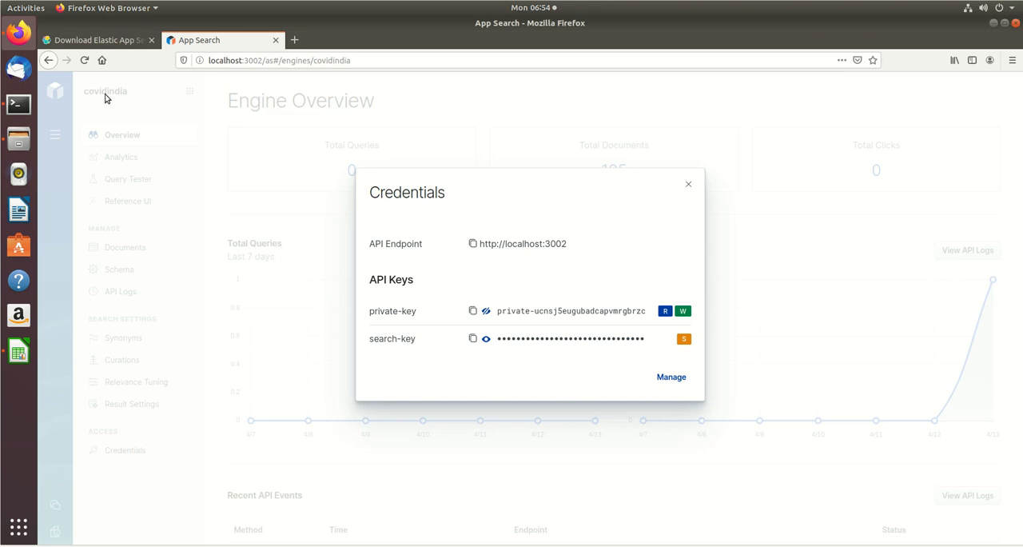
{"action": "mouse_move", "coordinate": [202, 146]}
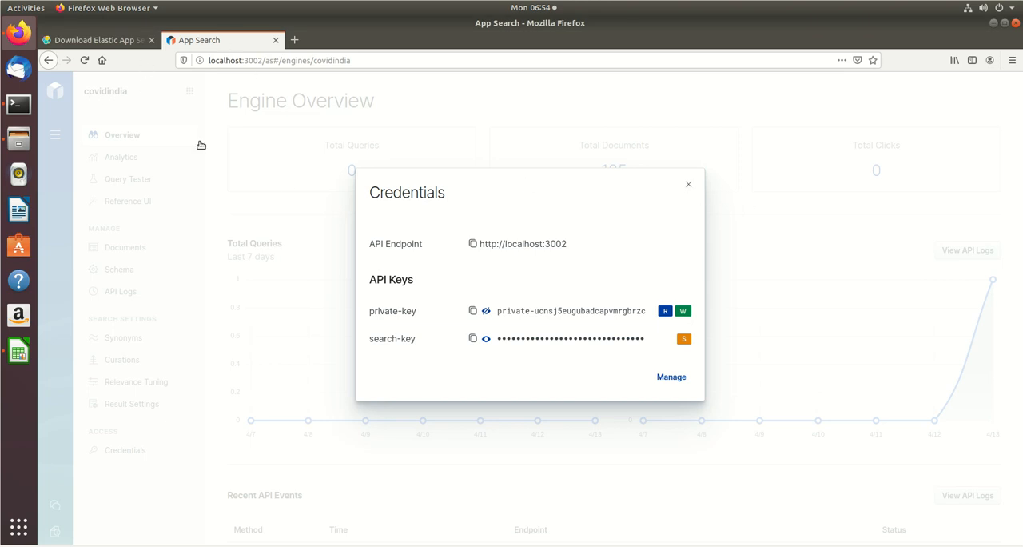
- Dismiss the credentials view and look through the empty Analytics page
{"action": "left_click", "coordinate": [688, 184]}
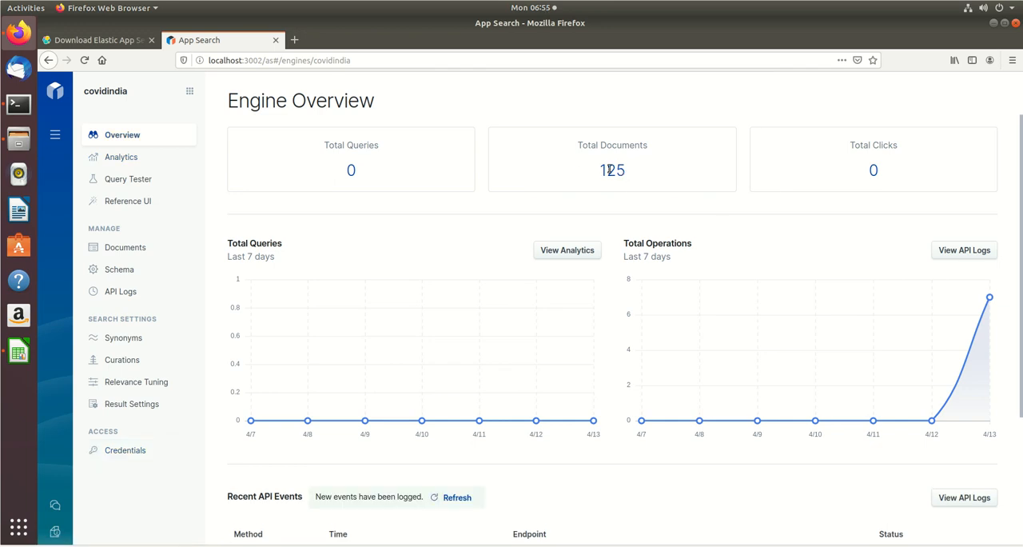
{"action": "left_click", "coordinate": [121, 157]}
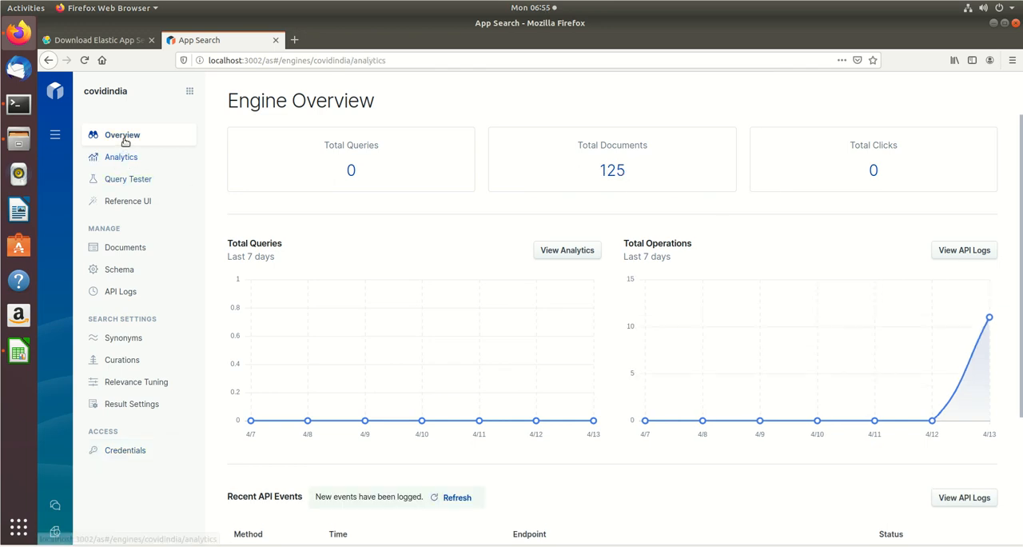
{"action": "left_click", "coordinate": [121, 157]}
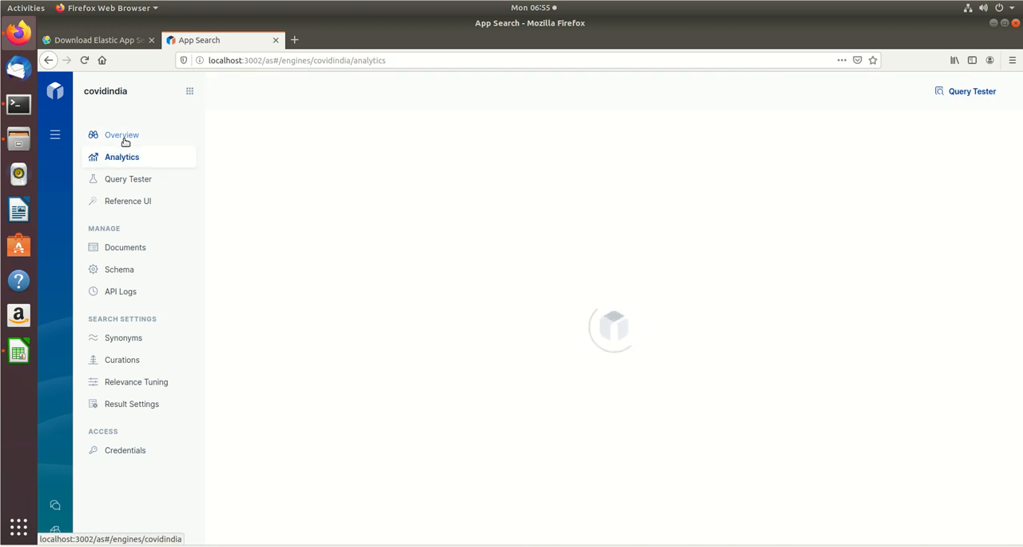
{"action": "left_click", "coordinate": [121, 157]}
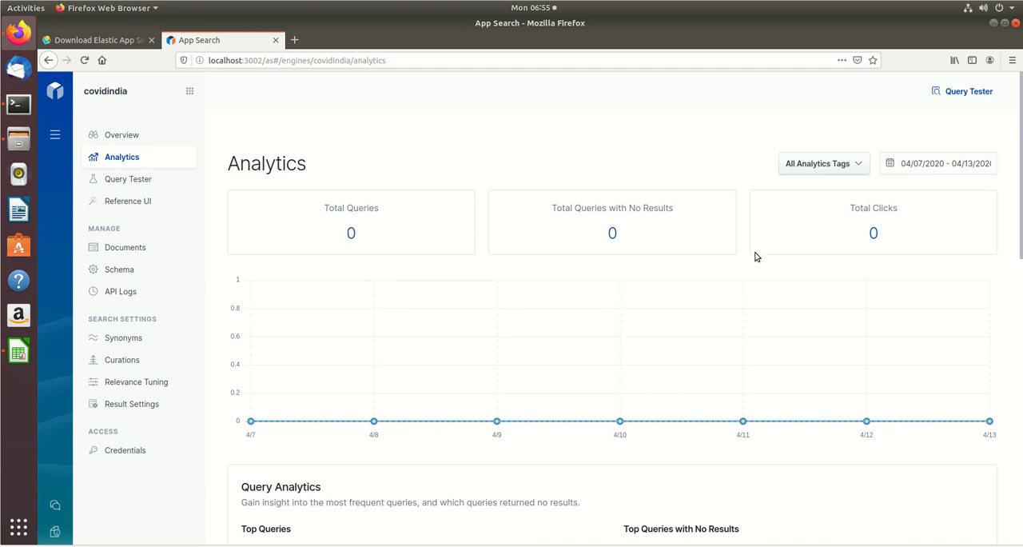
{"action": "scroll", "scroll_direction": "down", "scroll_amount": 3}
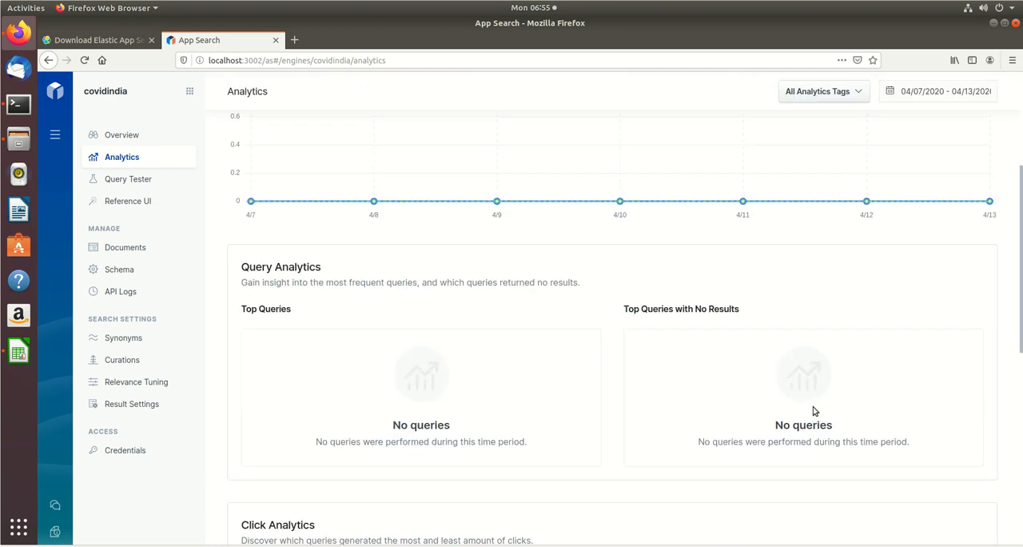
{"action": "scroll", "scroll_direction": "up", "scroll_amount": 3}
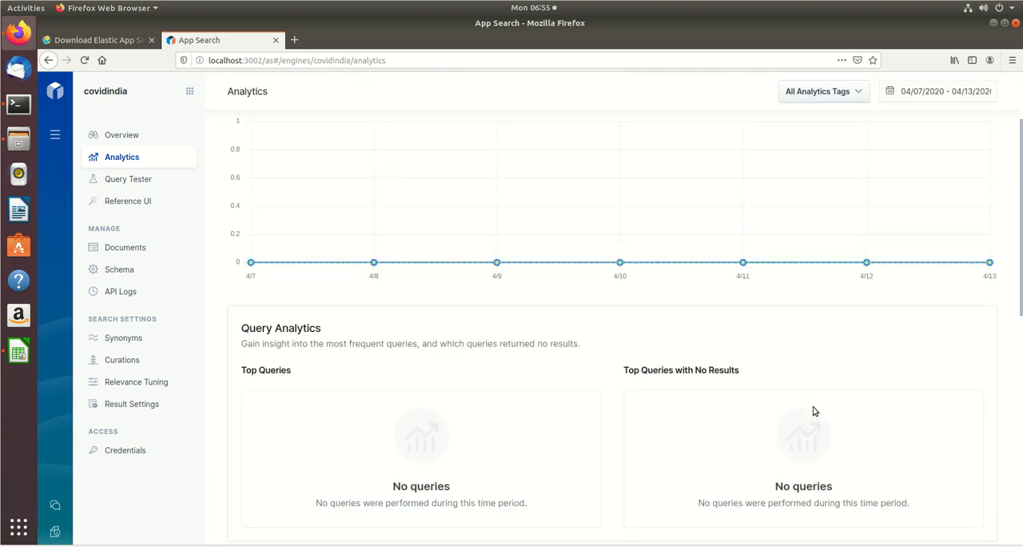
{"action": "scroll", "scroll_direction": "up", "scroll_amount": 3}
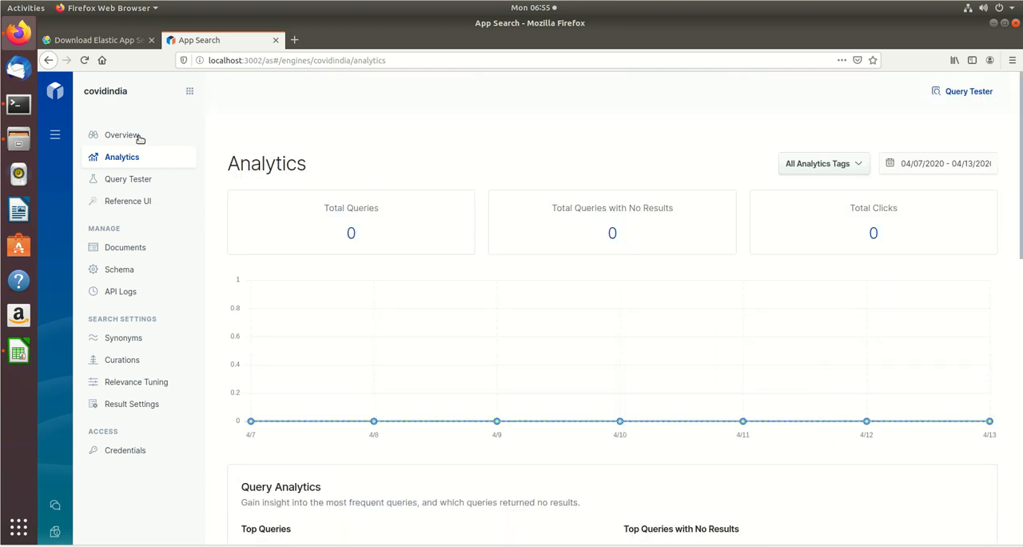
- Return to the Engine Overview showing 125 total documents
{"action": "left_click", "coordinate": [122, 134]}
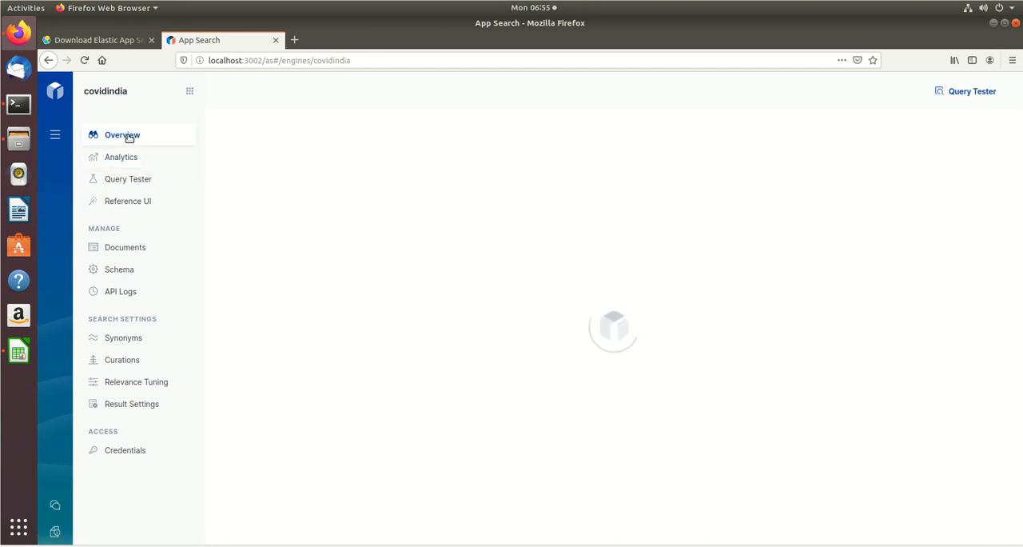
{"action": "left_click", "coordinate": [122, 135]}
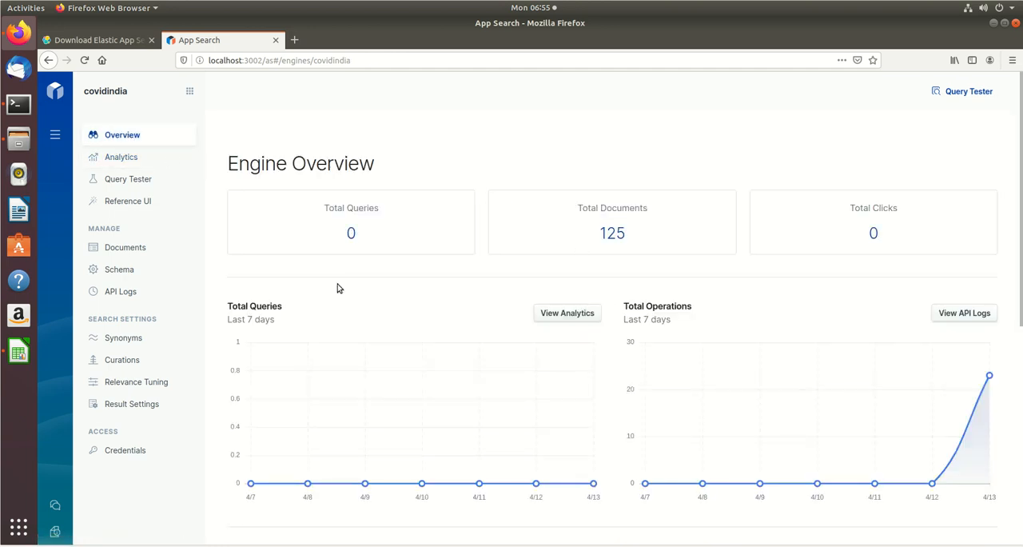
- In the Reference UI builder, set title raw_data_detectedstate and filter raw_data_detectedcity
{"action": "left_click", "coordinate": [128, 202]}
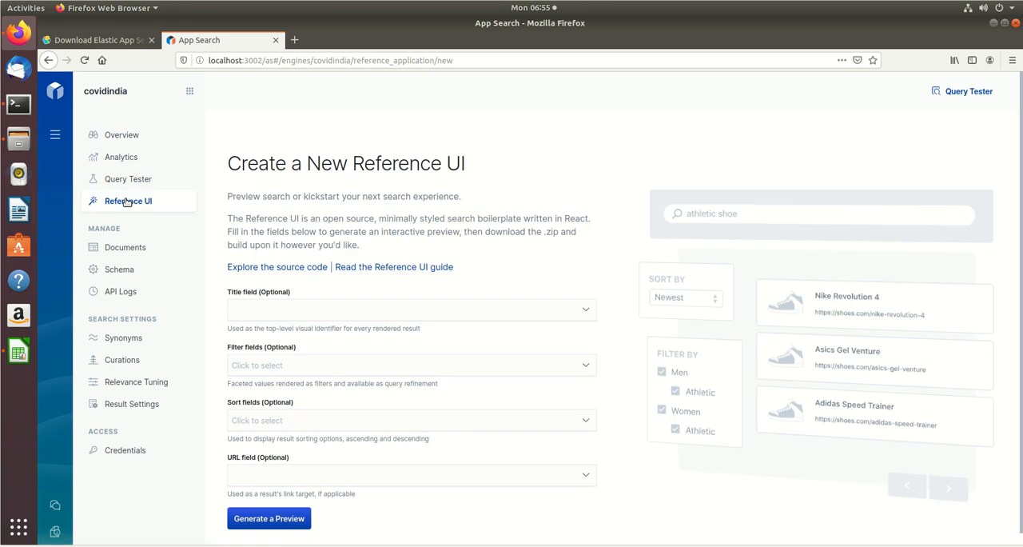
{"action": "mouse_move", "coordinate": [323, 259]}
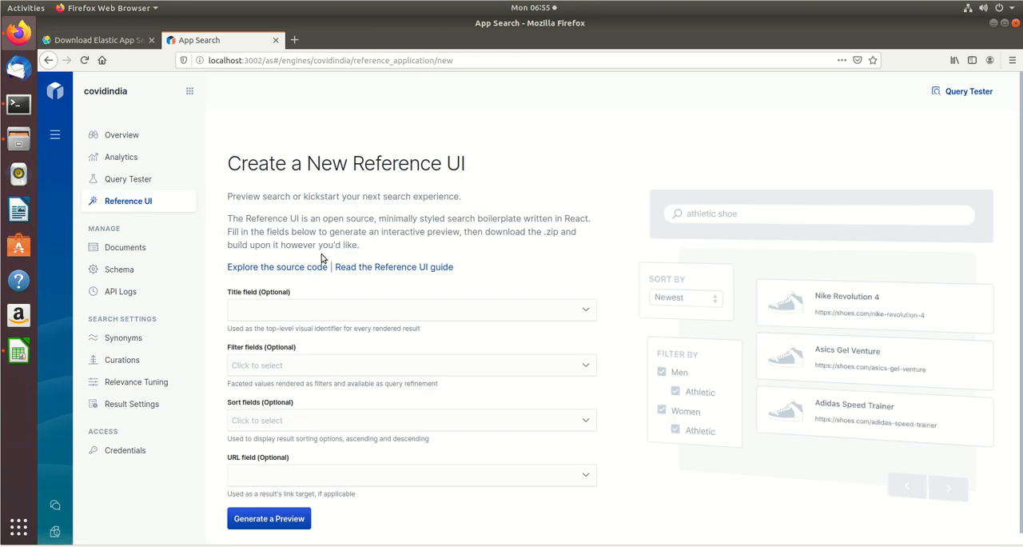
{"action": "mouse_move", "coordinate": [323, 307]}
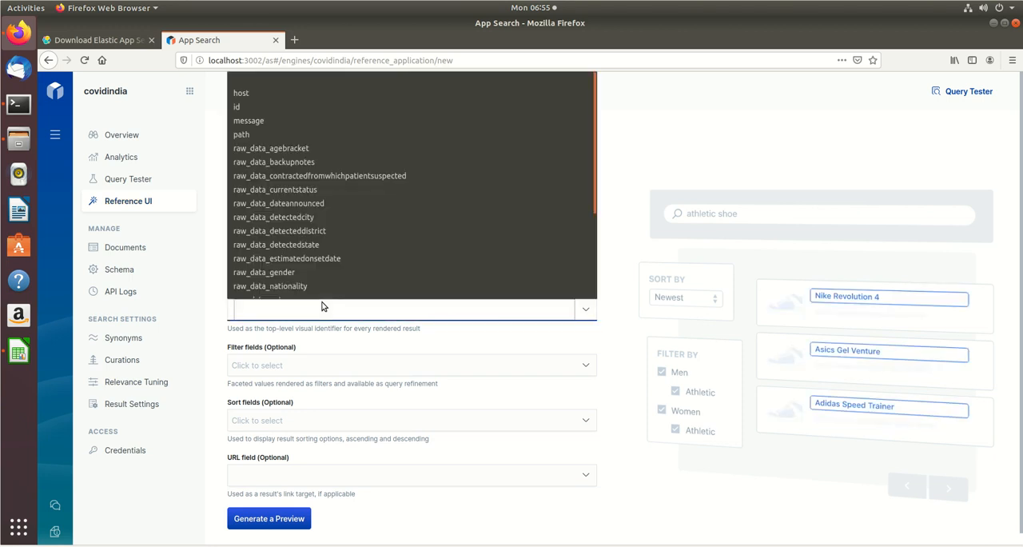
{"action": "mouse_move", "coordinate": [275, 245]}
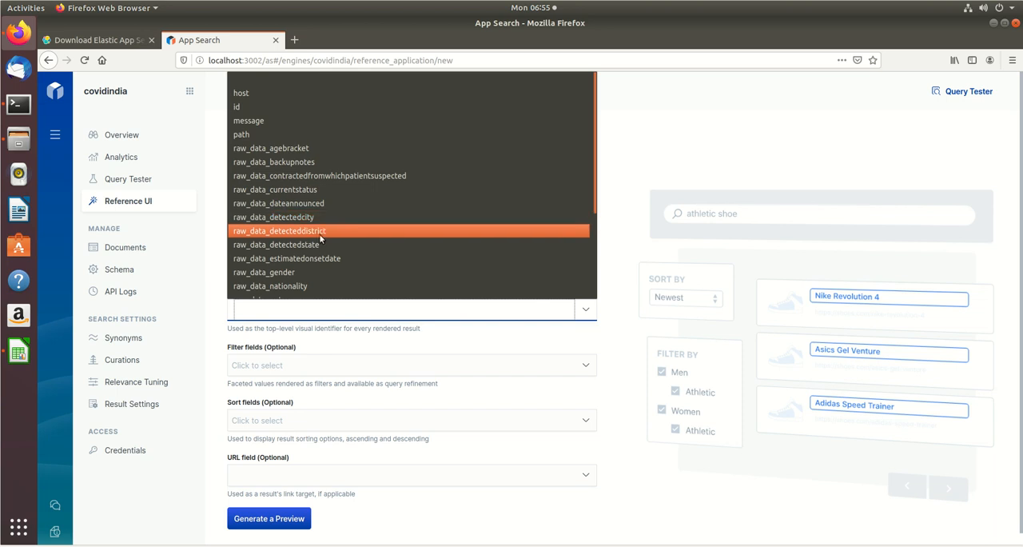
{"action": "left_click", "coordinate": [275, 243]}
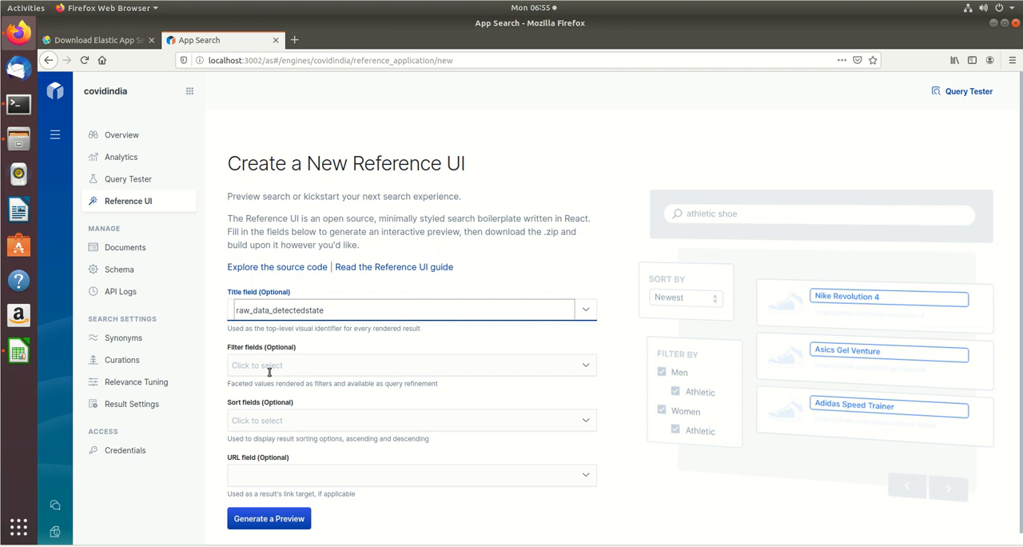
{"action": "left_click", "coordinate": [410, 365]}
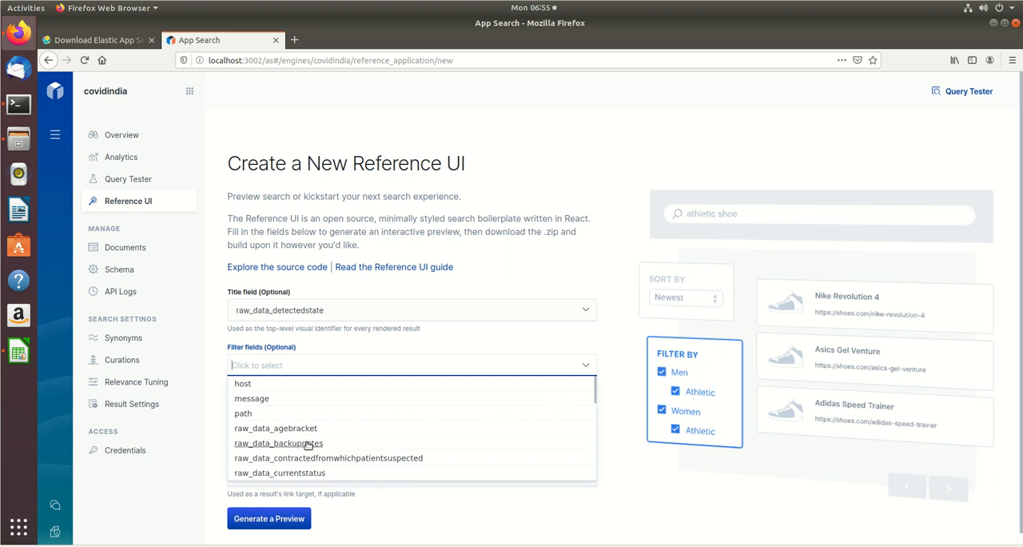
{"action": "scroll", "scroll_direction": "down", "scroll_amount": 3}
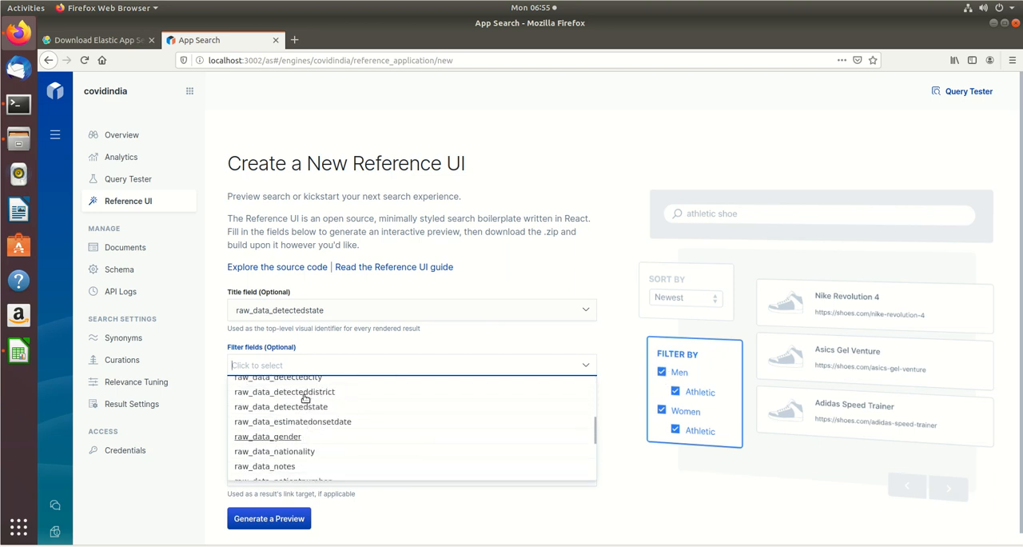
{"action": "left_click", "coordinate": [278, 377]}
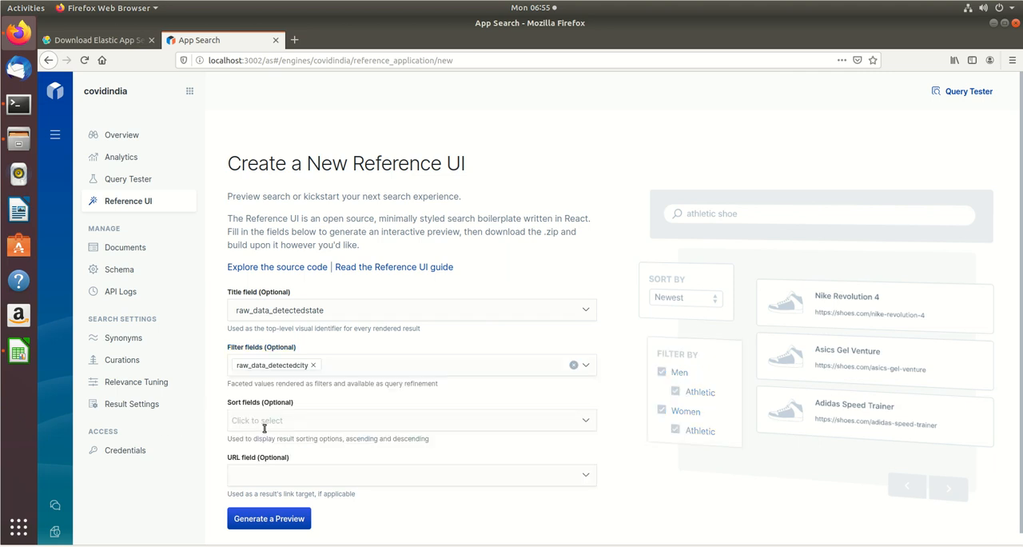
- Set sort field raw_data_statuschangedate and generate the Reference UI preview
{"action": "left_click", "coordinate": [407, 419]}
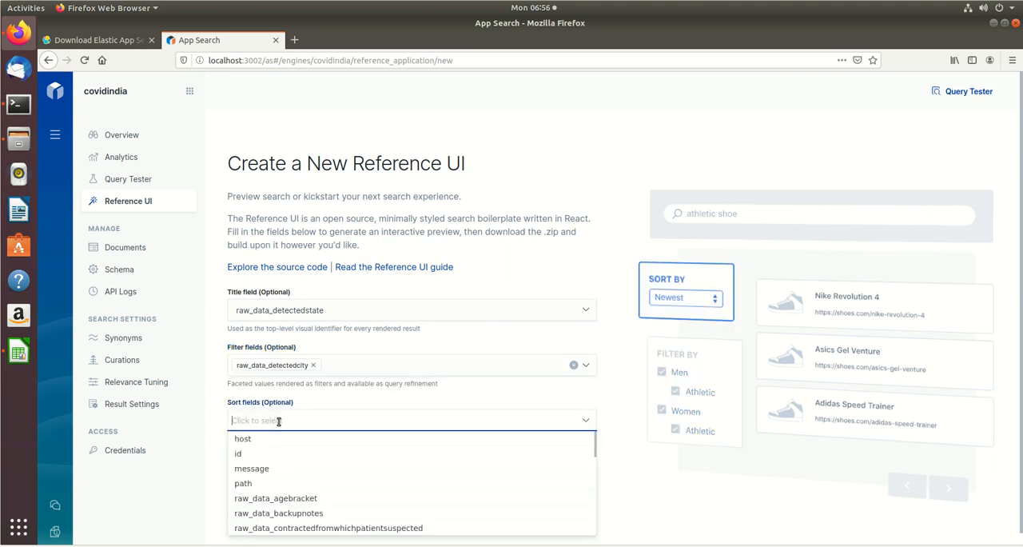
{"action": "scroll", "scroll_direction": "down", "scroll_amount": 3}
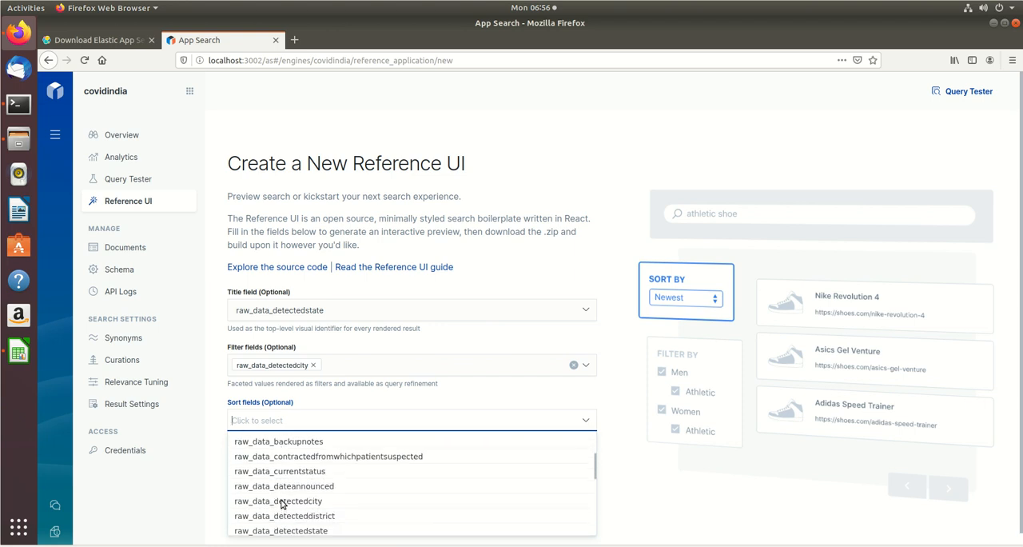
{"action": "scroll", "scroll_direction": "down", "scroll_amount": 3}
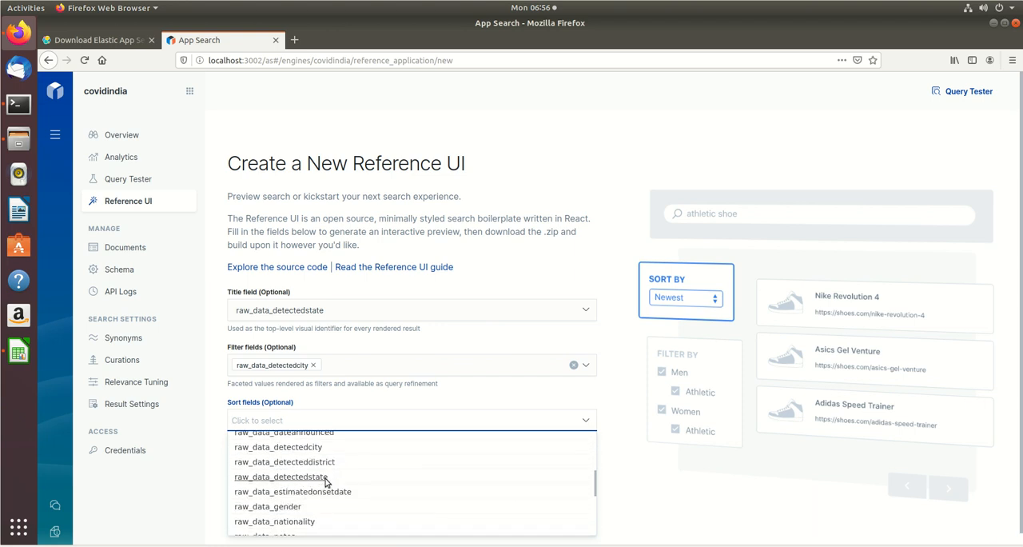
{"action": "scroll", "scroll_direction": "down", "scroll_amount": 3}
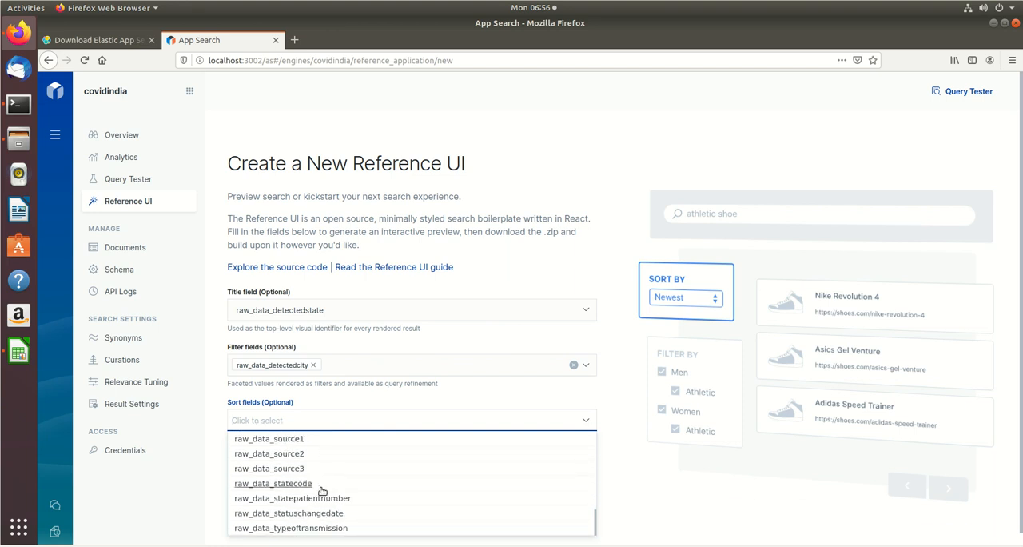
{"action": "left_click", "coordinate": [288, 511]}
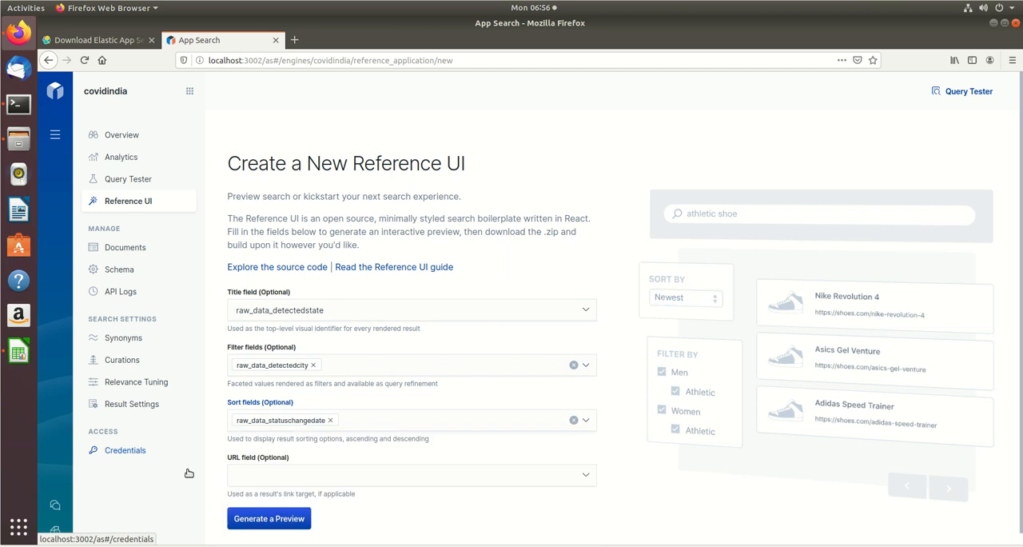
{"action": "left_click", "coordinate": [125, 449]}
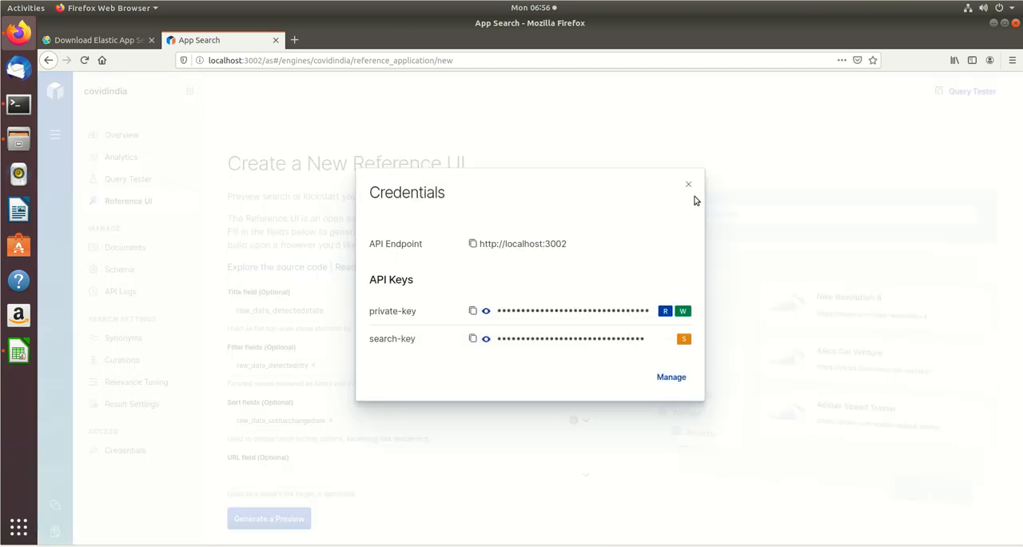
{"action": "left_click", "coordinate": [687, 185]}
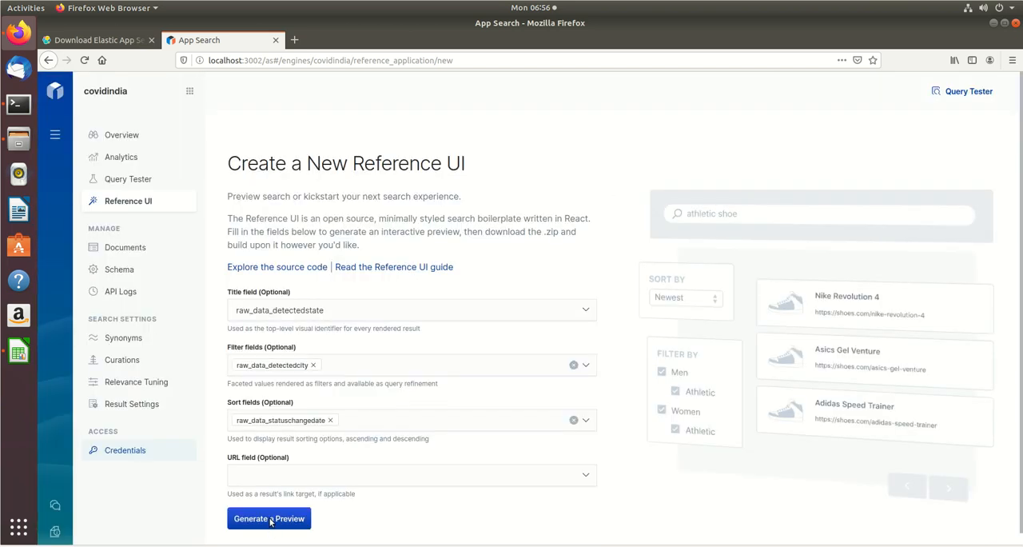
{"action": "left_click", "coordinate": [268, 518]}
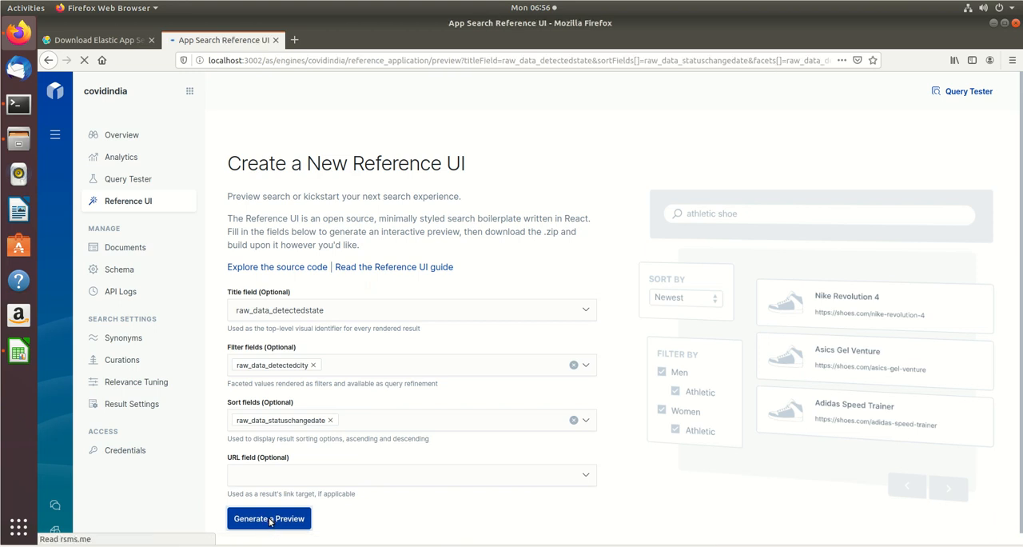
- In the preview, filter results to Mumbai cases and clear the filter again
{"action": "left_click", "coordinate": [268, 518]}
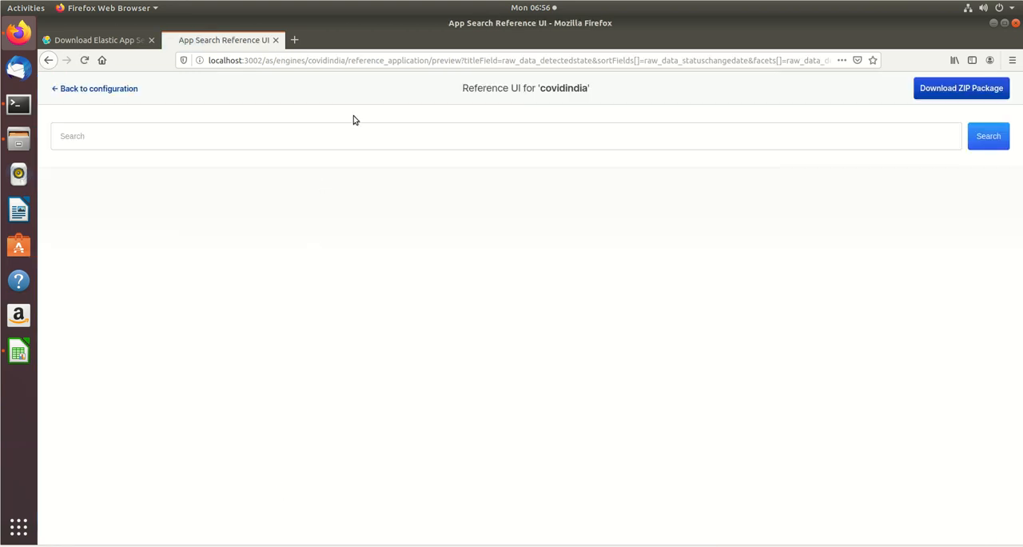
{"action": "left_click", "coordinate": [988, 134]}
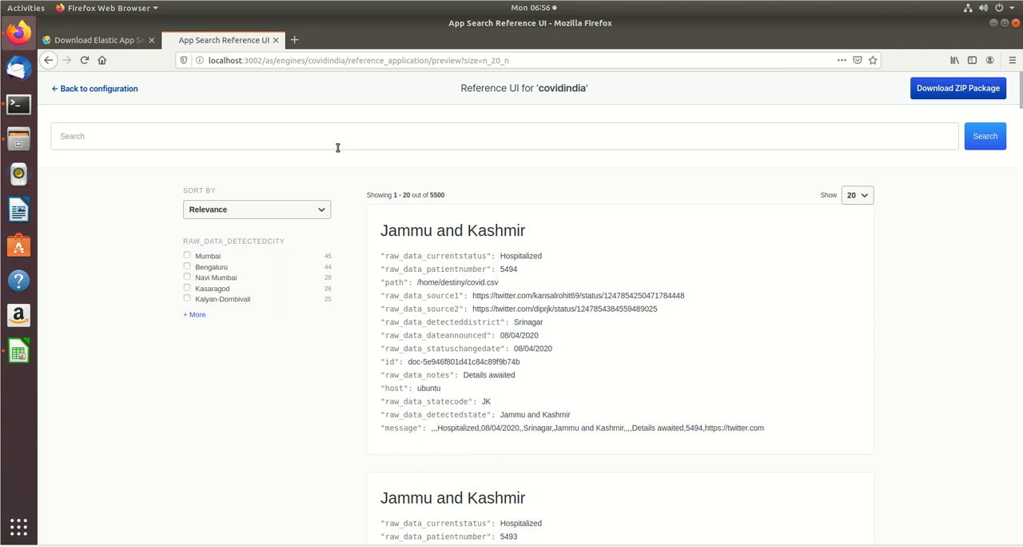
{"action": "mouse_move", "coordinate": [377, 235]}
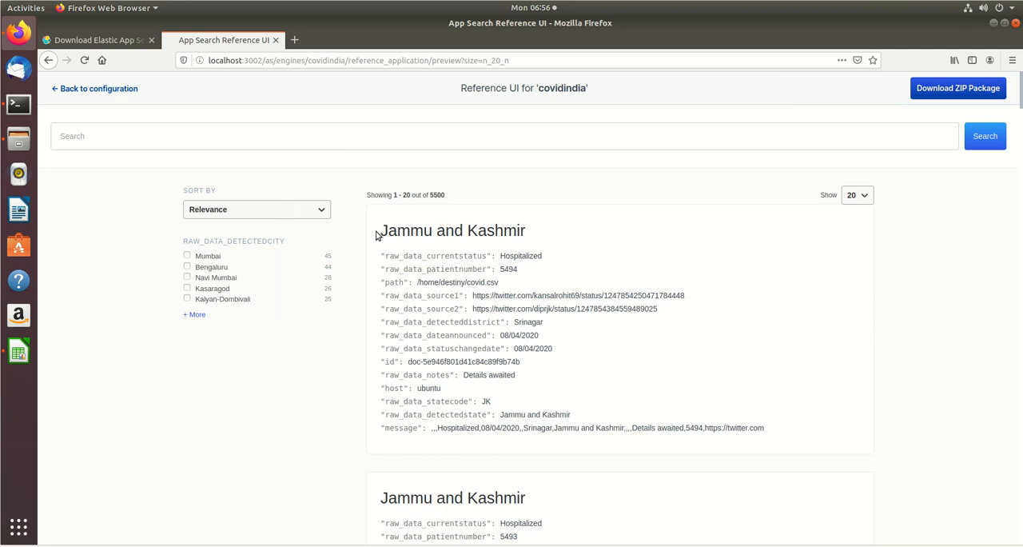
{"action": "double_click", "coordinate": [451, 230]}
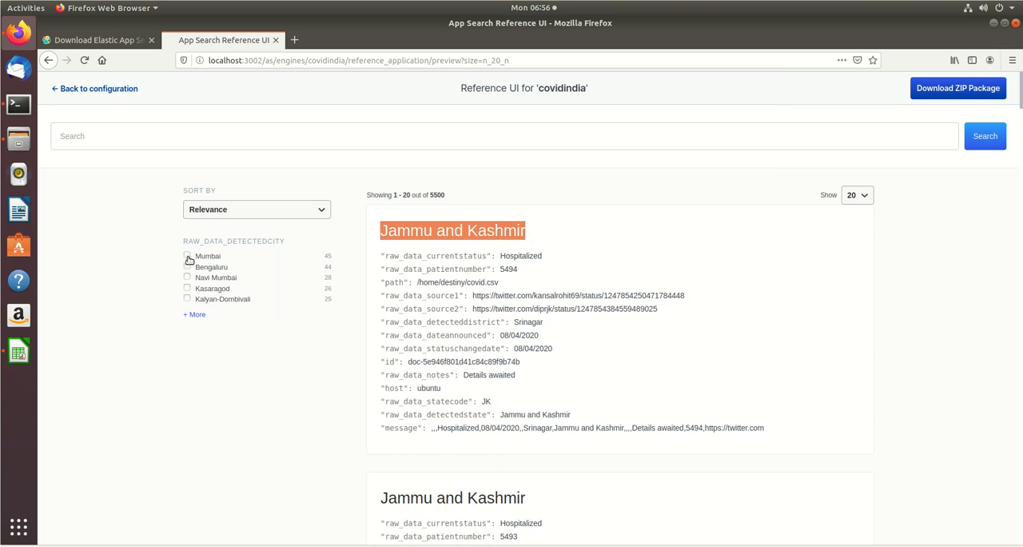
{"action": "left_click", "coordinate": [187, 255]}
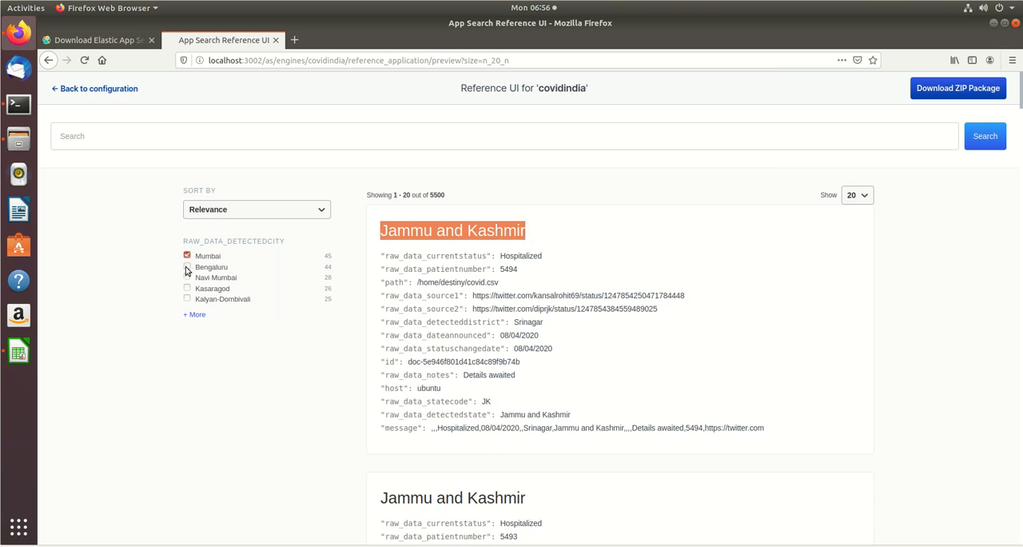
{"action": "left_click", "coordinate": [187, 255]}
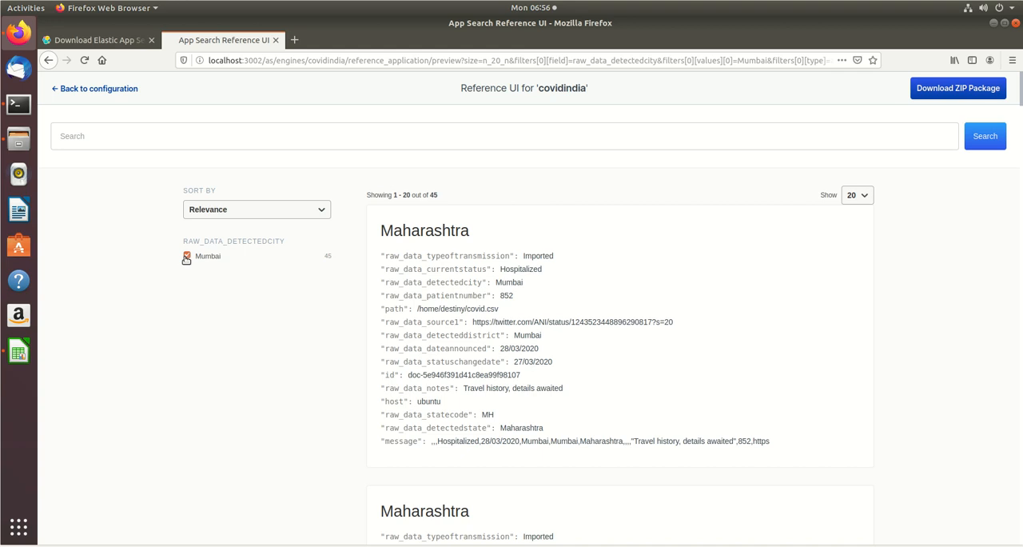
{"action": "left_click", "coordinate": [185, 256]}
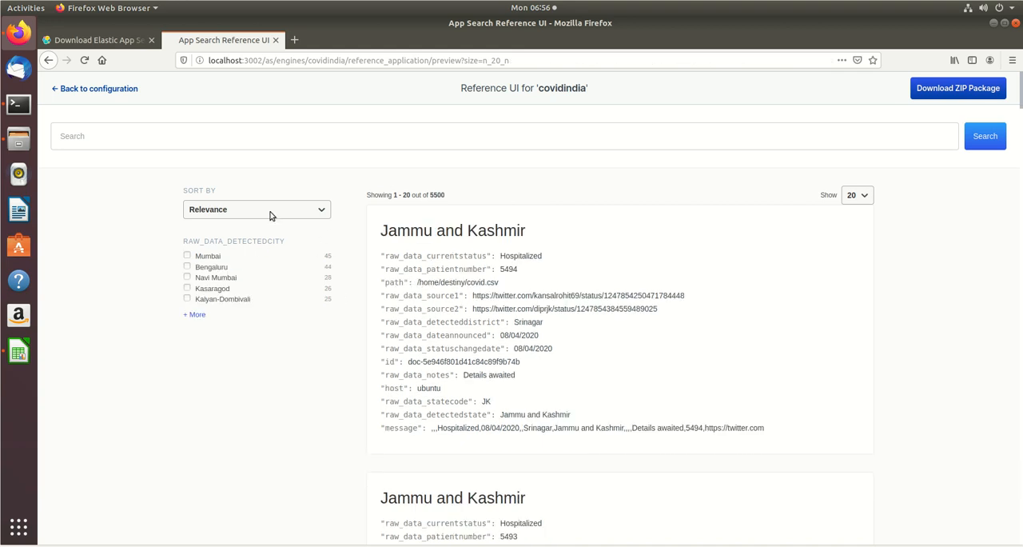
- Sort results by raw_data_statuschangedate ascending
{"action": "left_click", "coordinate": [256, 208]}
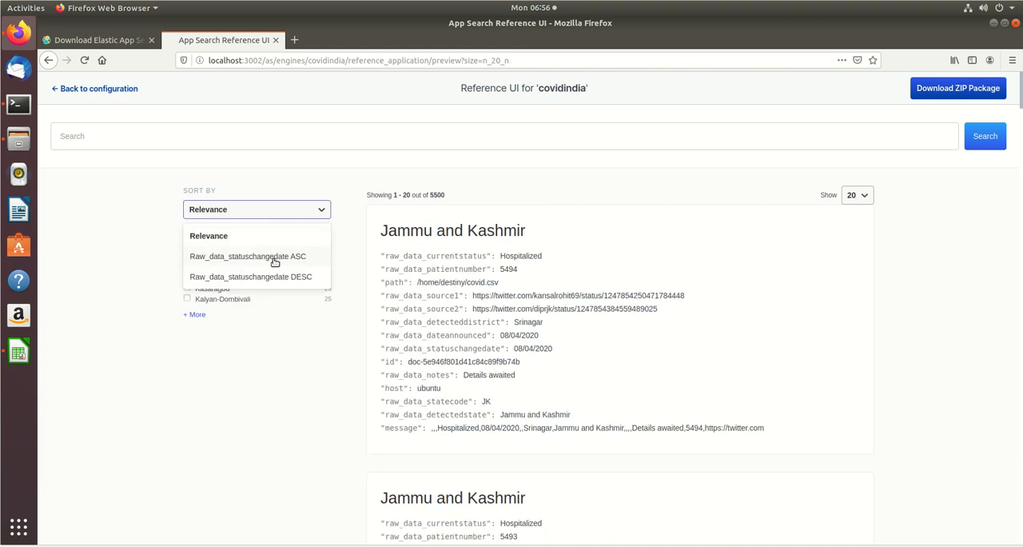
{"action": "left_click", "coordinate": [248, 256]}
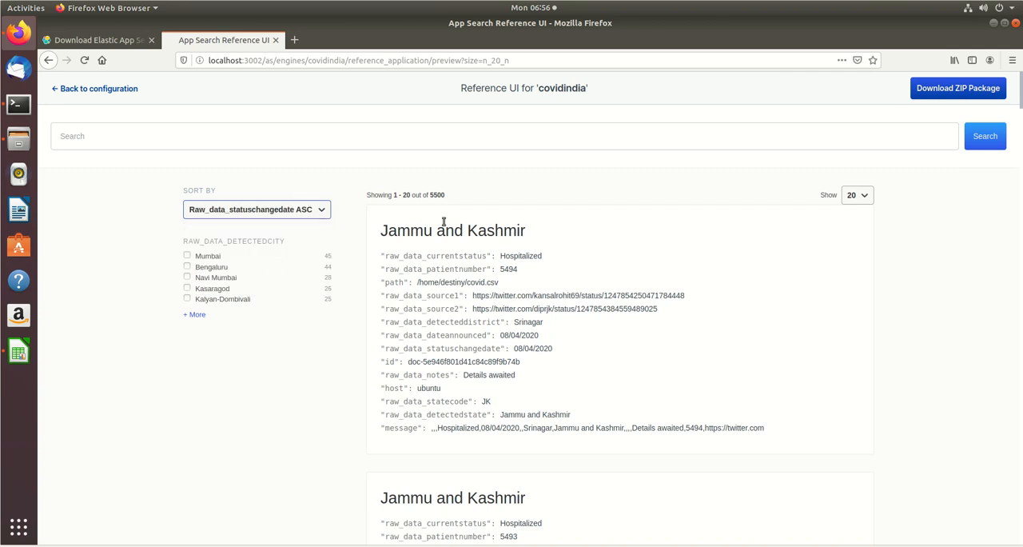
{"action": "left_click", "coordinate": [256, 208]}
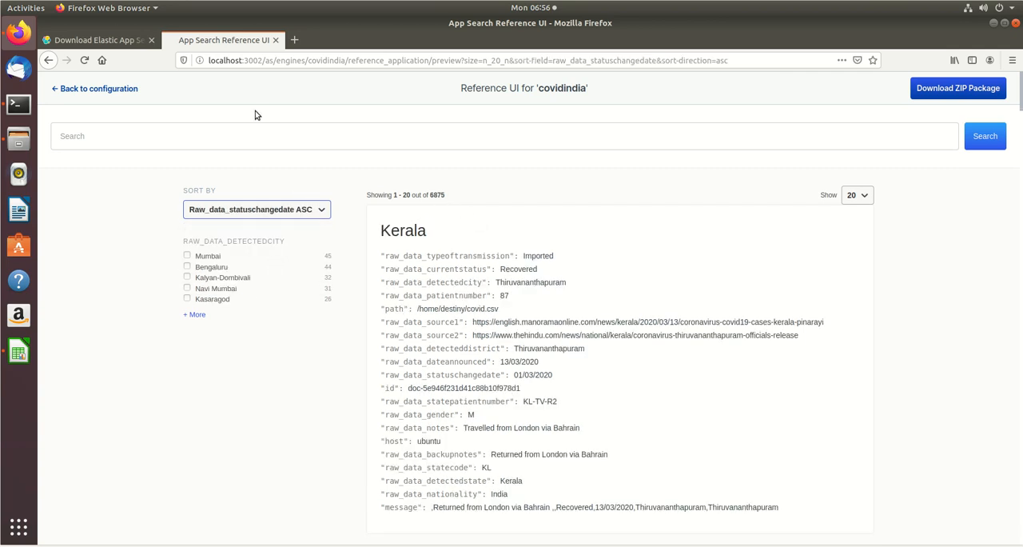
{"action": "mouse_move", "coordinate": [112, 193]}
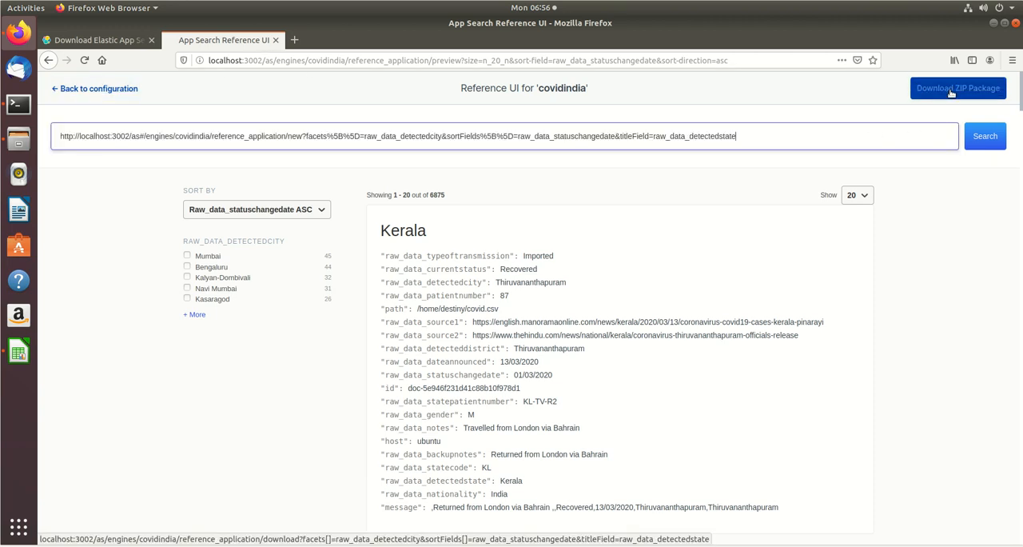
- Download the covidindia Reference UI zip and open it in Archive Manager
{"action": "left_click", "coordinate": [957, 88]}
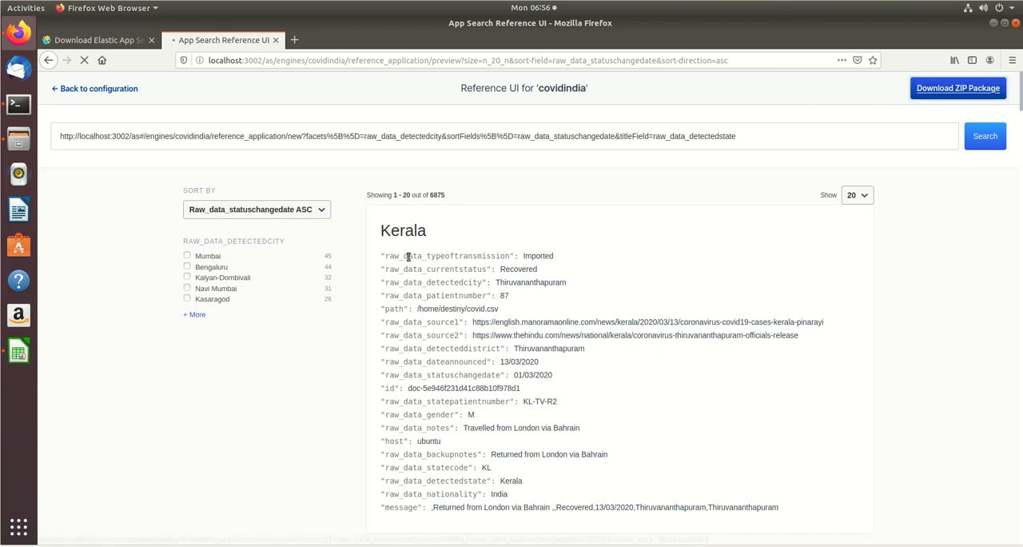
{"action": "left_click", "coordinate": [958, 88]}
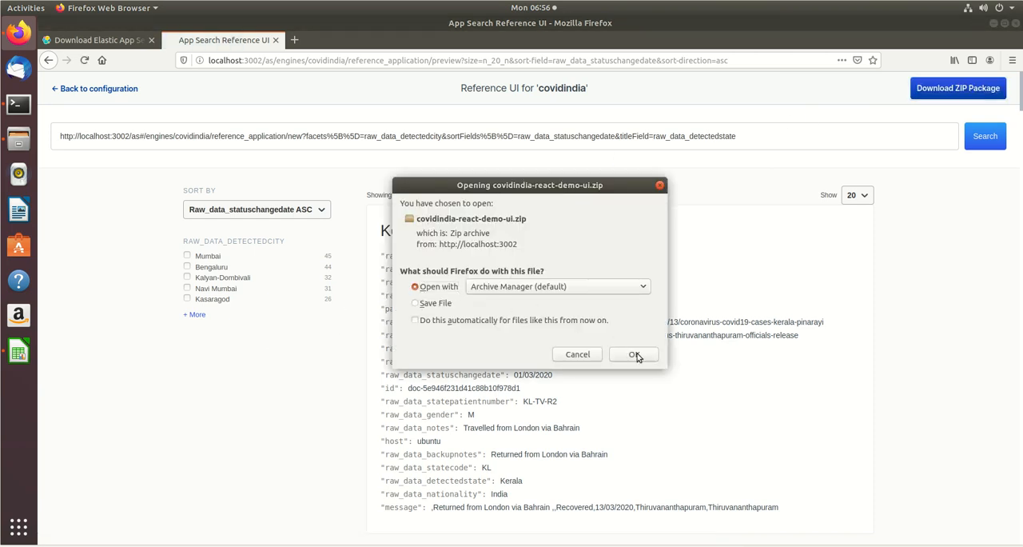
{"action": "left_click", "coordinate": [633, 355]}
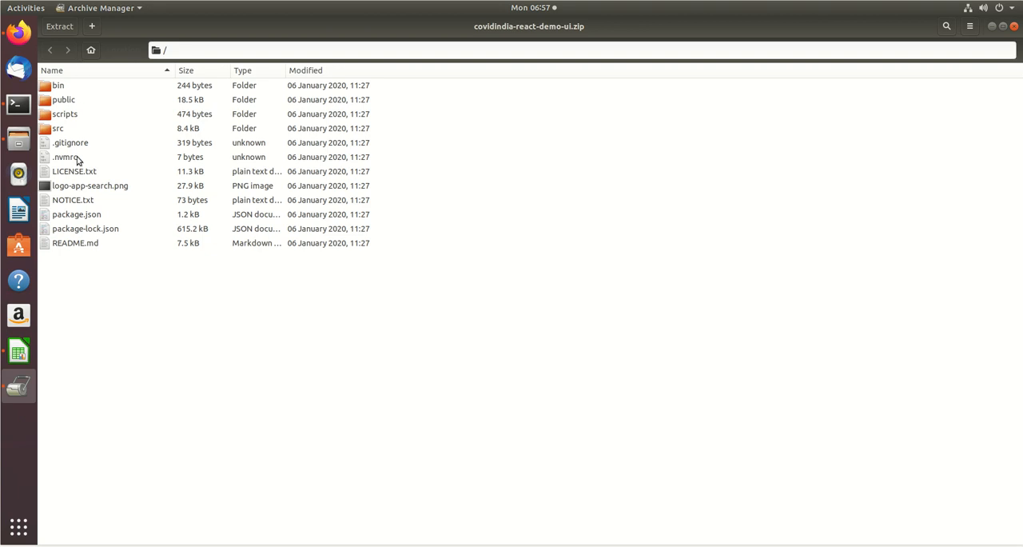
{"action": "mouse_move", "coordinate": [109, 152]}
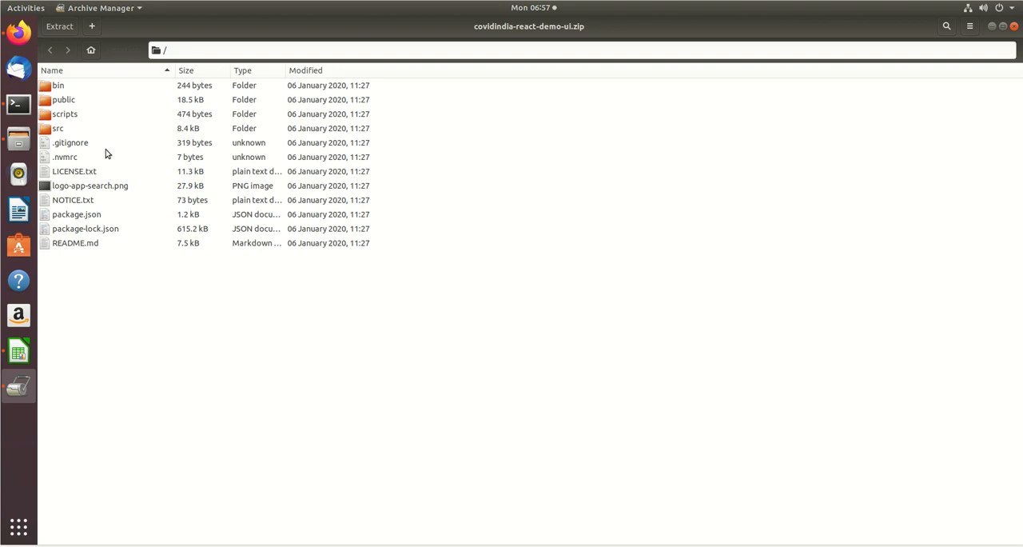
{"action": "mouse_move", "coordinate": [64, 50]}
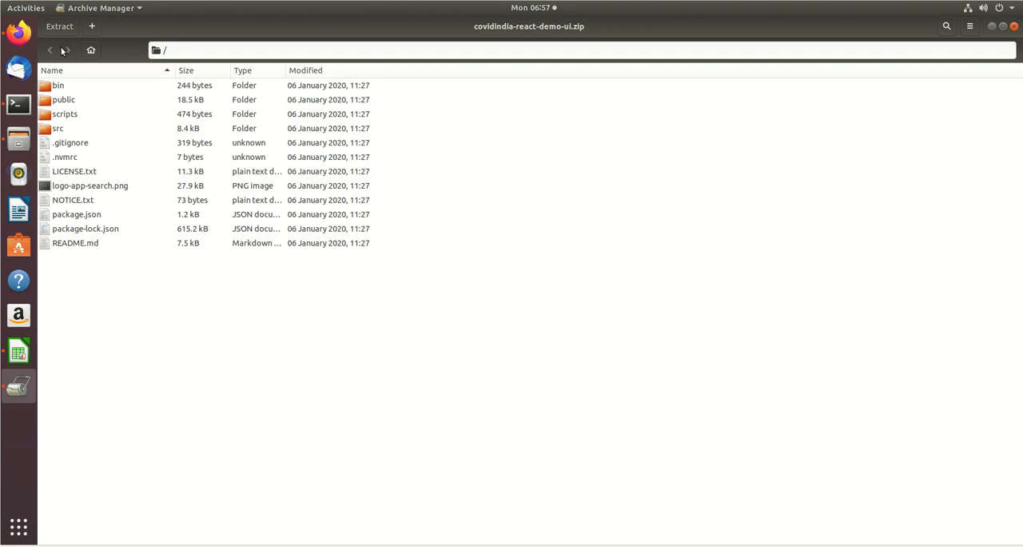
{"action": "mouse_move", "coordinate": [18, 32]}
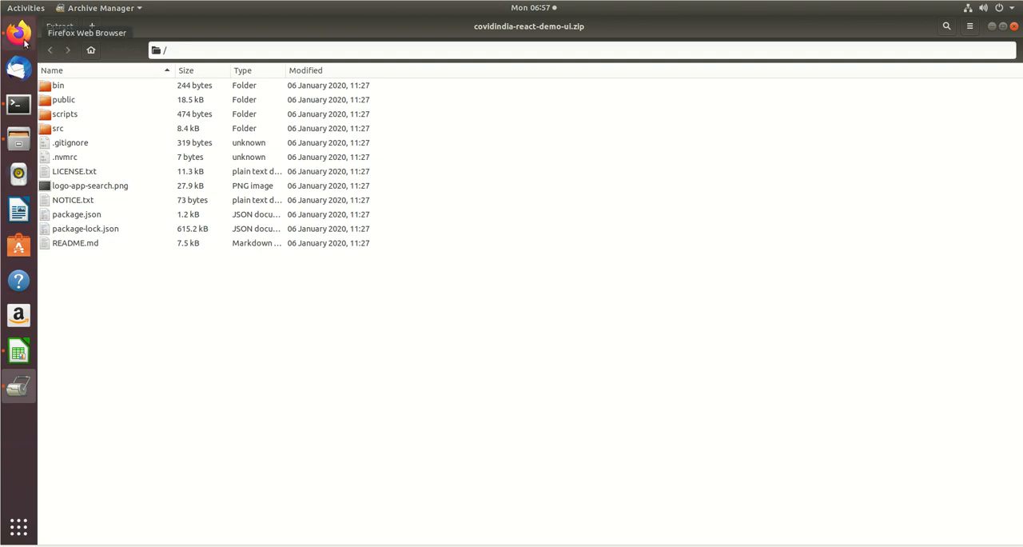
- Go back to the Reference UI configuration page, checking the Logstash shutdown in Terminal on the way
{"action": "left_click", "coordinate": [18, 32]}
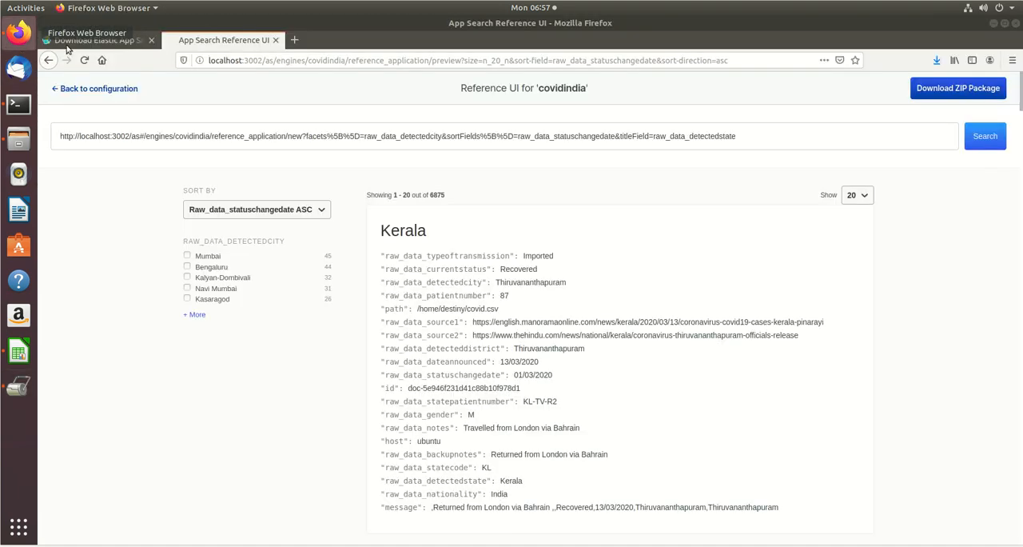
{"action": "left_click", "coordinate": [95, 88]}
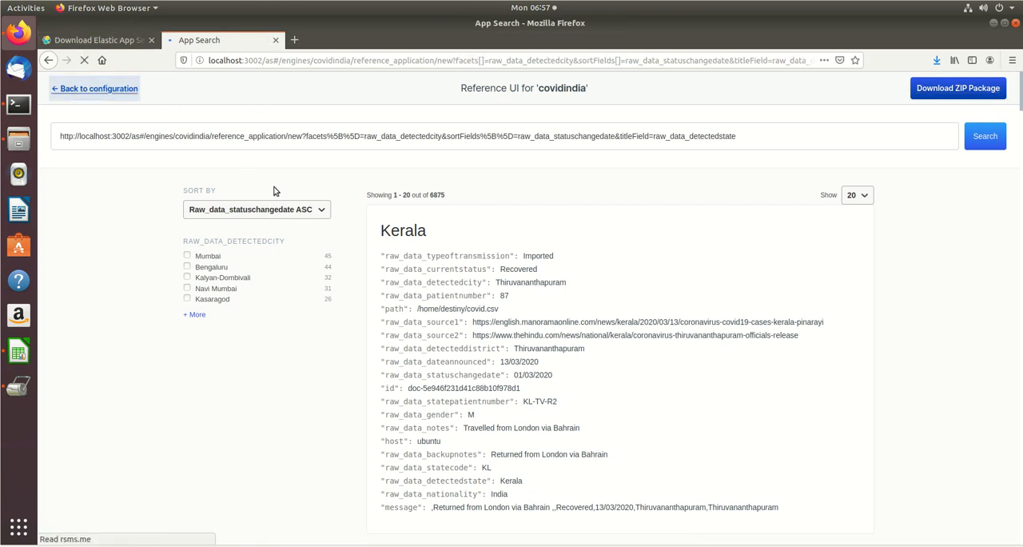
{"action": "left_click", "coordinate": [94, 88]}
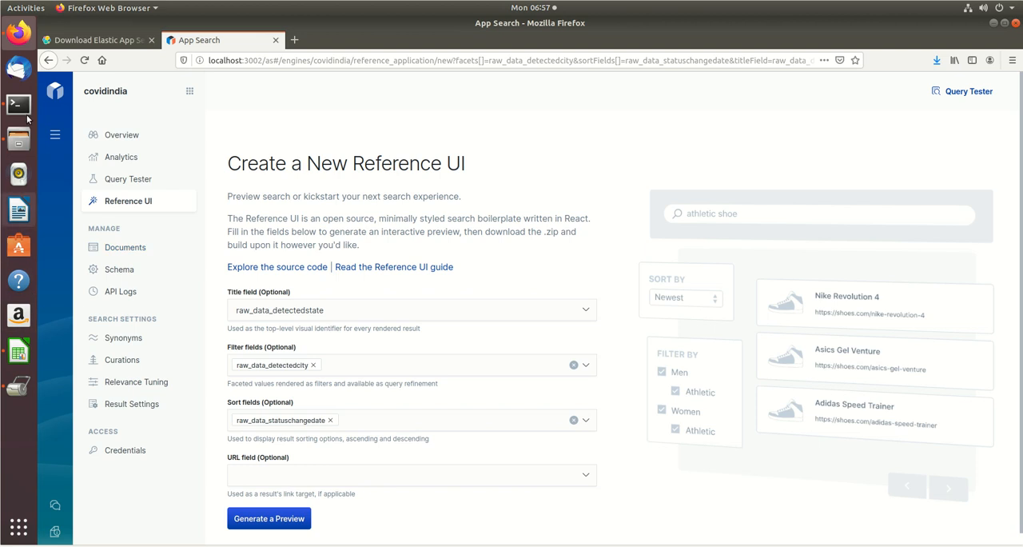
{"action": "left_click", "coordinate": [17, 106]}
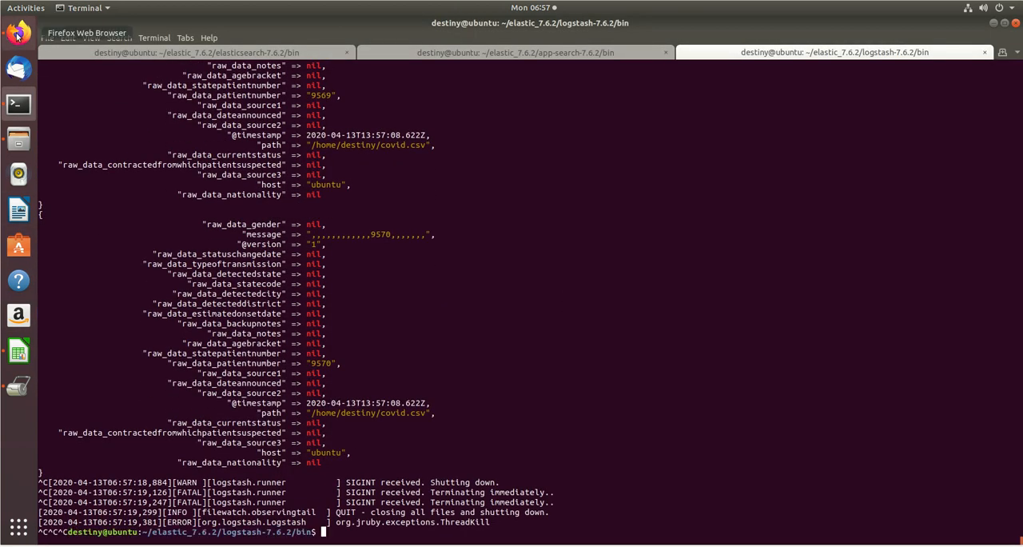
{"action": "left_click", "coordinate": [17, 32]}
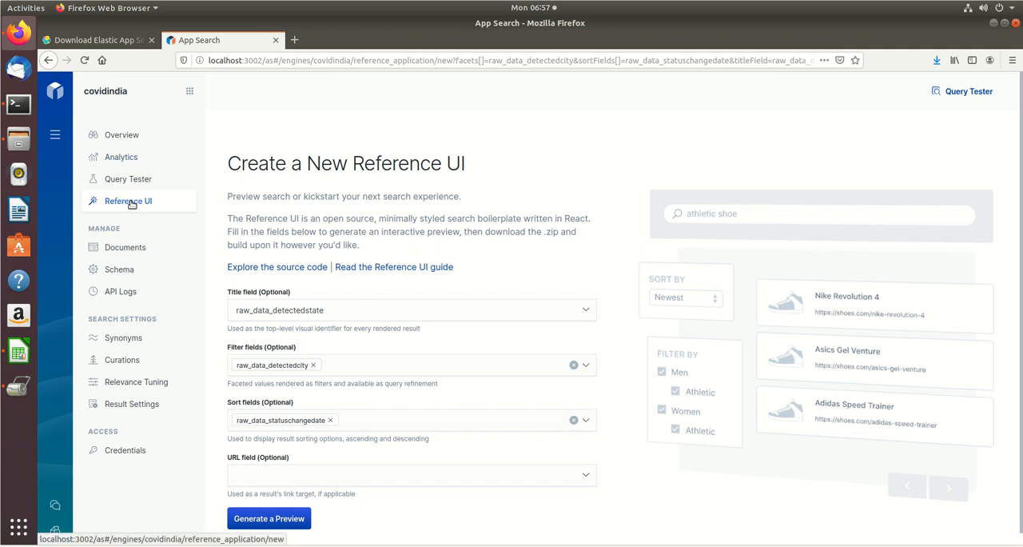
- Browse the covidindia Documents list and the Schema field list
{"action": "left_click", "coordinate": [124, 246]}
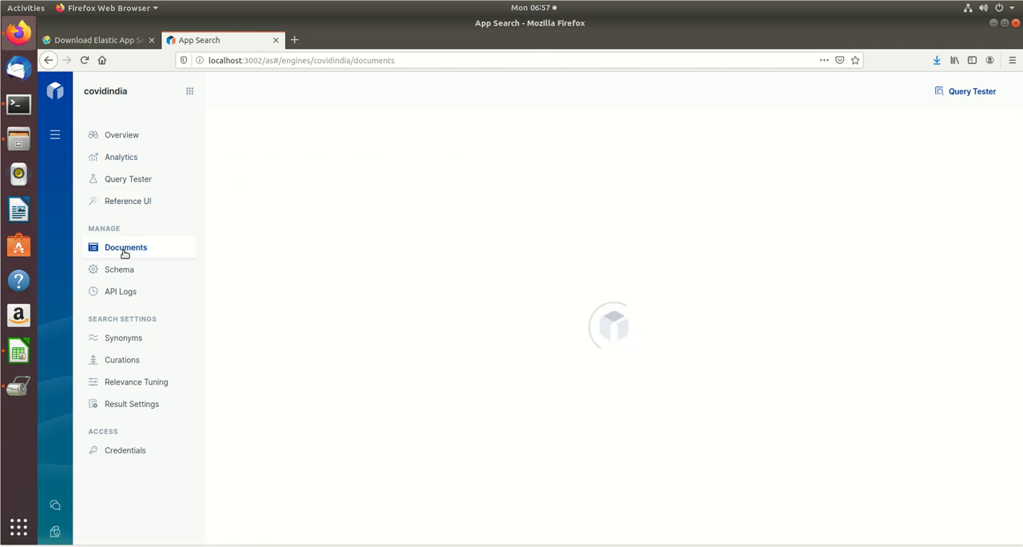
{"action": "left_click", "coordinate": [125, 246]}
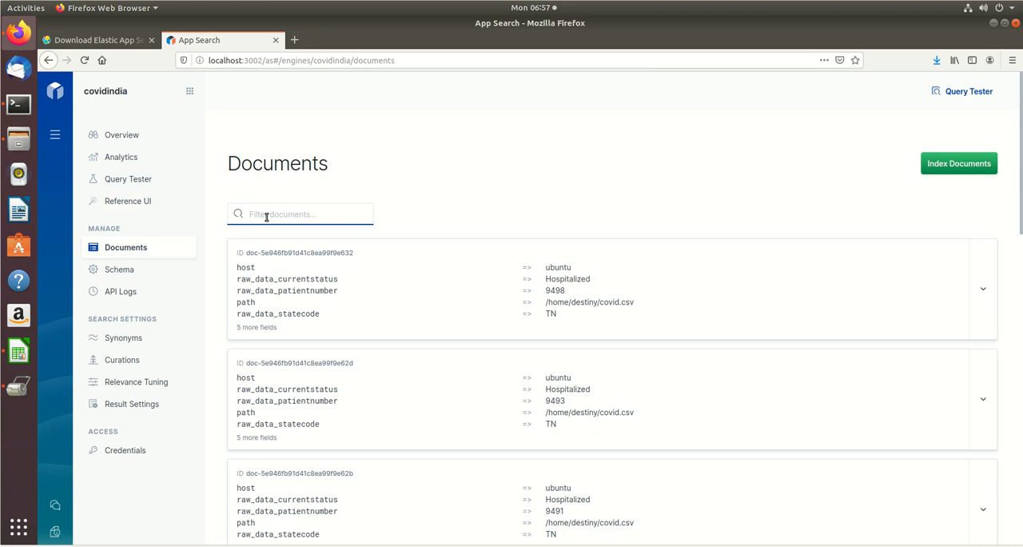
{"action": "left_click", "coordinate": [118, 268]}
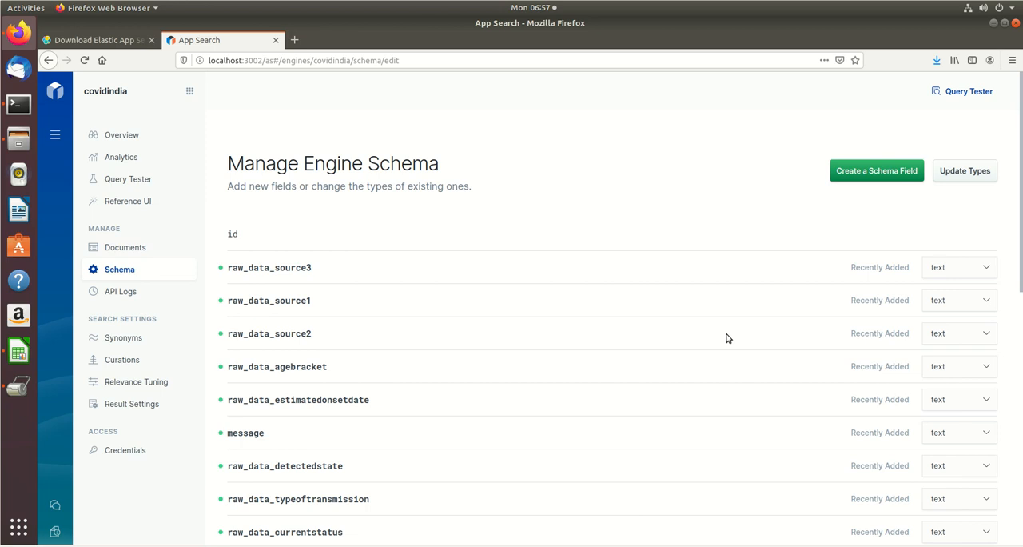
{"action": "scroll", "scroll_direction": "down", "scroll_amount": 3}
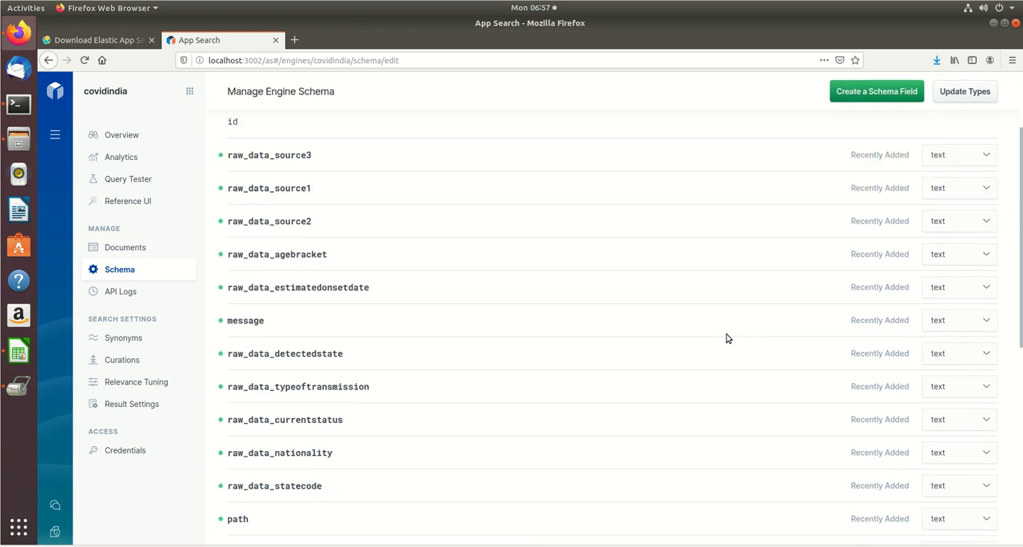
{"action": "scroll", "scroll_direction": "down", "scroll_amount": 3}
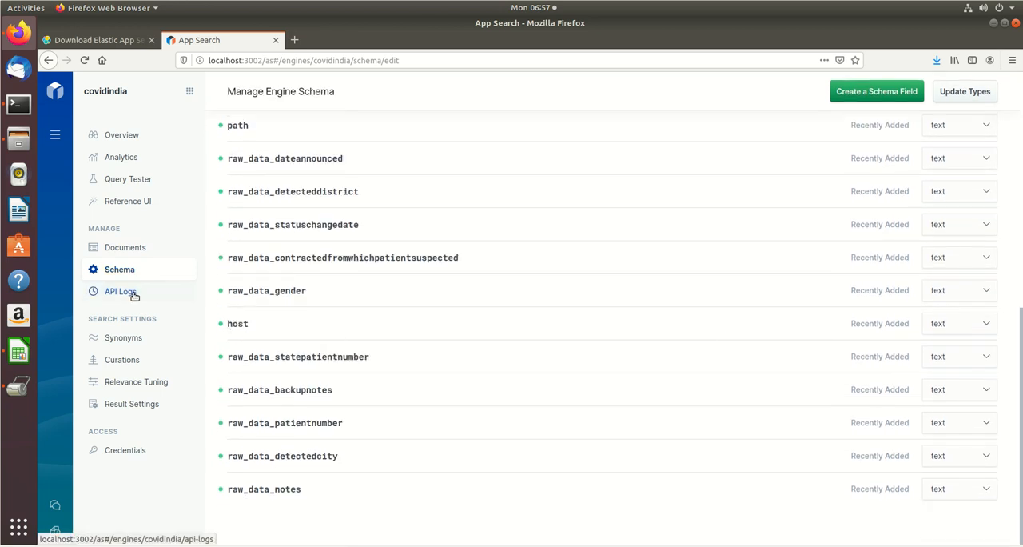
- Show the API Logs listing the recent POST document events
{"action": "left_click", "coordinate": [121, 291]}
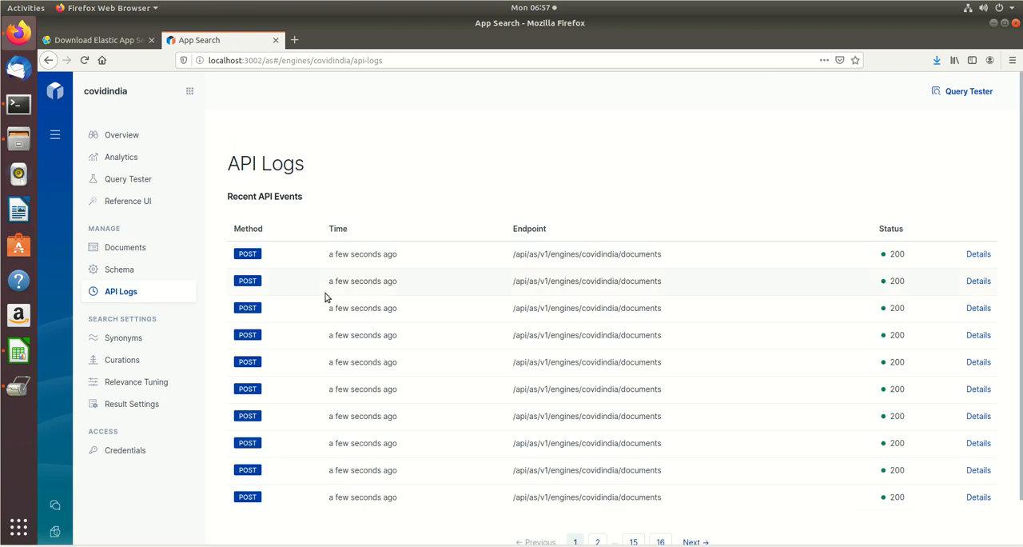
{"action": "mouse_move", "coordinate": [885, 256]}
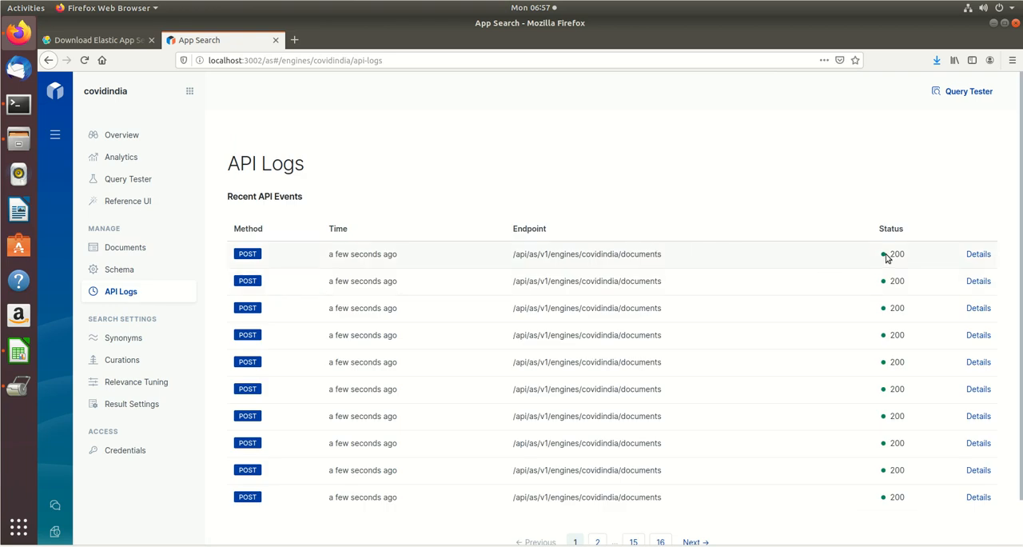
{"action": "mouse_move", "coordinate": [364, 318]}
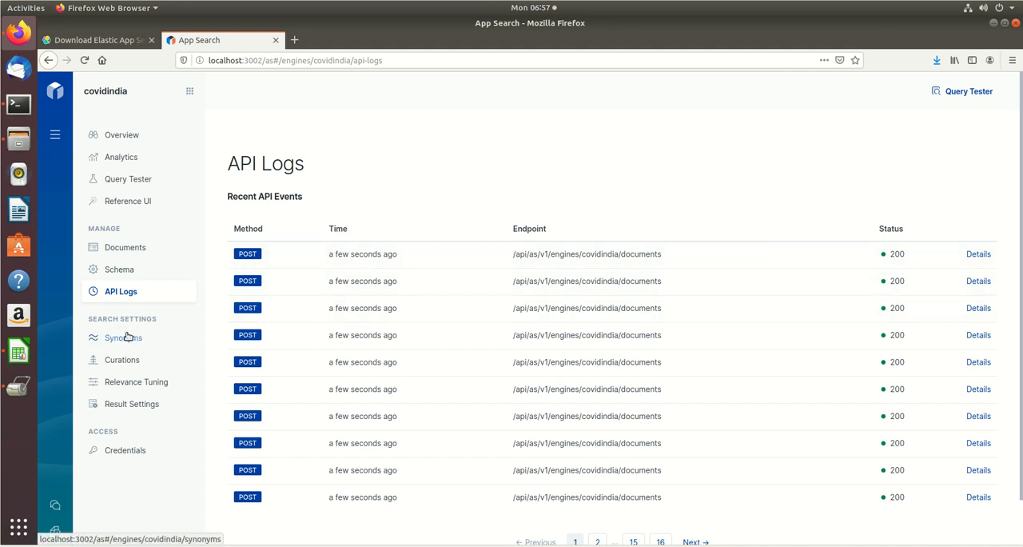
- Create a new curation for the query 'bangalore' from the Curations page
{"action": "left_click", "coordinate": [123, 336]}
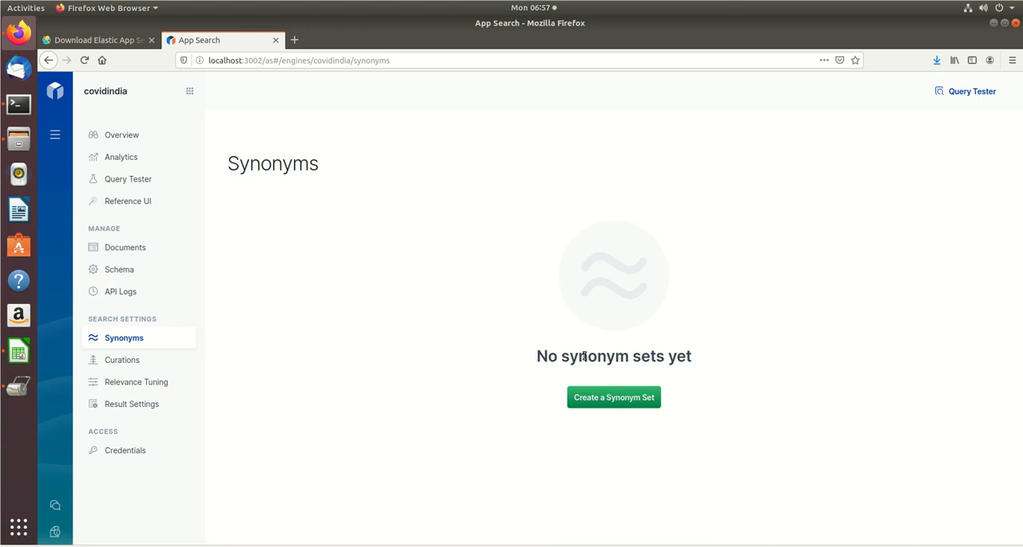
{"action": "mouse_move", "coordinate": [590, 342]}
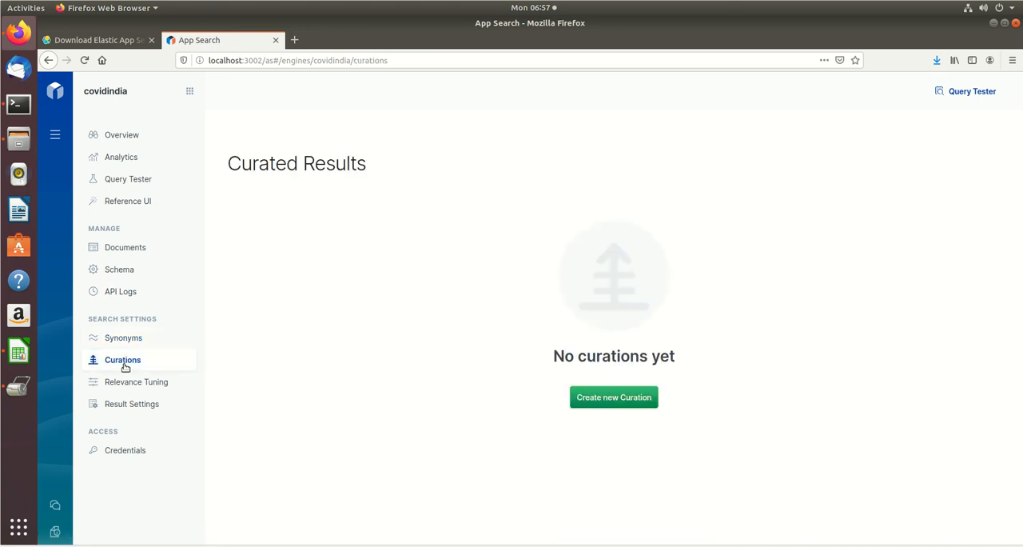
{"action": "left_click", "coordinate": [613, 396]}
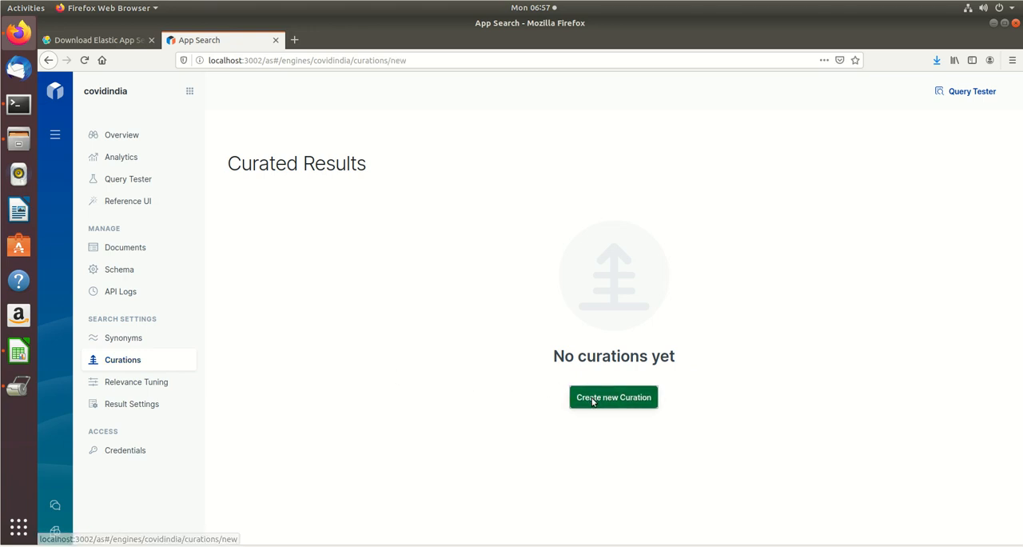
{"action": "left_click", "coordinate": [613, 396]}
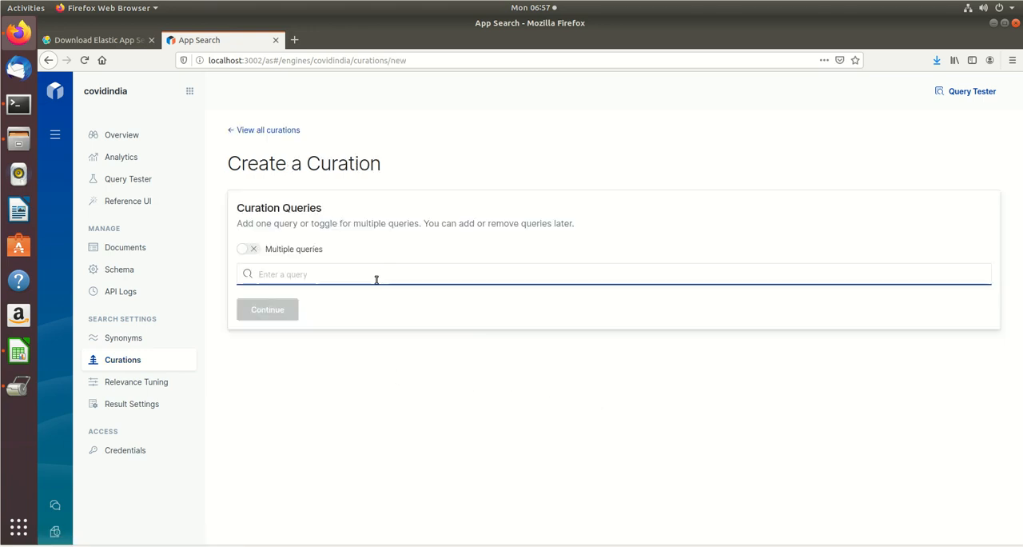
{"action": "type", "text": "bangalore"}
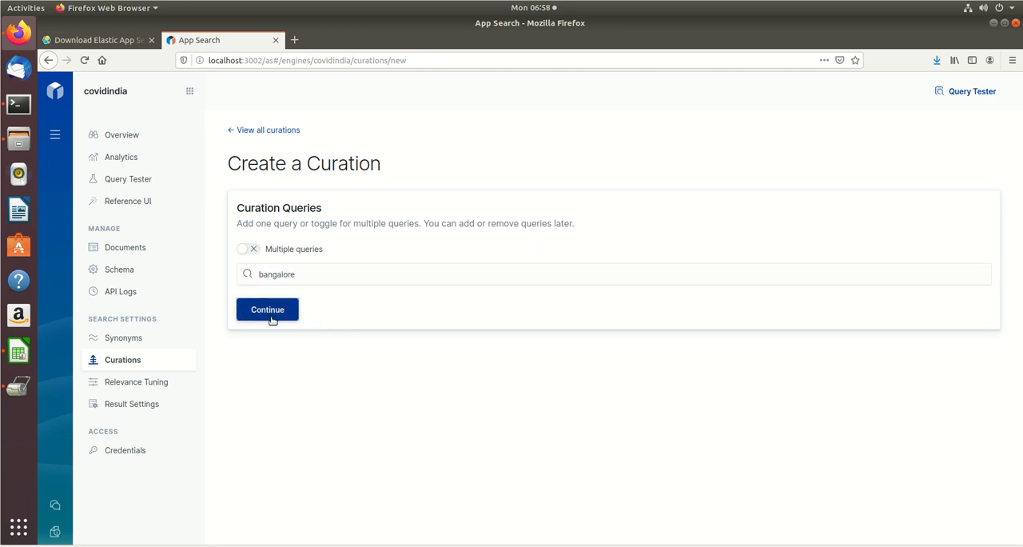
{"action": "left_click", "coordinate": [267, 310]}
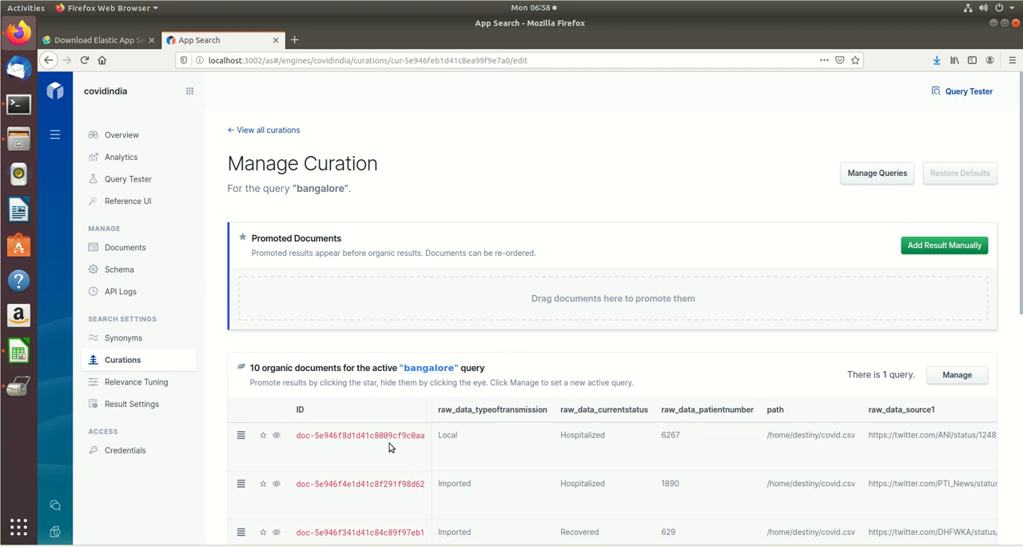
{"action": "mouse_move", "coordinate": [235, 455]}
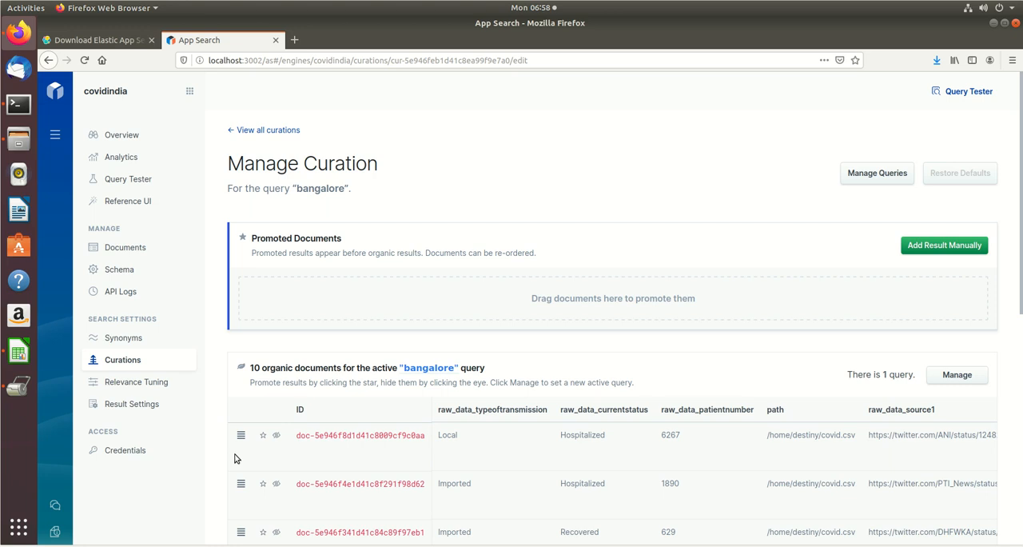
- Promote the first organic bangalore result above the organic list
{"action": "left_click", "coordinate": [262, 434]}
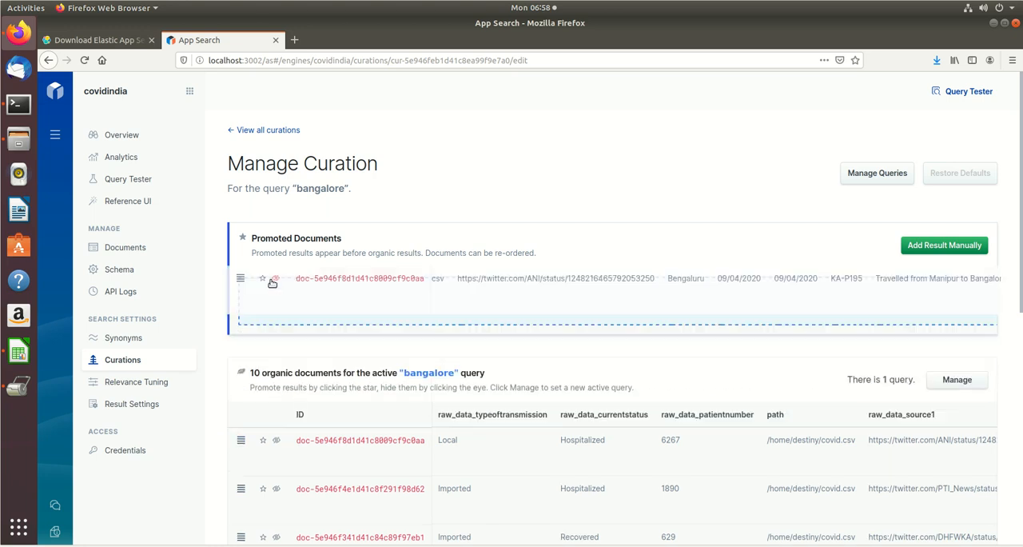
{"action": "left_click", "coordinate": [275, 278]}
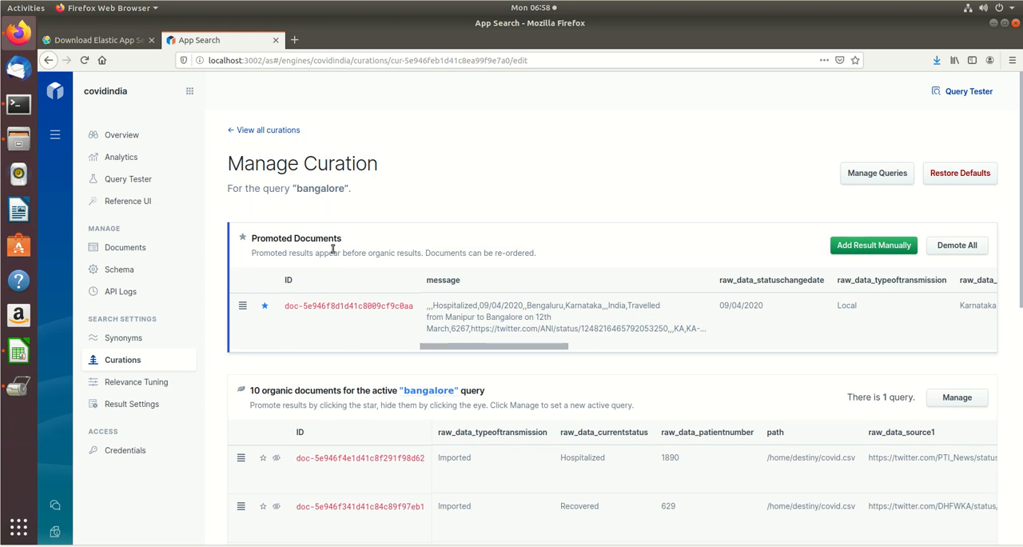
{"action": "mouse_move", "coordinate": [883, 278]}
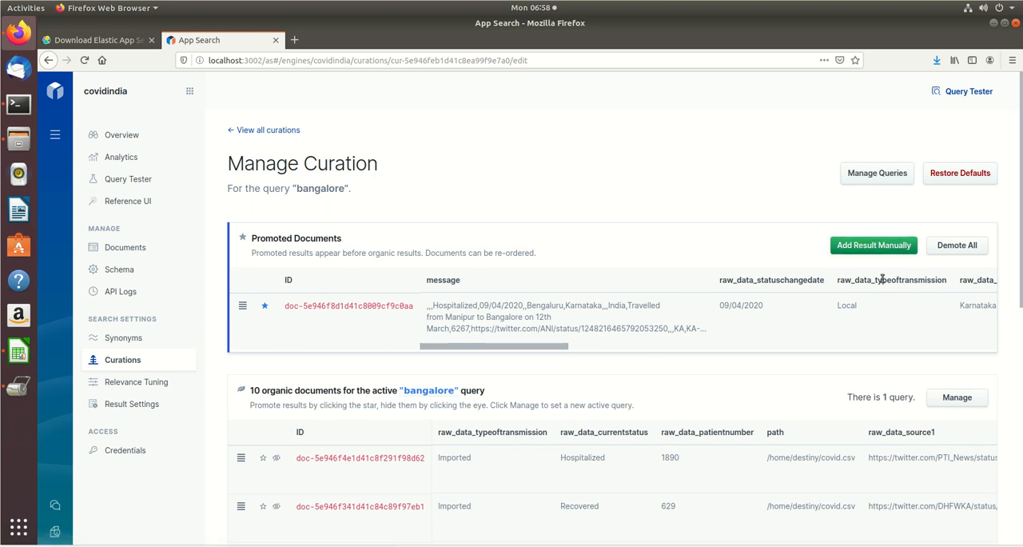
{"action": "mouse_move", "coordinate": [136, 381]}
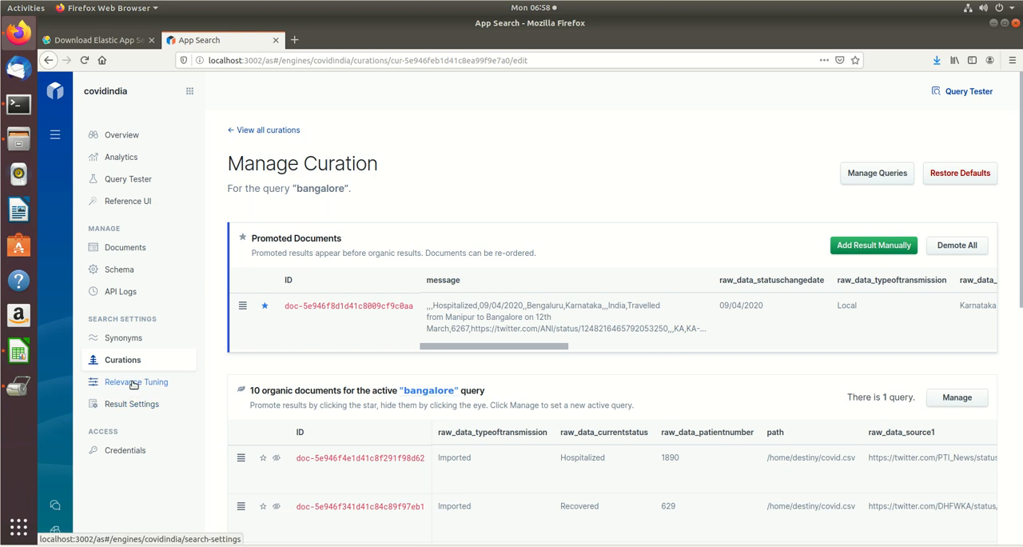
- In Relevance Tuning, filter for the message field and raise its weight to 4.4
{"action": "left_click", "coordinate": [136, 380]}
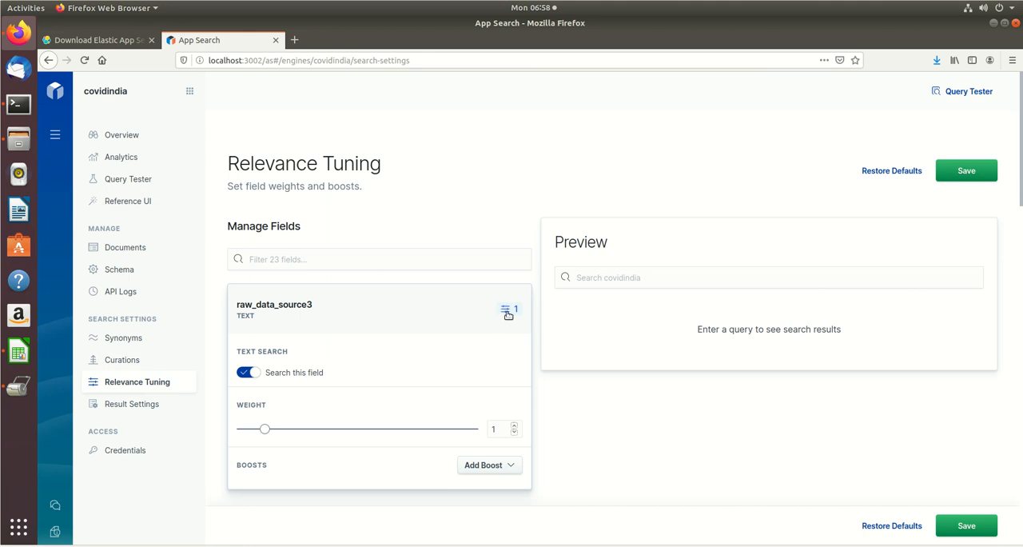
{"action": "type", "text": "messag"}
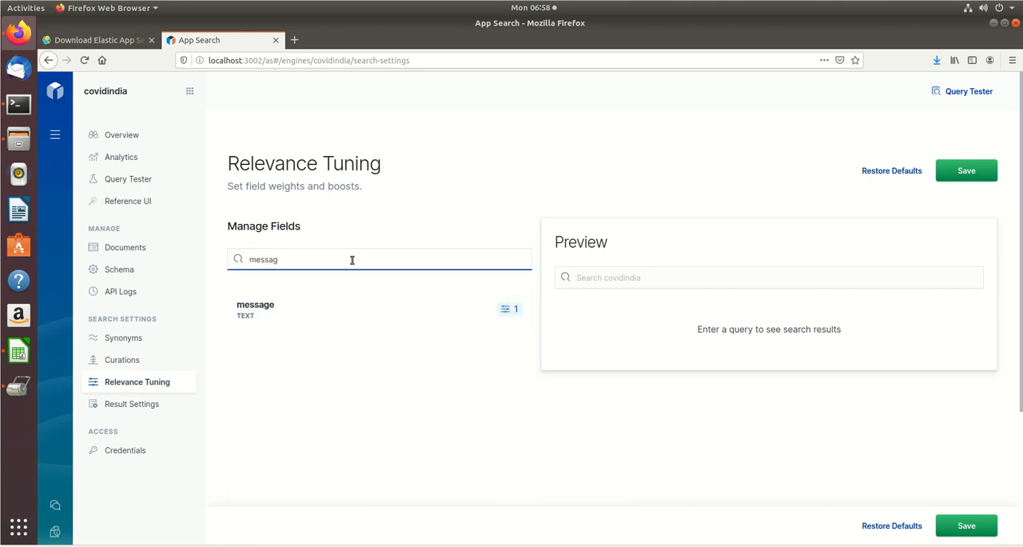
{"action": "mouse_move", "coordinate": [559, 319]}
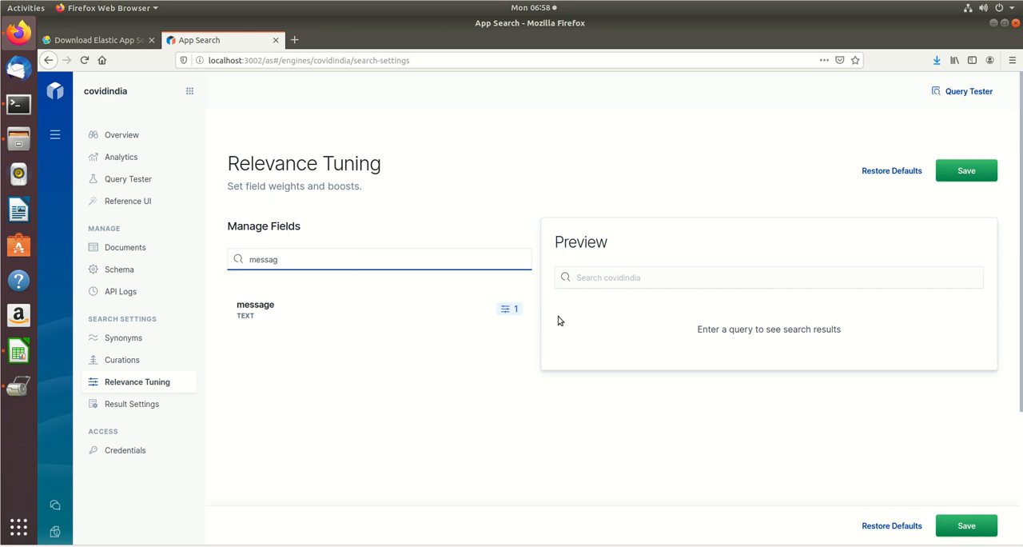
{"action": "left_click", "coordinate": [381, 310]}
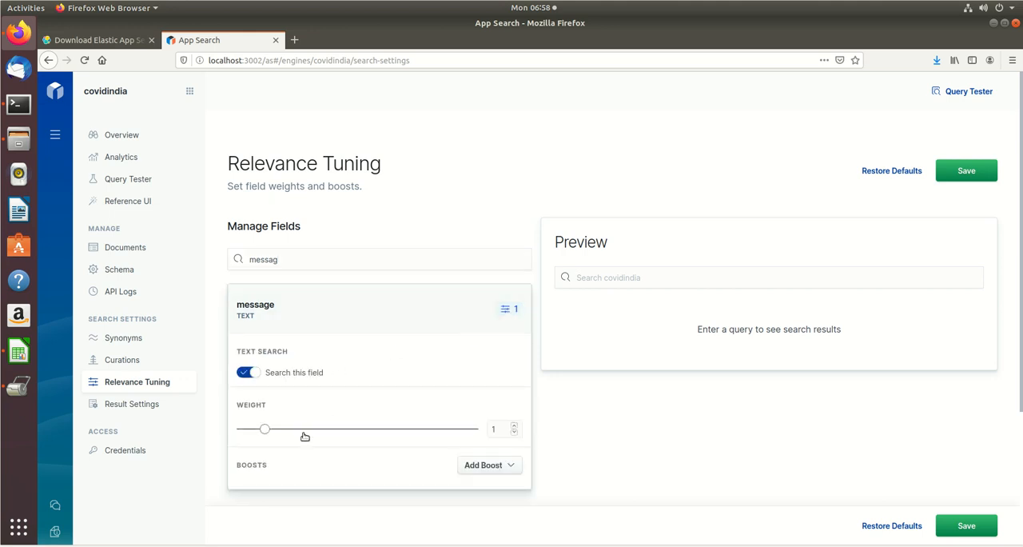
{"action": "left_click_drag", "start_coordinate": [266, 428], "coordinate": [343, 428]}
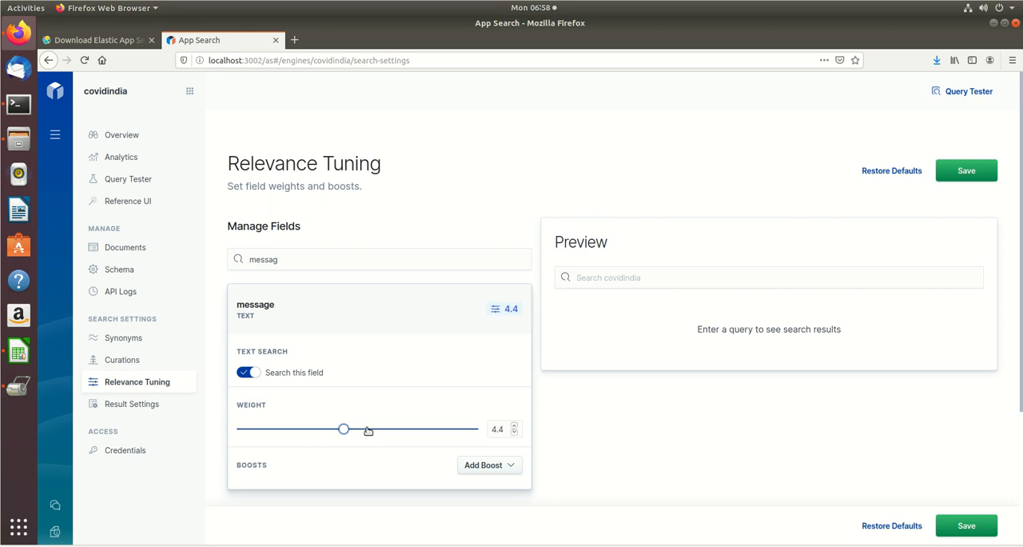
{"action": "mouse_move", "coordinate": [131, 403]}
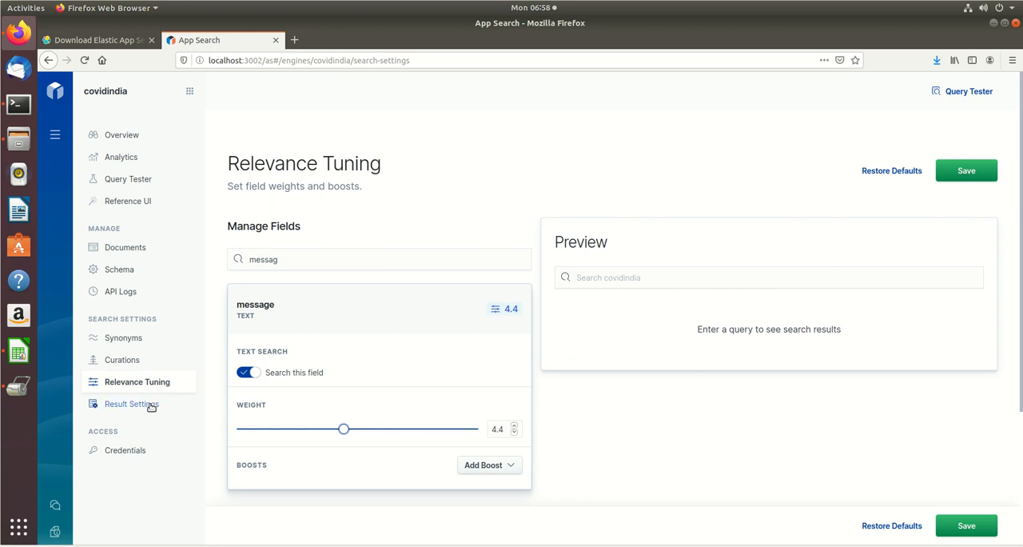
- View the Result Settings text fields, briefly check the API credentials, and close them
{"action": "left_click", "coordinate": [132, 403]}
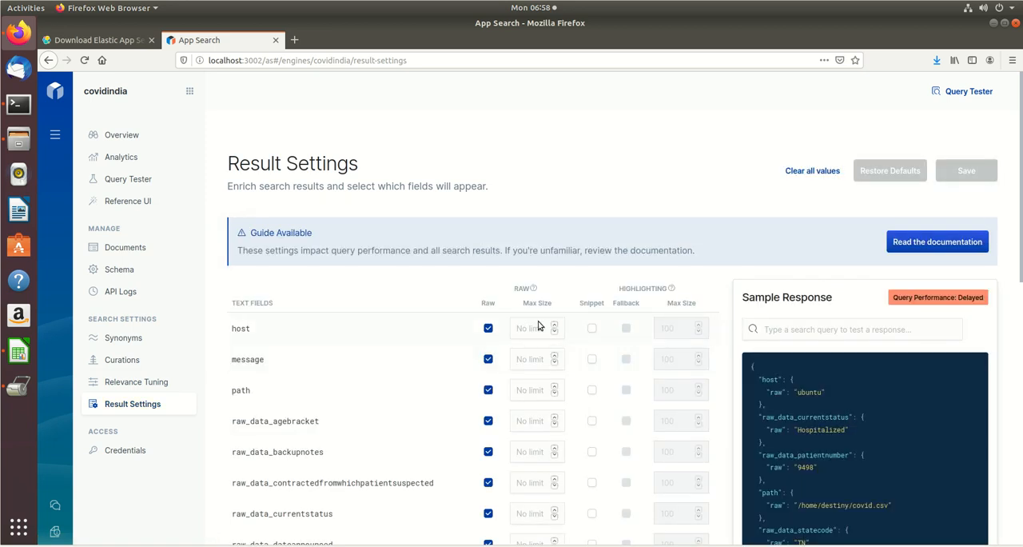
{"action": "mouse_move", "coordinate": [981, 300]}
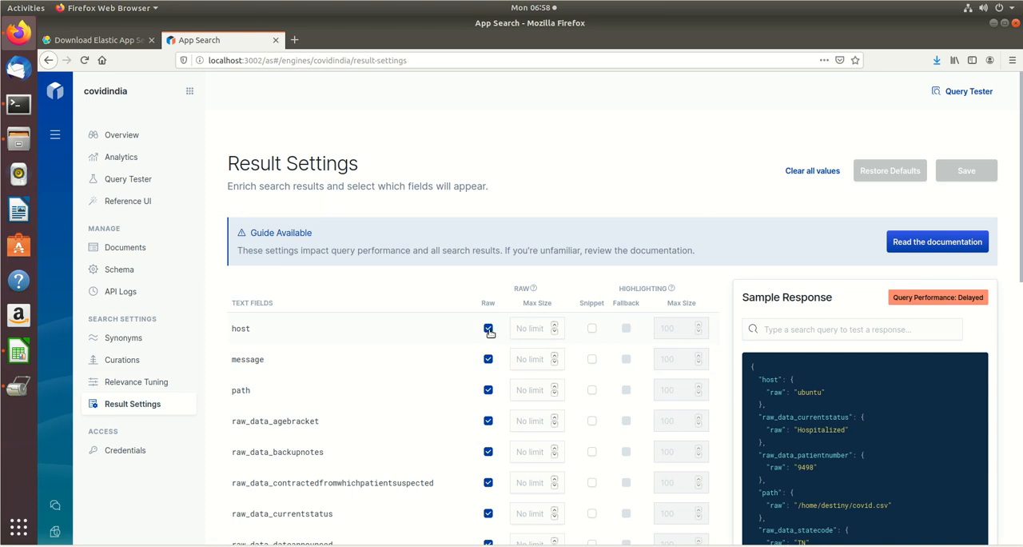
{"action": "mouse_move", "coordinate": [123, 446]}
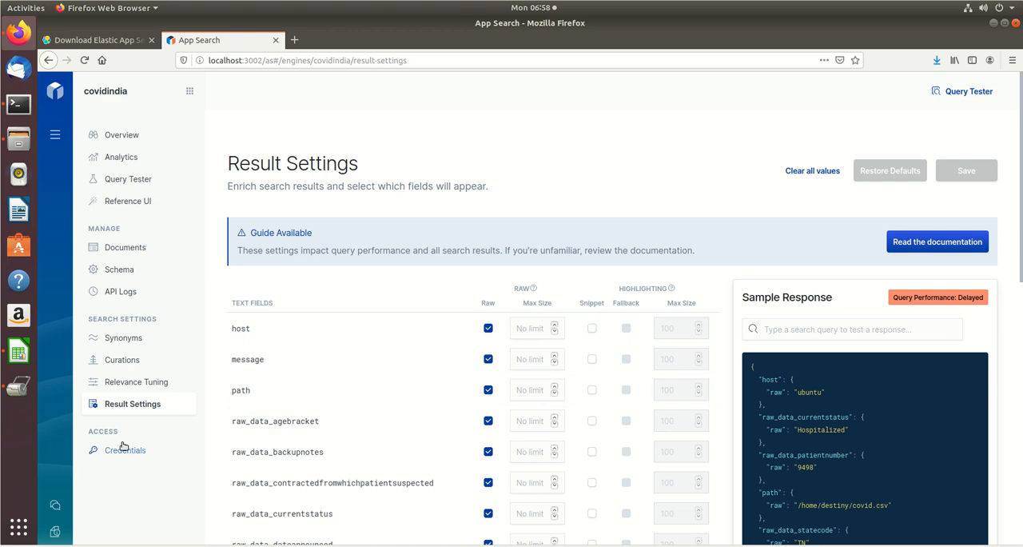
{"action": "left_click", "coordinate": [125, 449]}
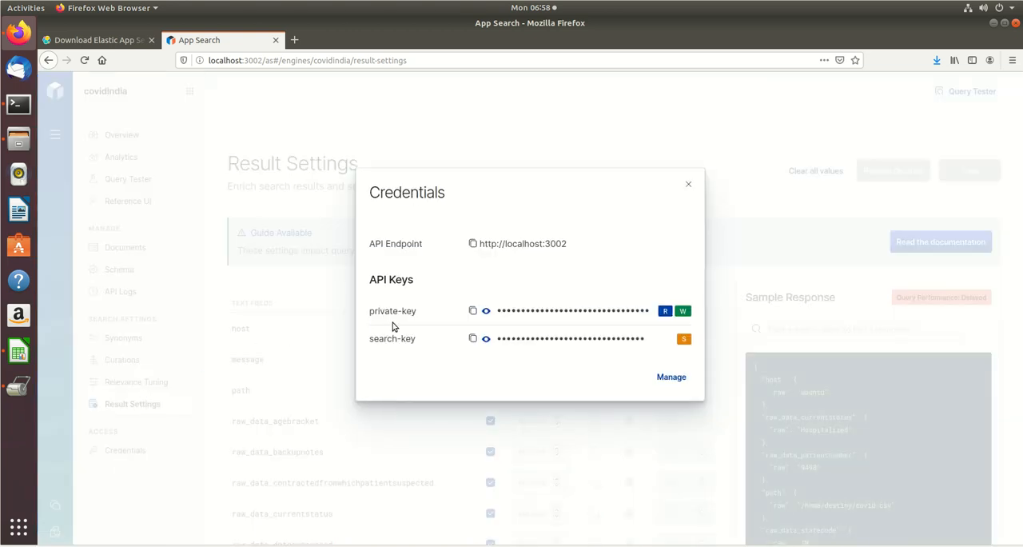
{"action": "mouse_move", "coordinate": [473, 310]}
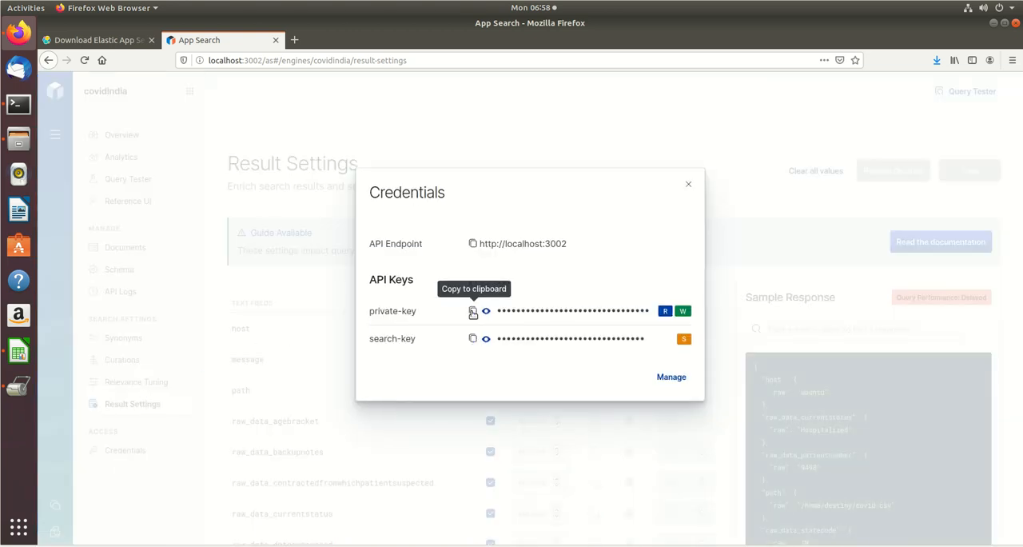
{"action": "left_click", "coordinate": [687, 184]}
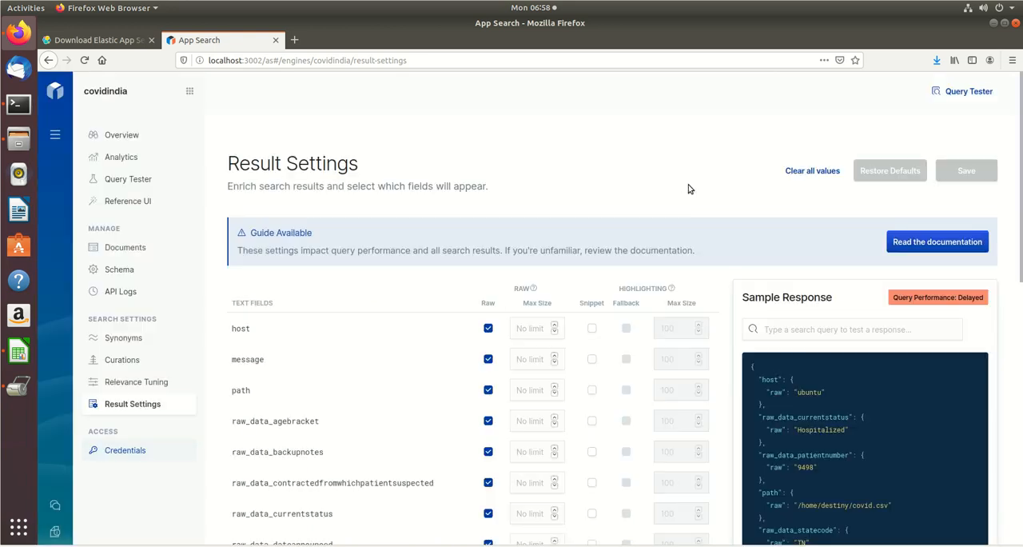
{"action": "mouse_move", "coordinate": [122, 157]}
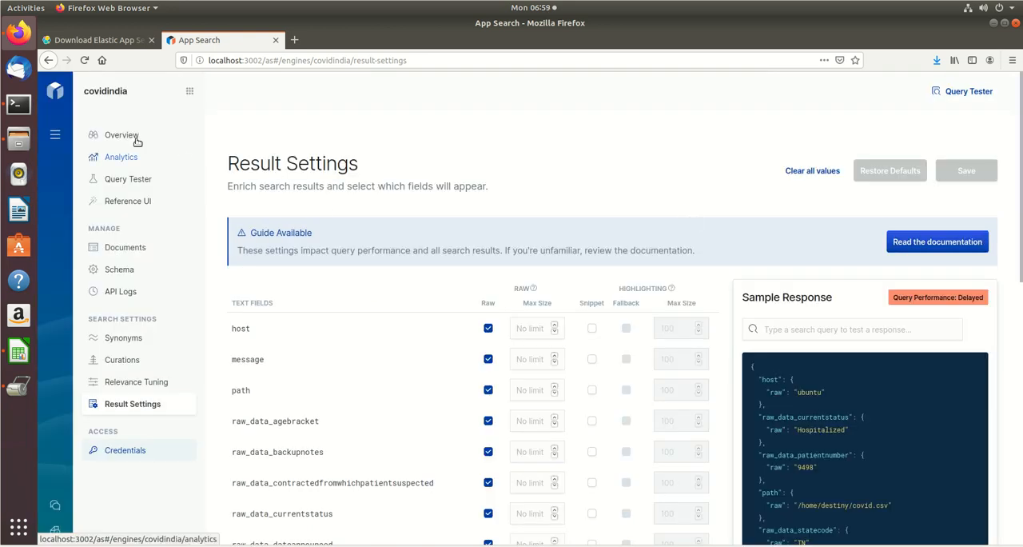
- Show the Engine Overview reporting 7 total queries and 3,610 documents
{"action": "left_click", "coordinate": [121, 134]}
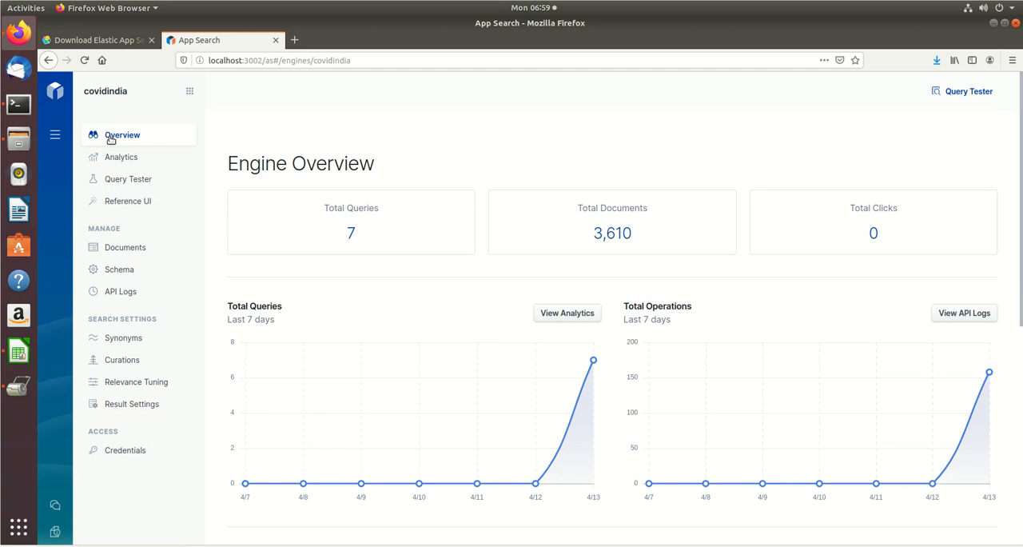
{"action": "mouse_move", "coordinate": [879, 90]}
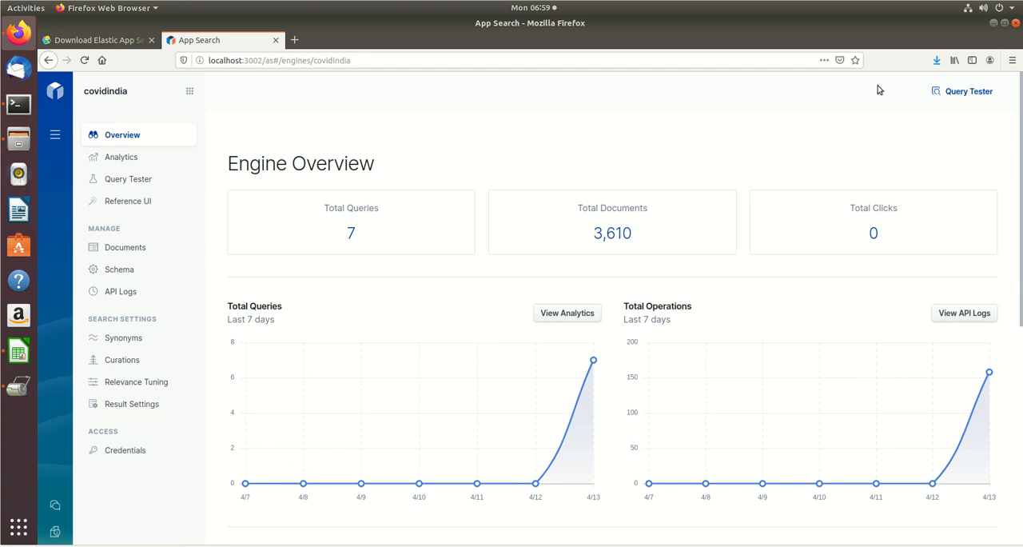